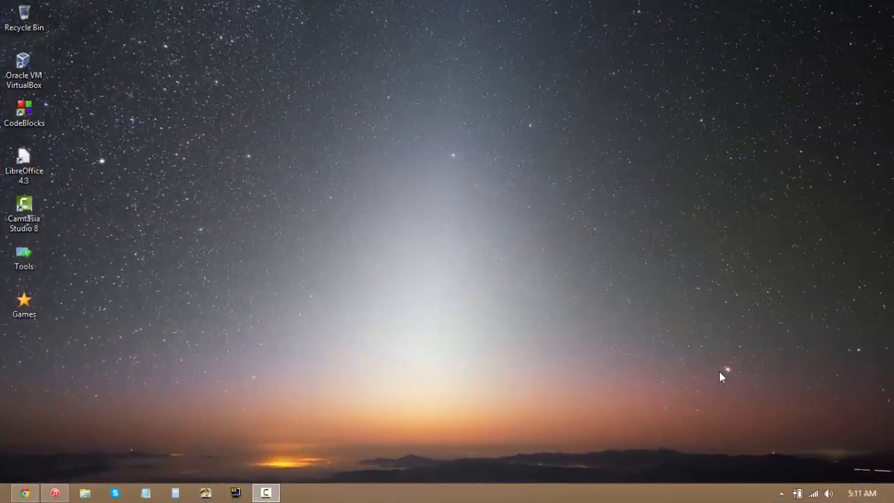
mouse_move(715, 373)
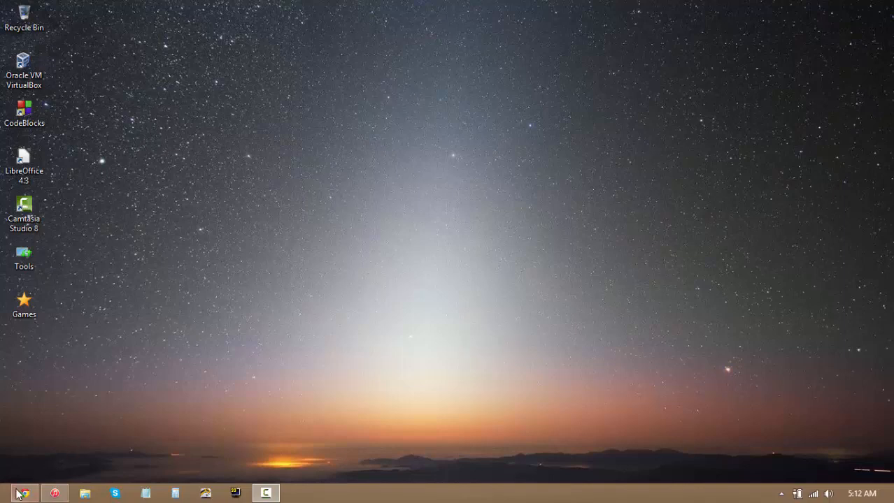
- Bring Chrome forward showing the VirtualBox 4.3.20 downloads page
click(26, 493)
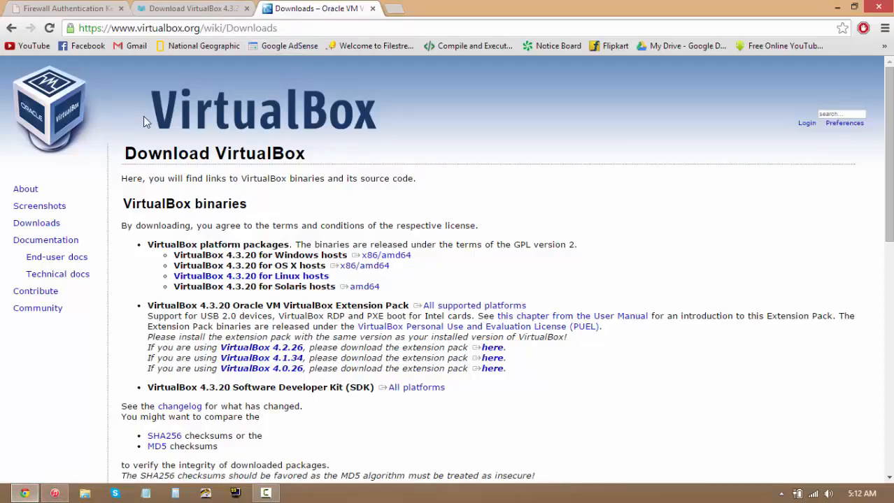
mouse_move(203, 44)
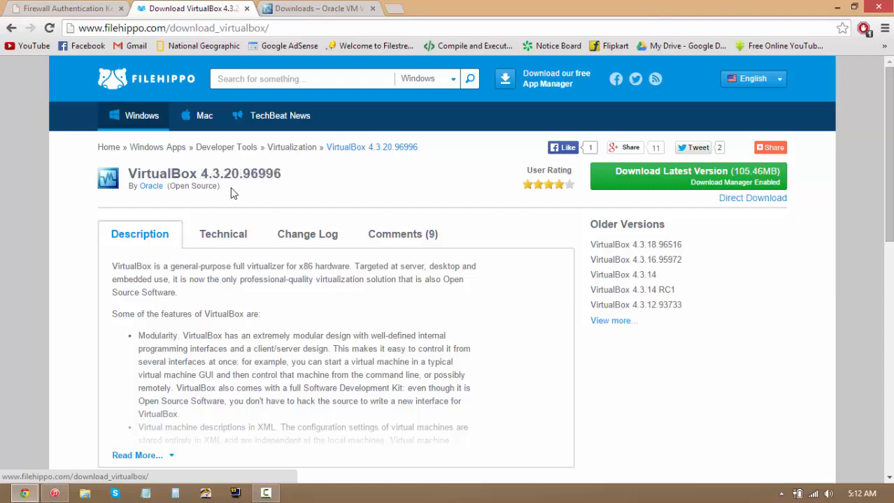
mouse_move(266, 221)
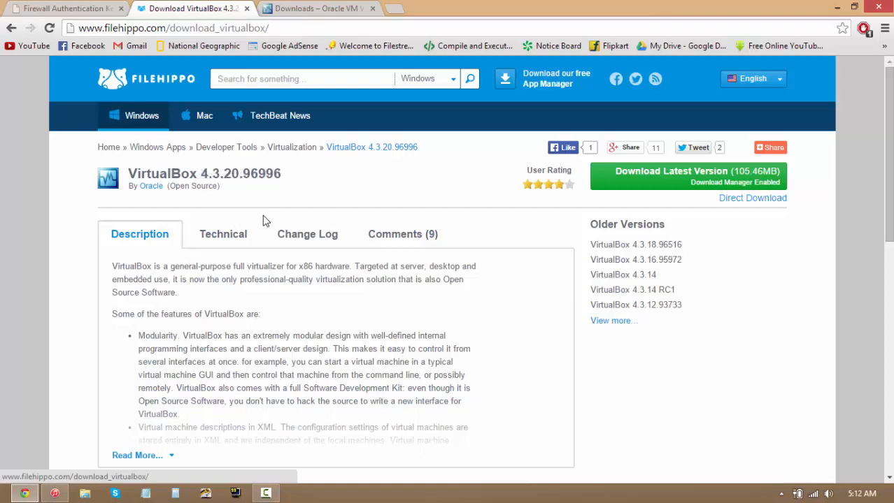
mouse_move(285, 229)
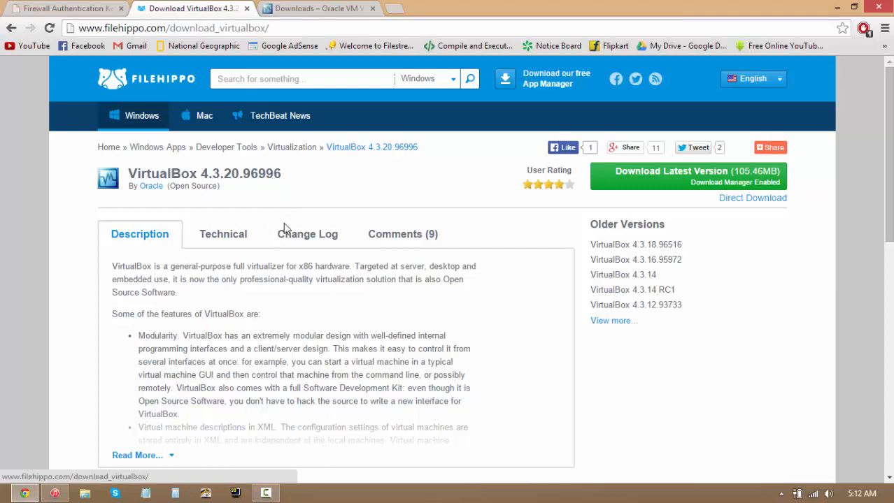
mouse_move(548, 90)
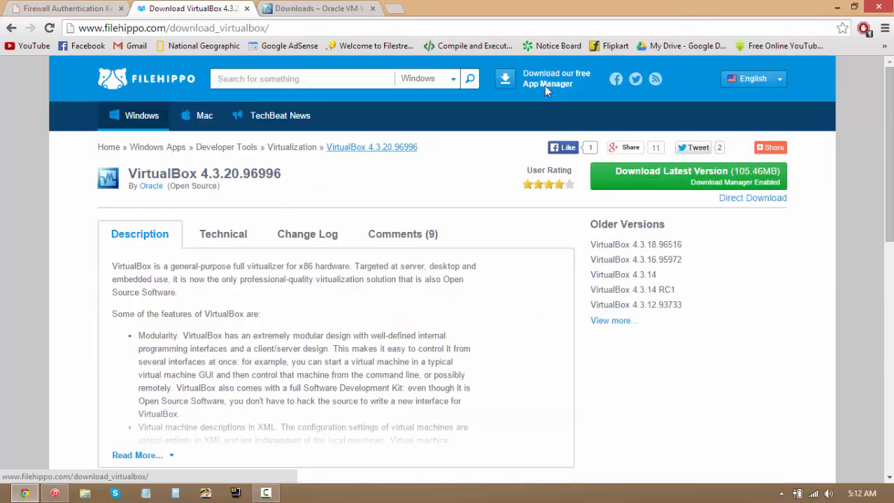
- Reveal the desktop and launch Oracle VM VirtualBox Manager from its shortcut
click(853, 7)
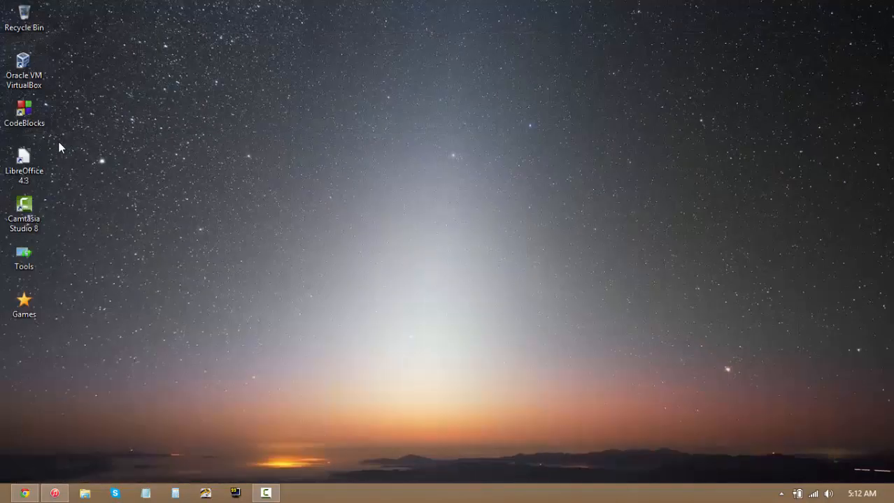
double_click(24, 67)
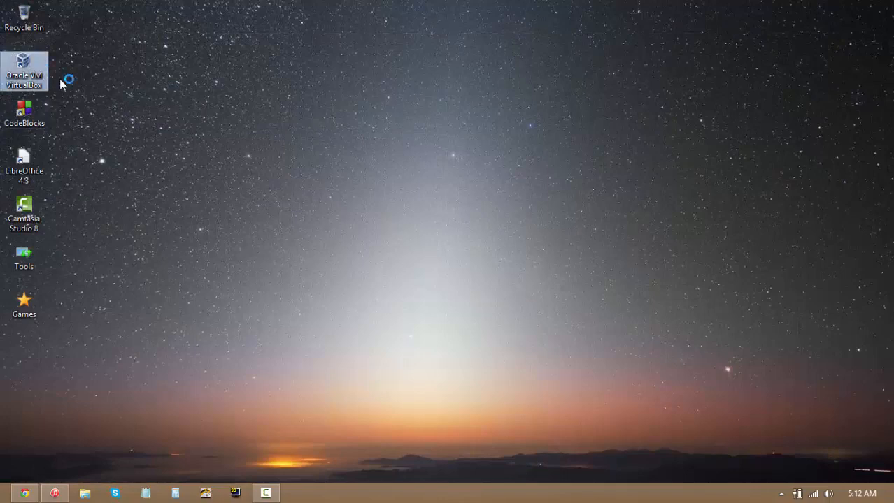
double_click(24, 69)
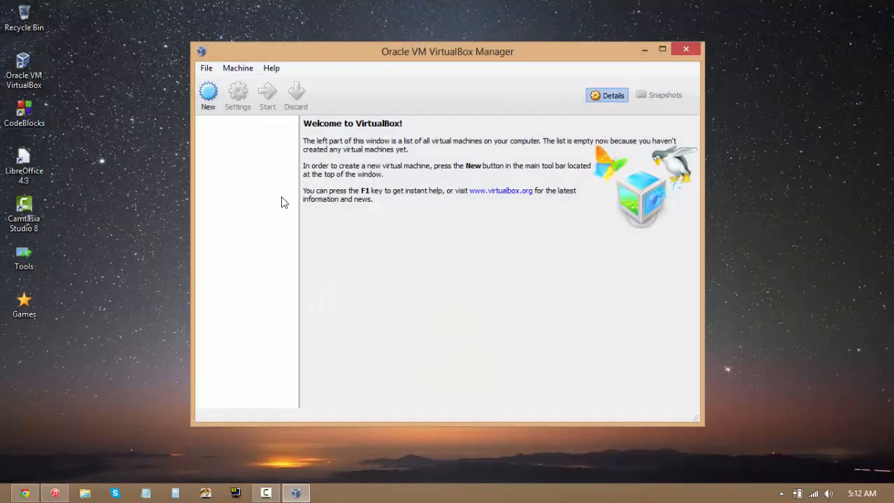
mouse_move(207, 95)
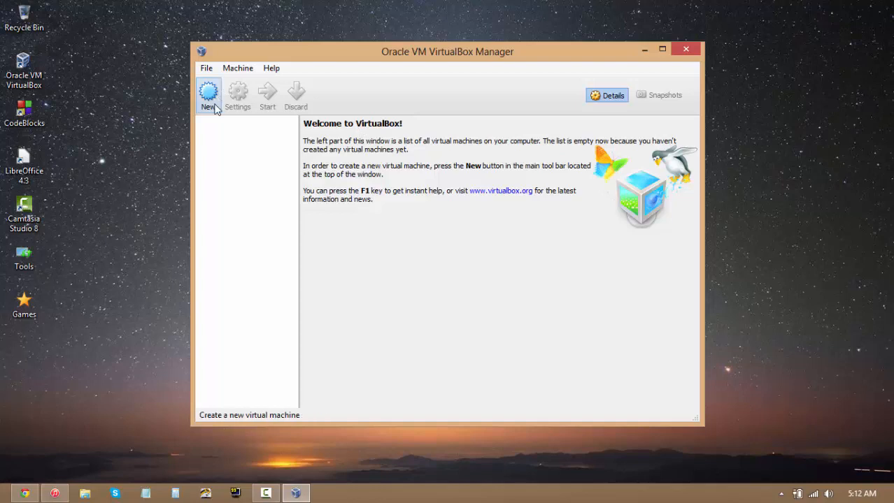
mouse_move(218, 161)
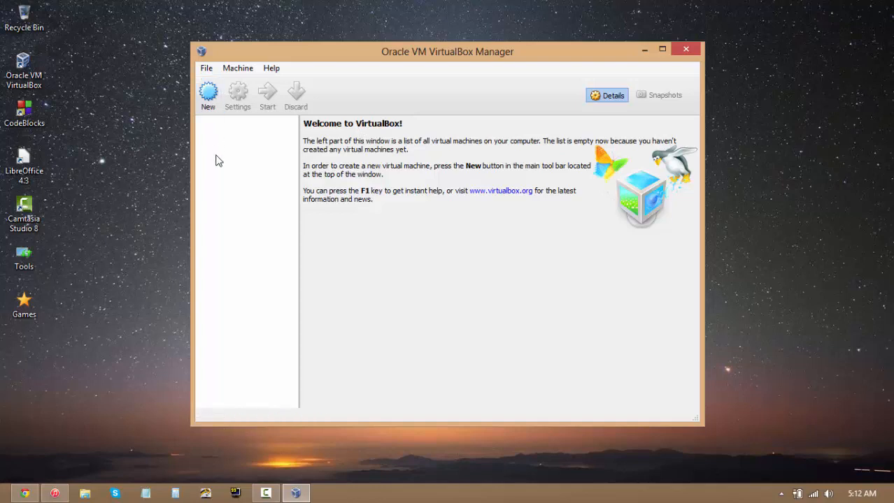
- Start a new VM named LabRat, type Microsoft Windows, version Windows 8.1 (64 bit)
click(207, 95)
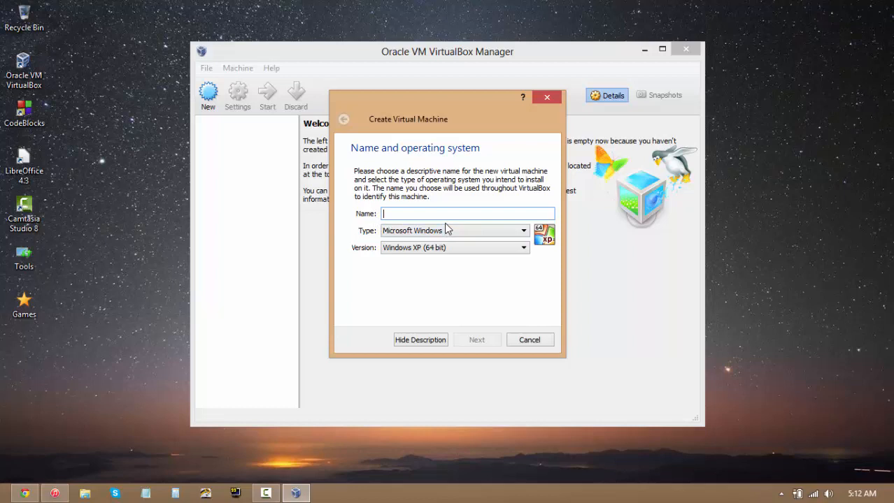
text(Lab)
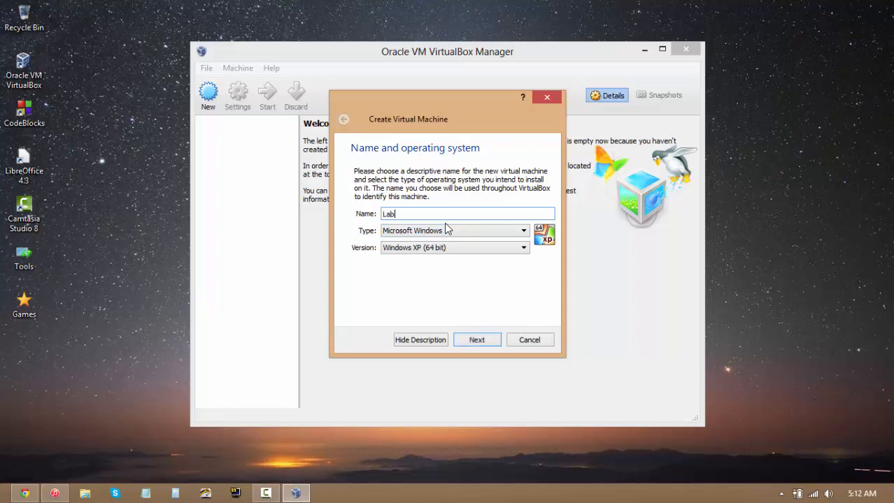
text(Rat)
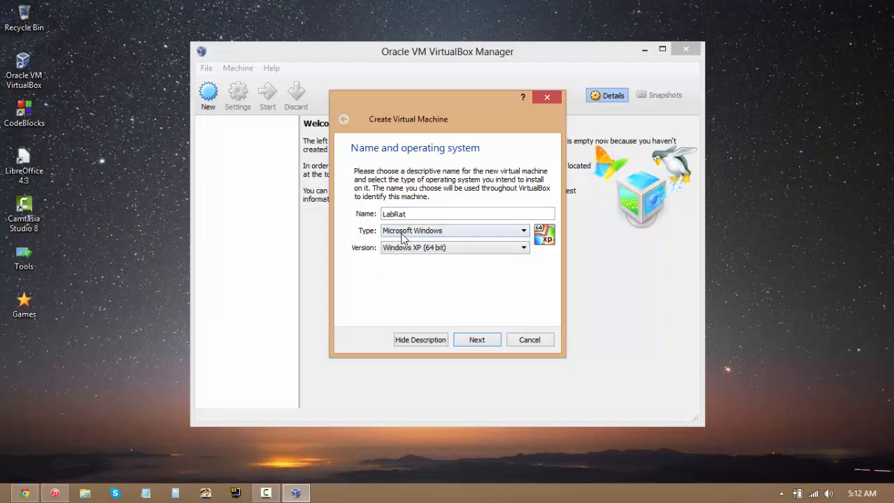
click(523, 230)
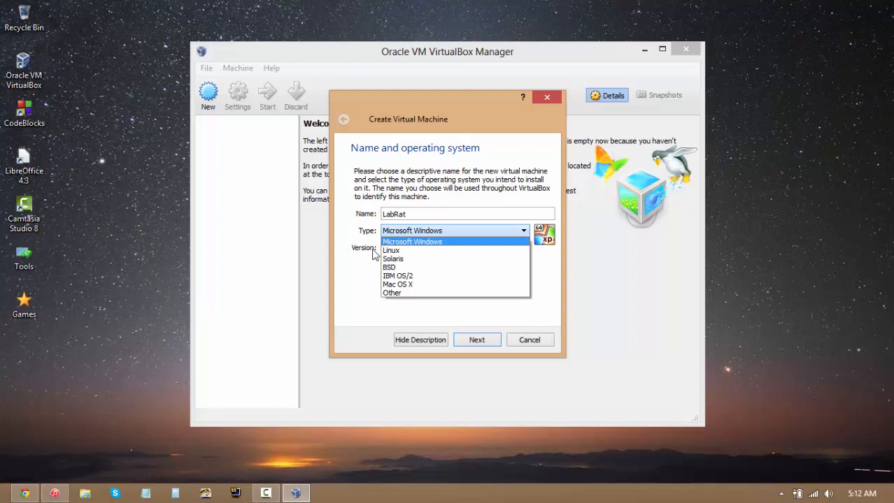
mouse_move(399, 252)
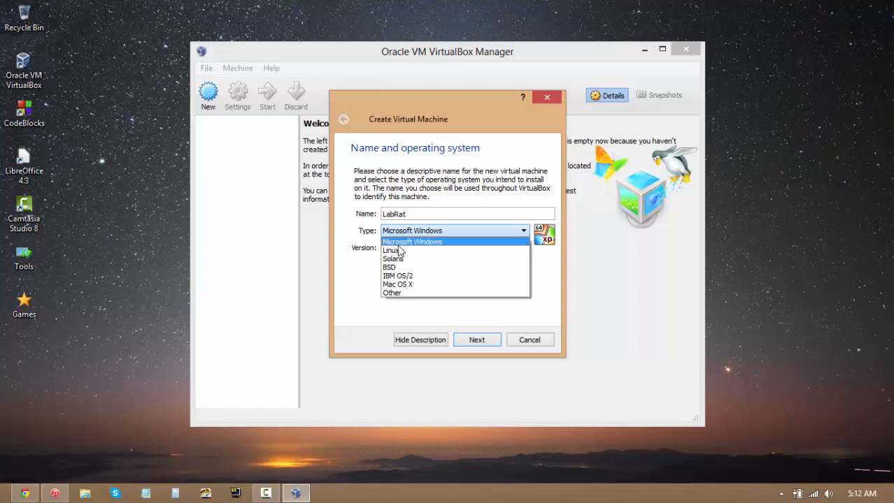
click(411, 241)
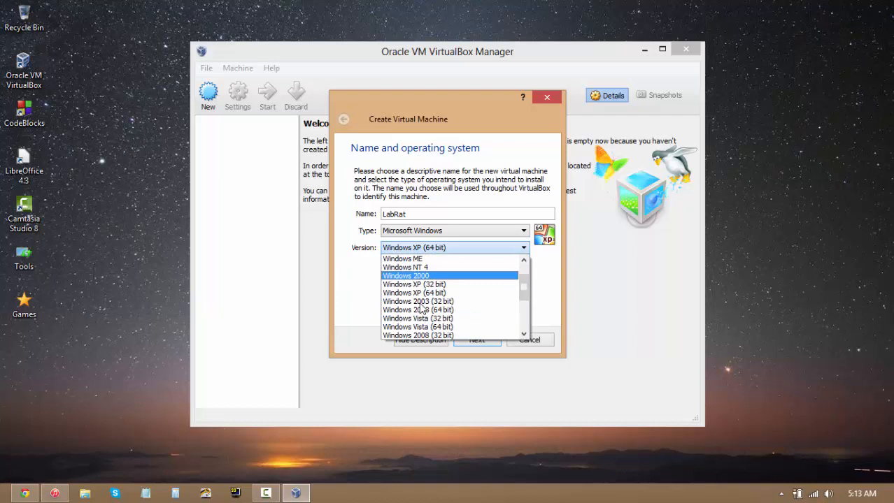
scroll(down, 3)
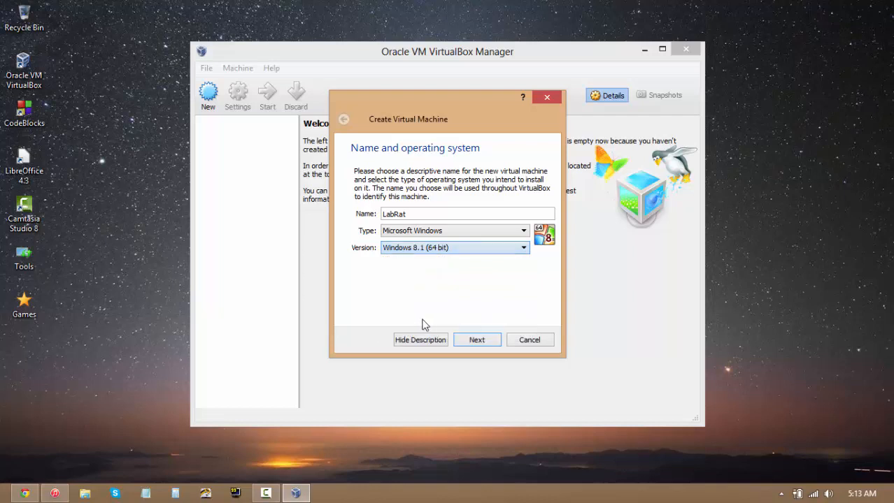
- Try the memory slider at various sizes, then enter 3096 MB in the size field
click(475, 340)
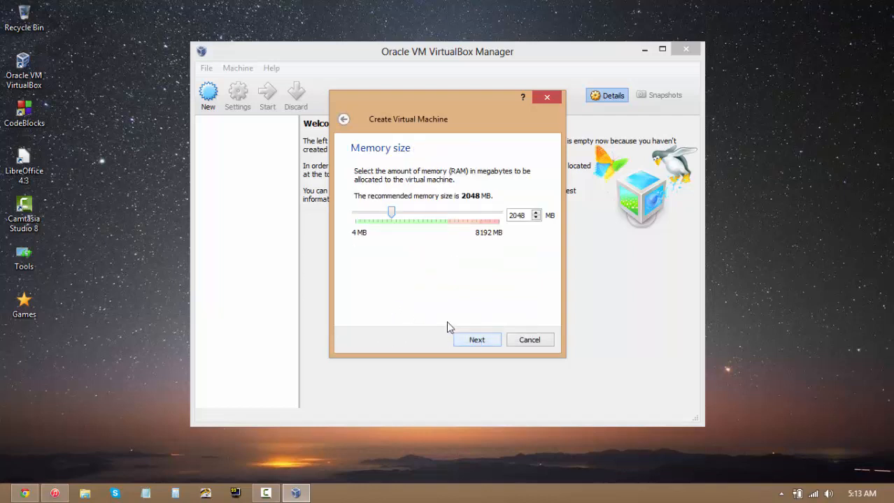
mouse_move(414, 241)
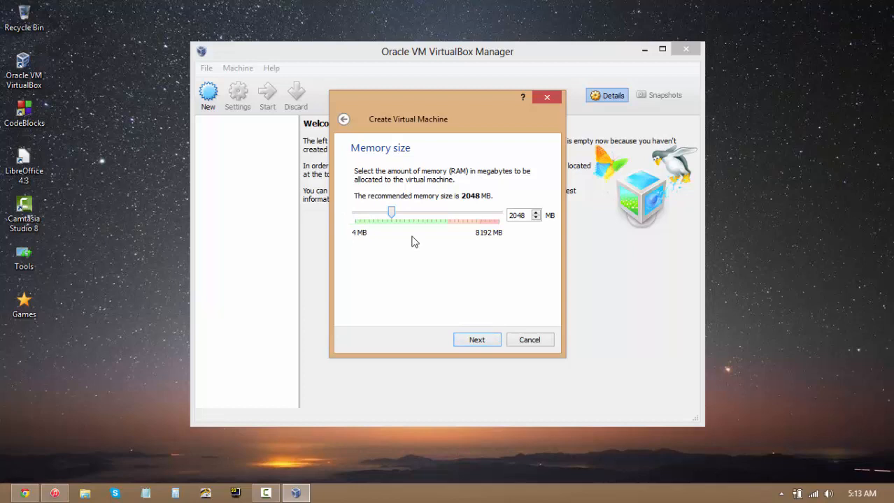
mouse_move(409, 238)
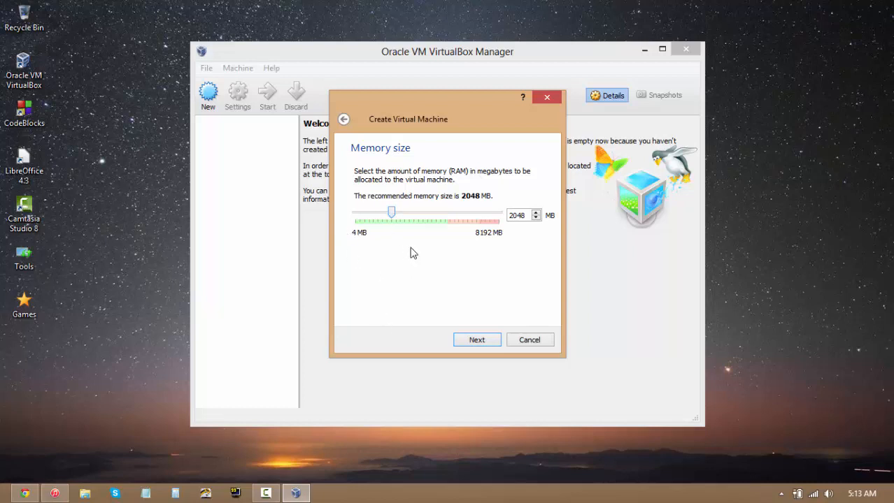
mouse_move(506, 226)
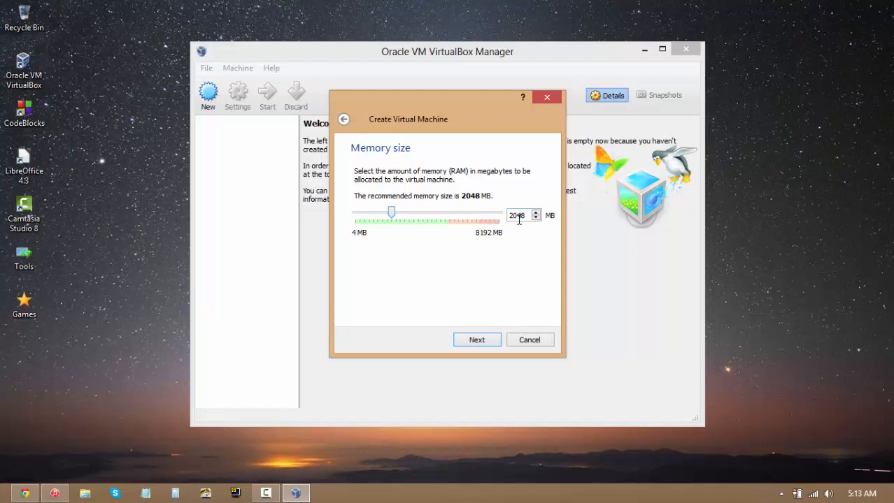
mouse_move(370, 212)
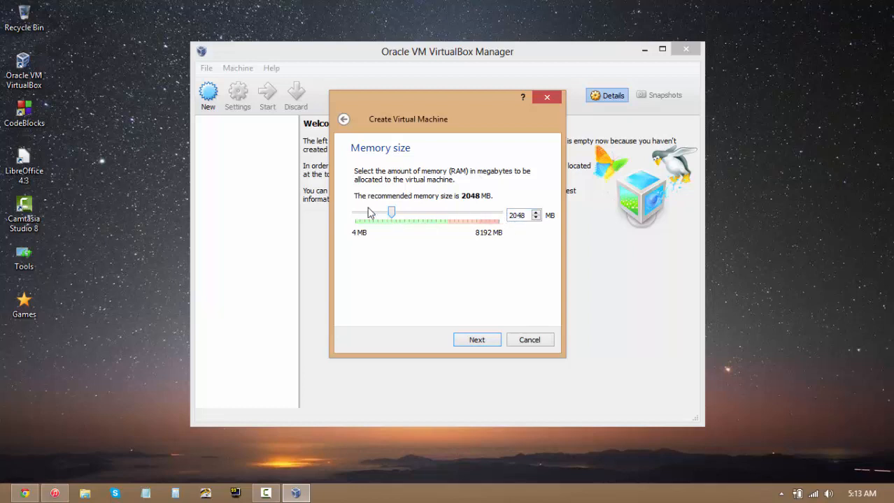
mouse_move(372, 274)
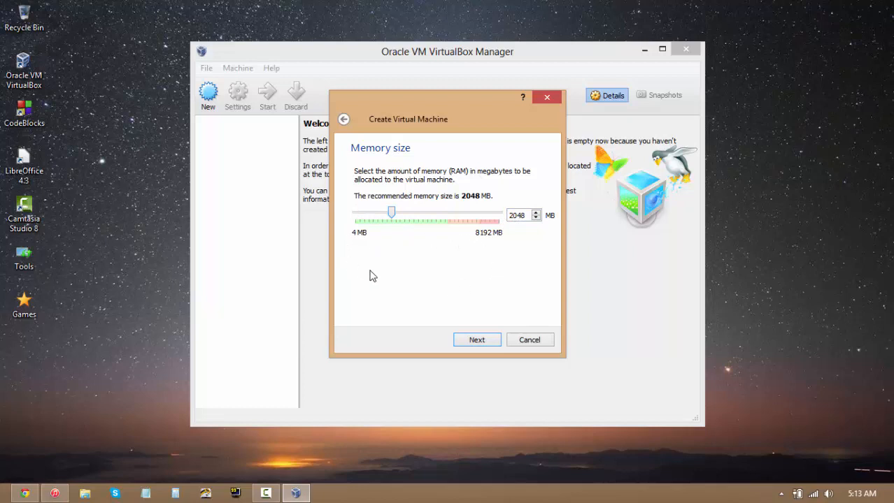
mouse_move(389, 235)
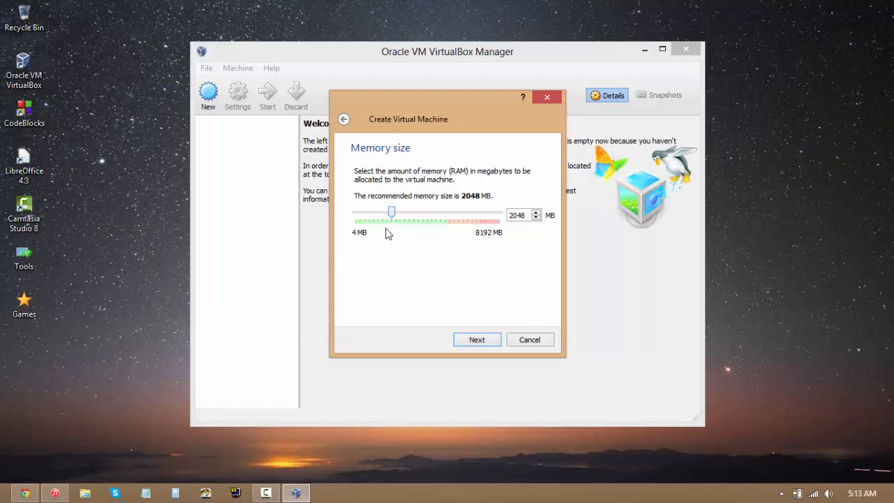
drag(392, 213, 473, 213)
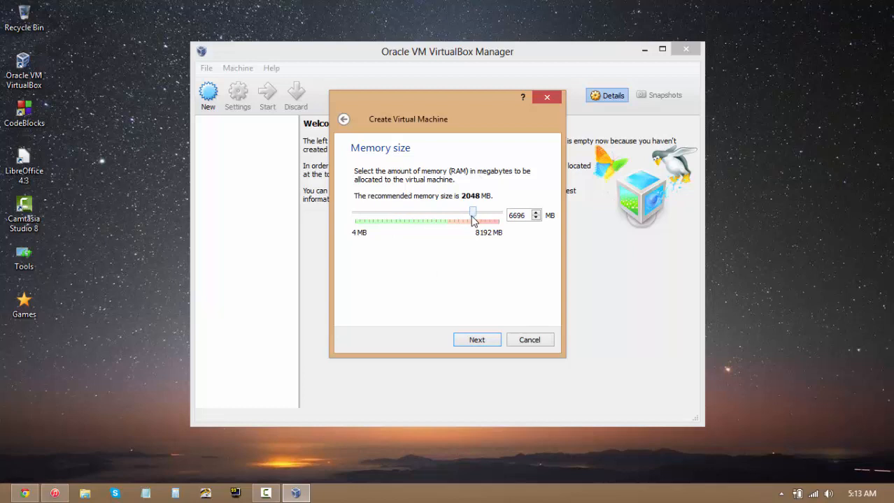
mouse_move(420, 244)
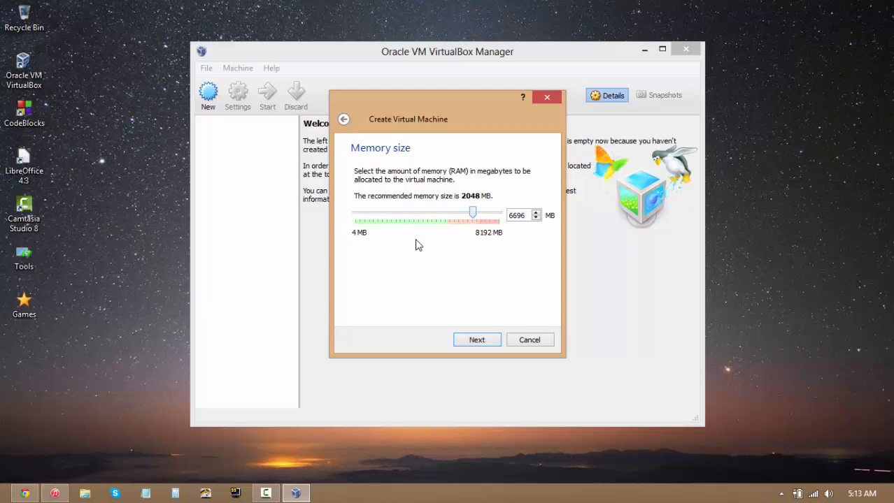
mouse_move(375, 235)
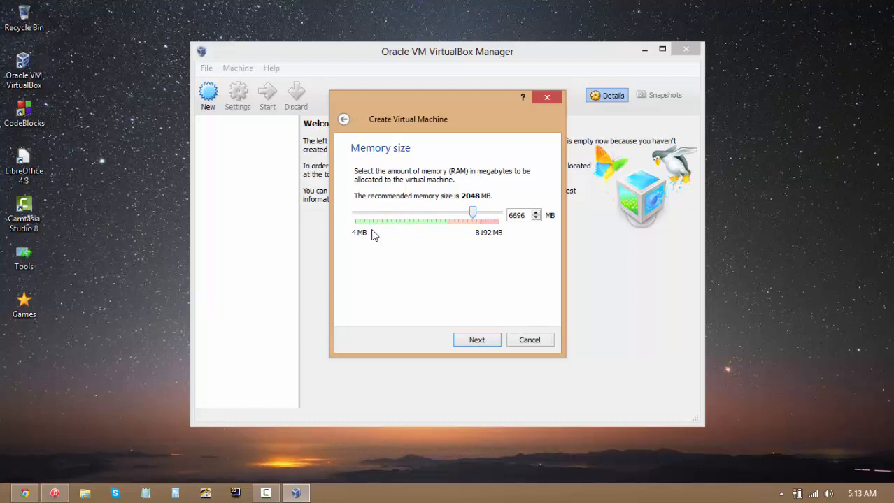
mouse_move(391, 255)
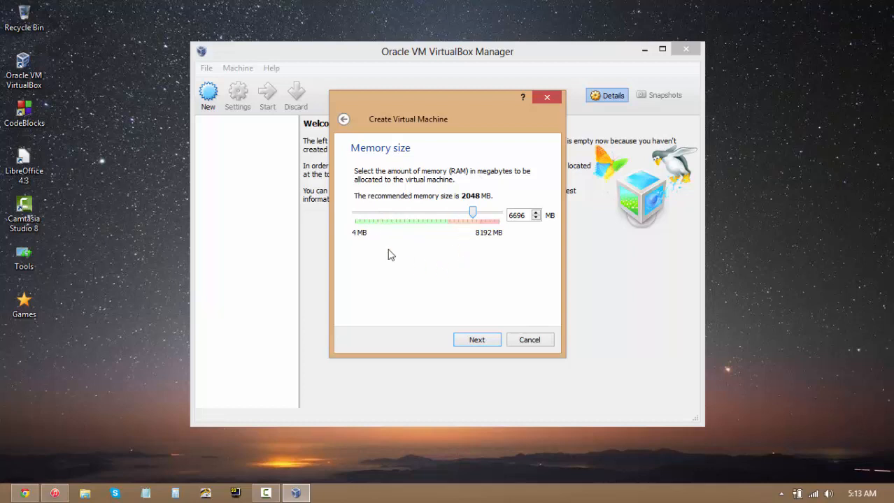
mouse_move(375, 229)
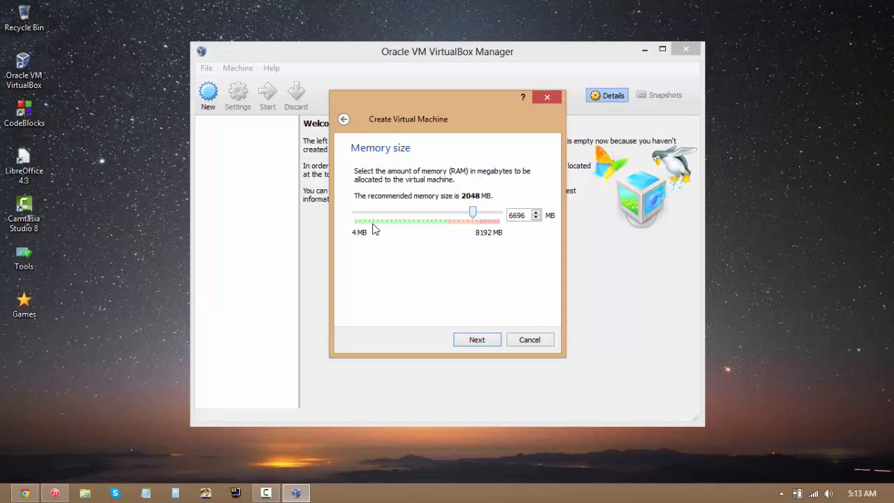
mouse_move(471, 231)
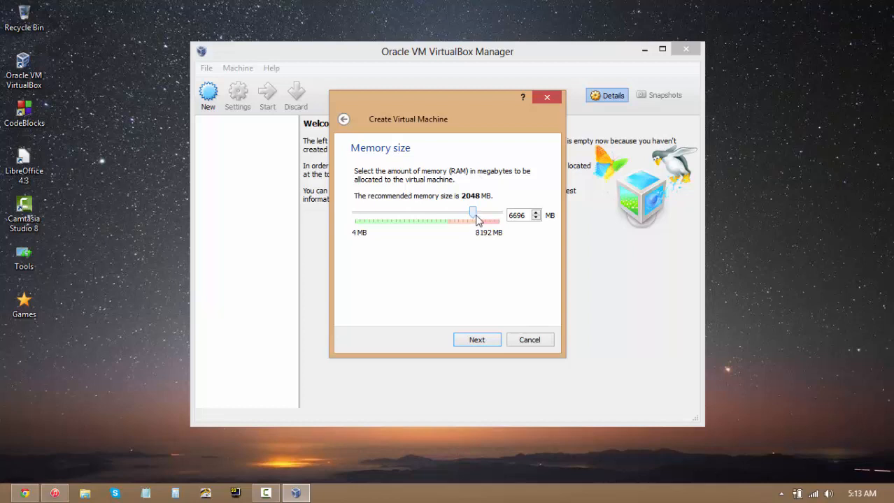
drag(473, 212, 496, 213)
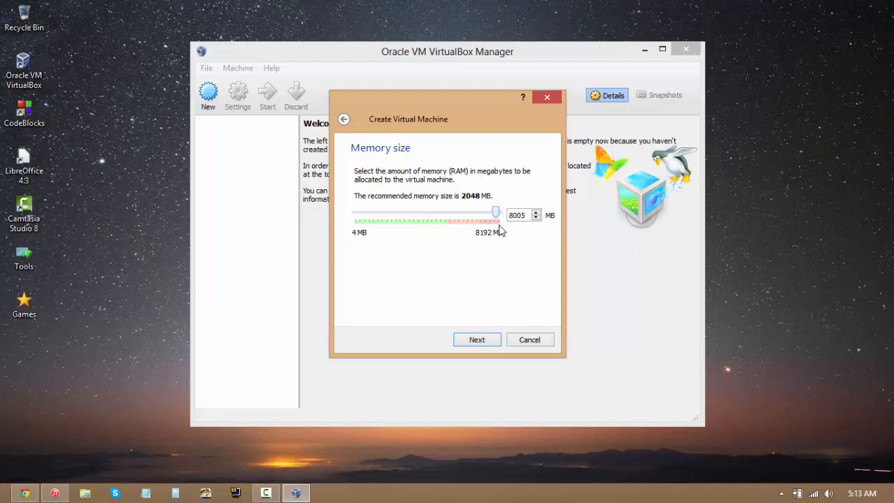
drag(495, 212, 359, 212)
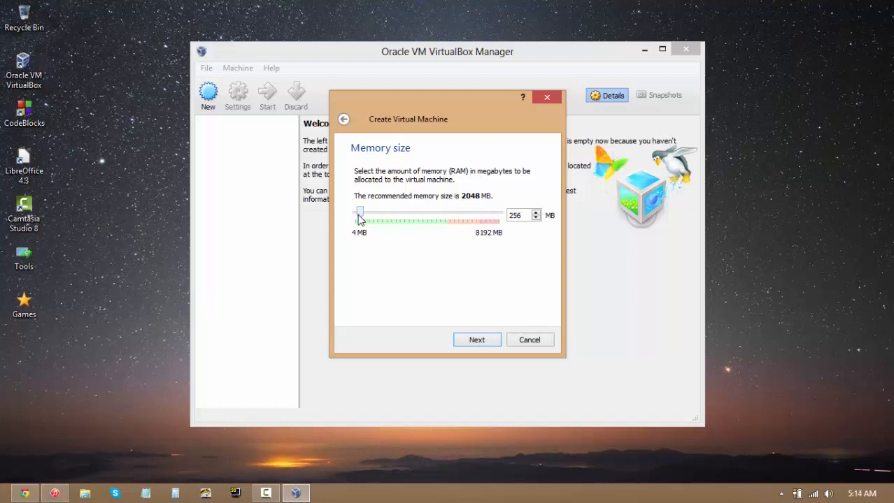
drag(359, 213, 442, 212)
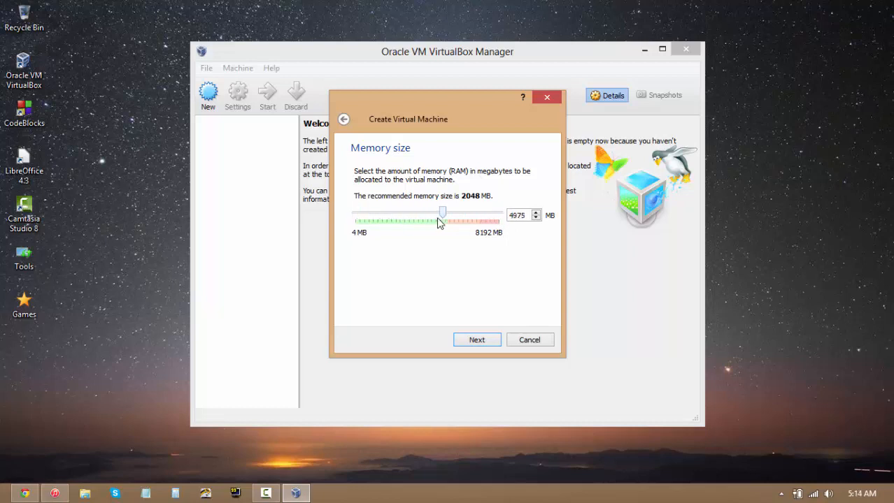
drag(442, 213, 407, 213)
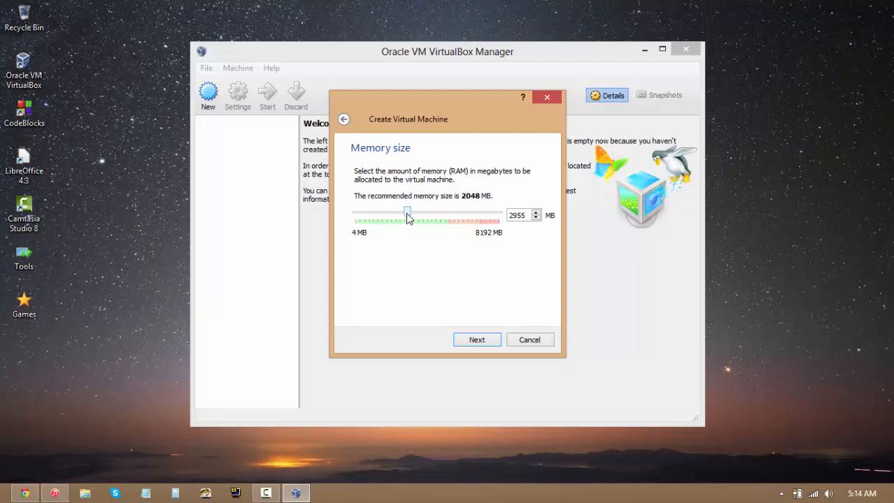
drag(408, 212, 431, 212)
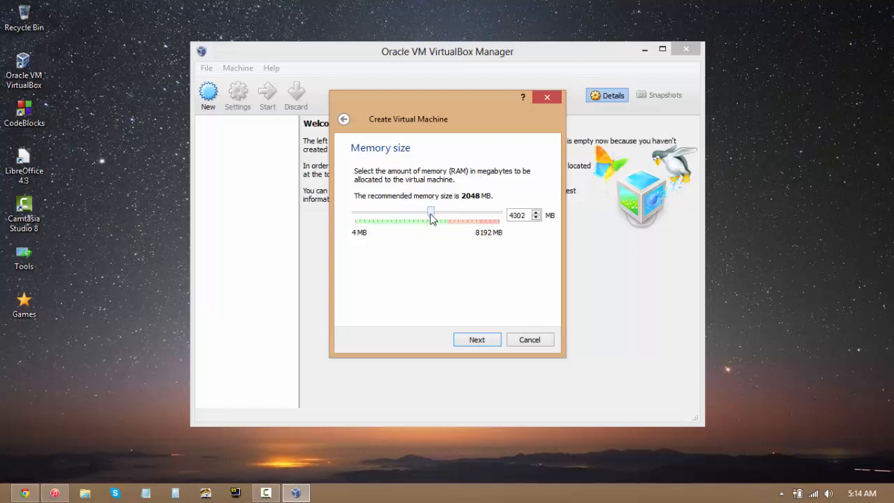
drag(431, 214, 445, 214)
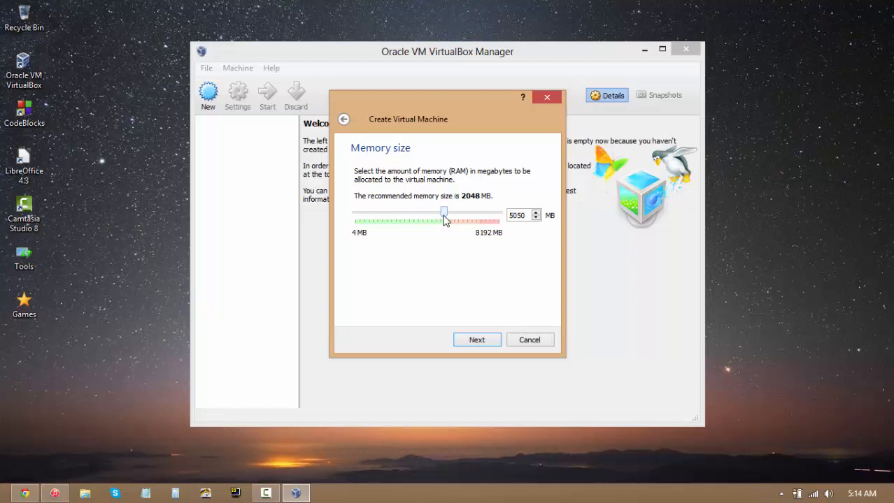
drag(443, 213, 410, 212)
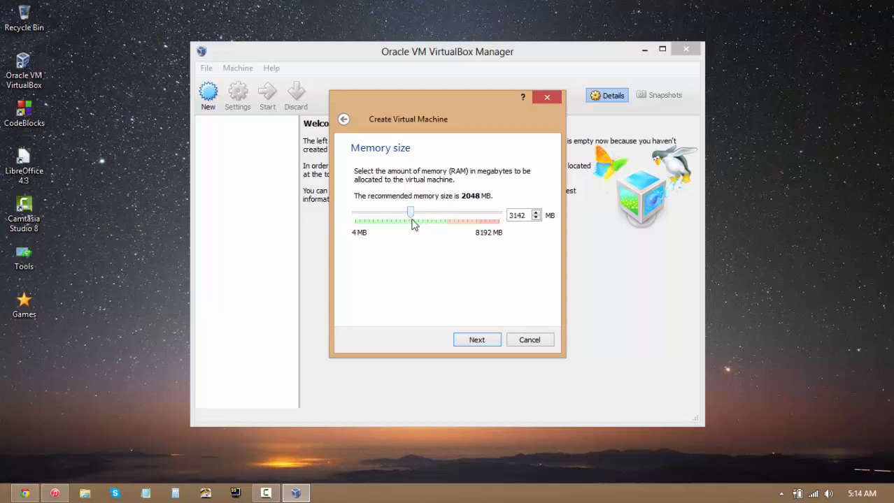
drag(410, 212, 403, 213)
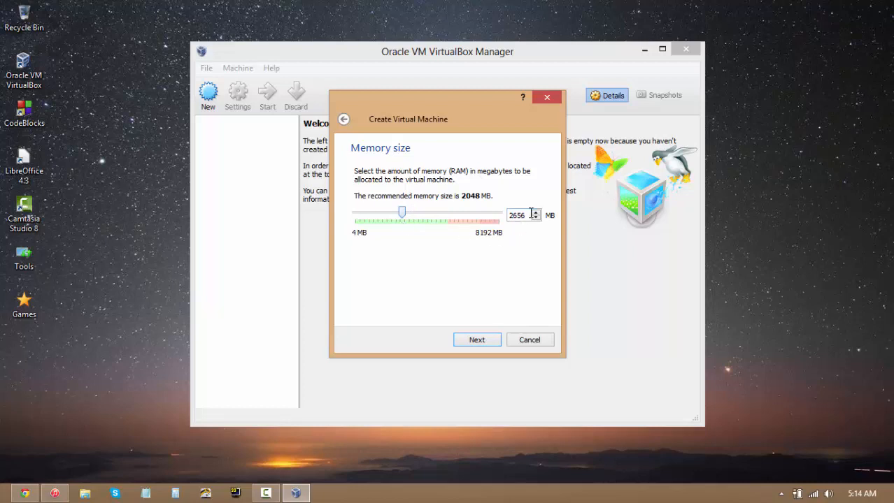
triple_click(518, 216)
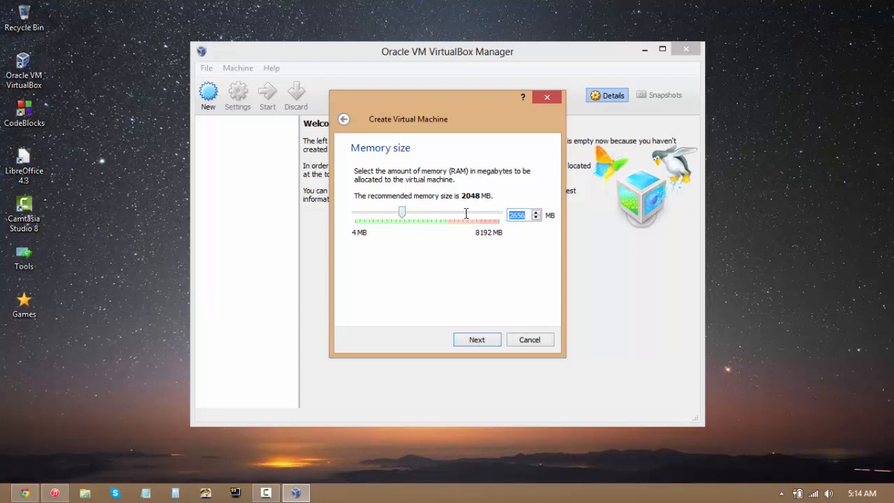
text(3096)
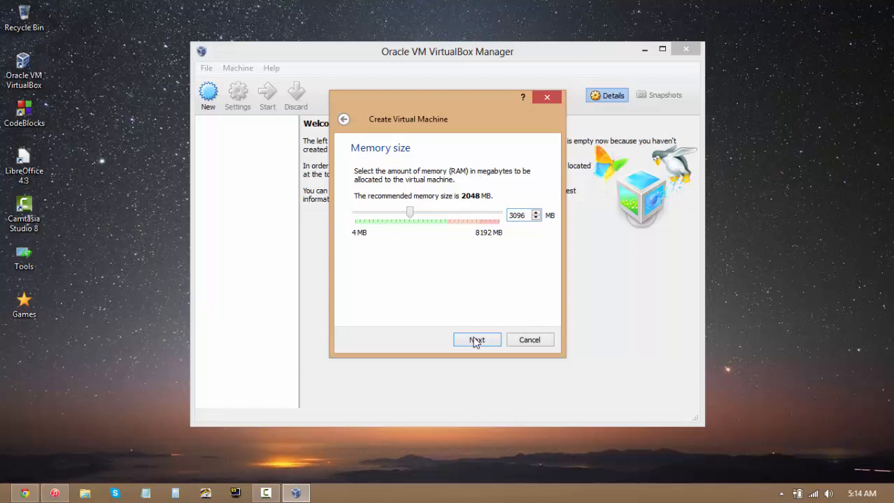
- Advance to the hard drive step, keeping 'Create a virtual hard drive now'
click(476, 340)
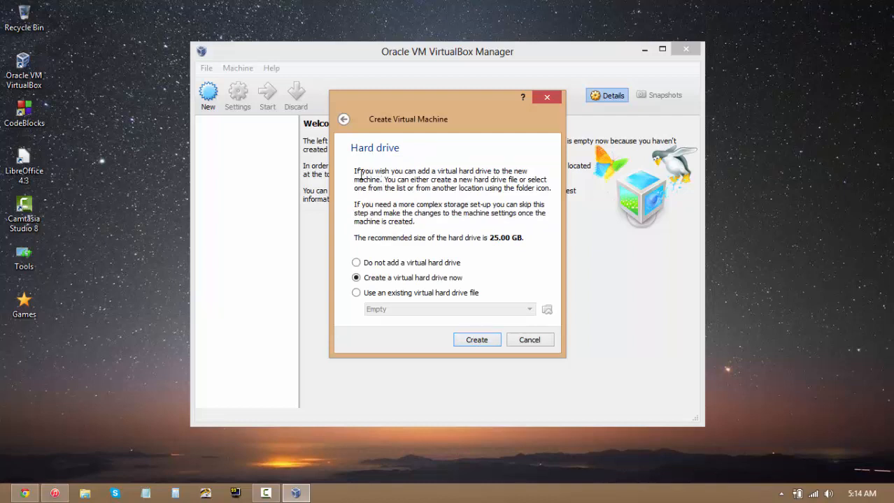
mouse_move(391, 294)
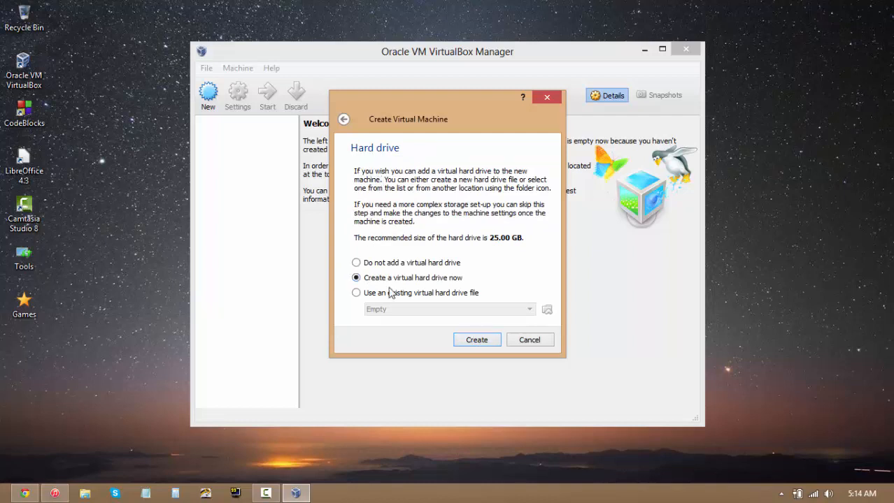
- Start the disk wizard, try VMDK and HDD, then settle on VDI file type
click(476, 339)
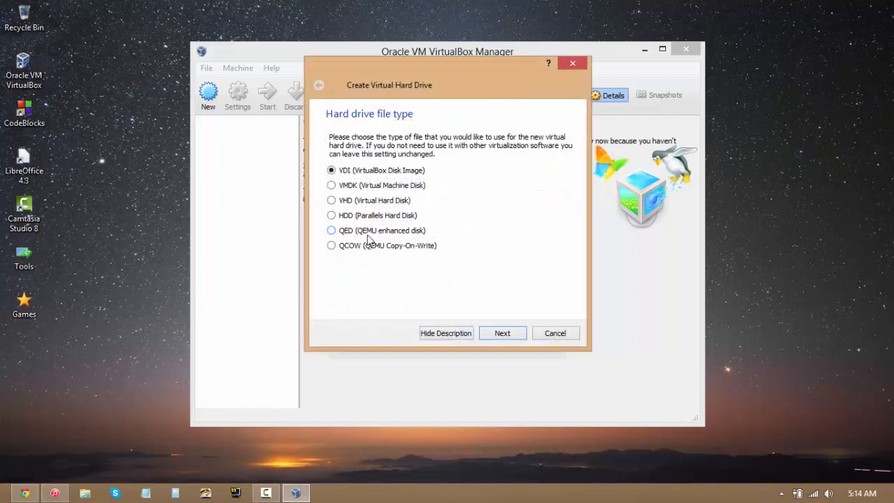
mouse_move(358, 288)
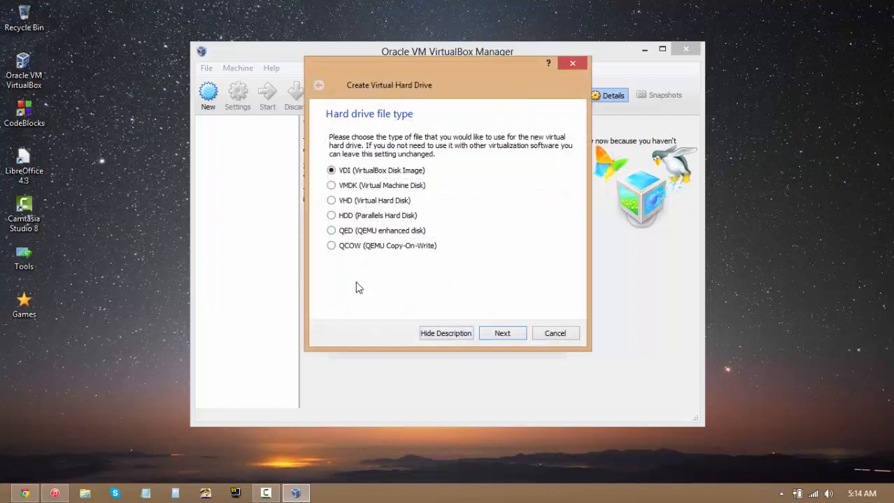
mouse_move(364, 182)
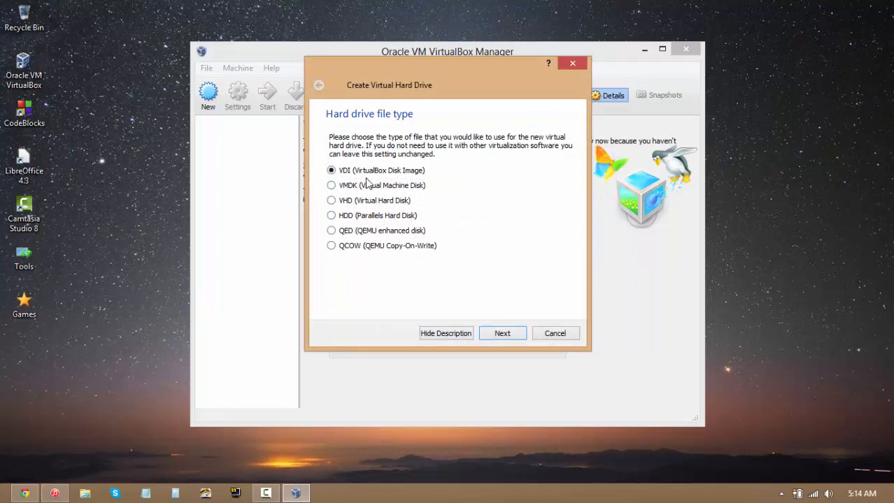
mouse_move(378, 188)
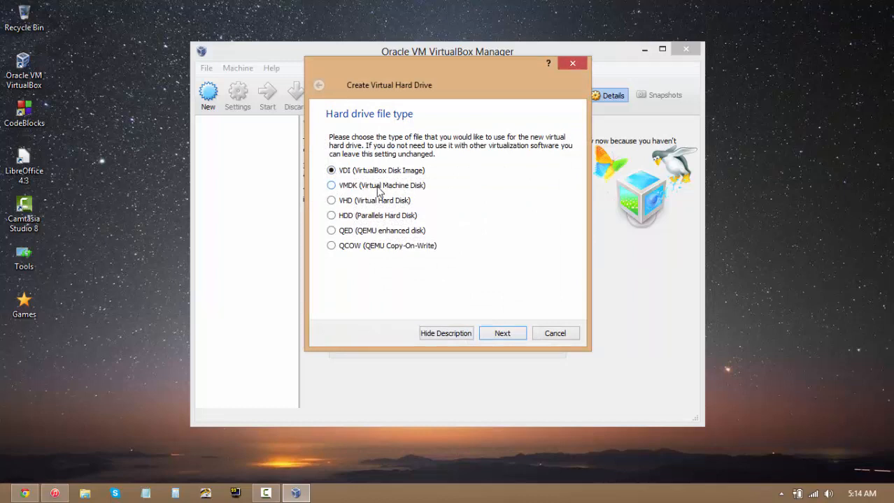
mouse_move(358, 193)
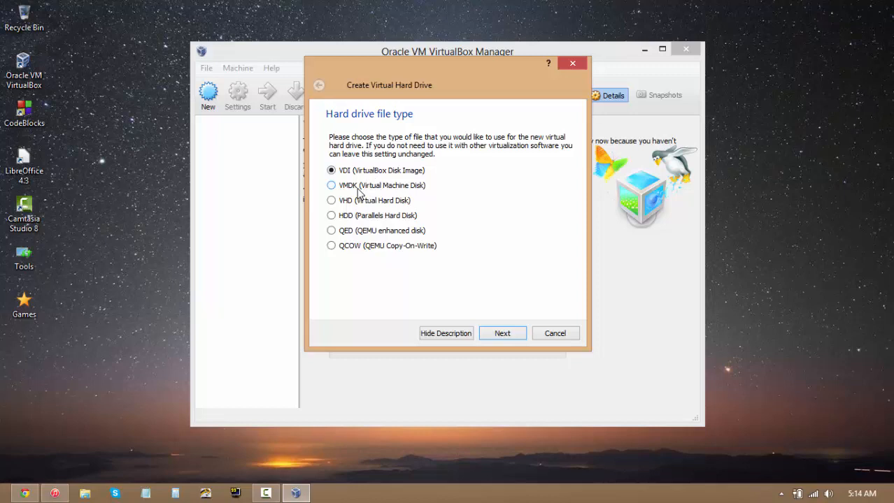
click(330, 185)
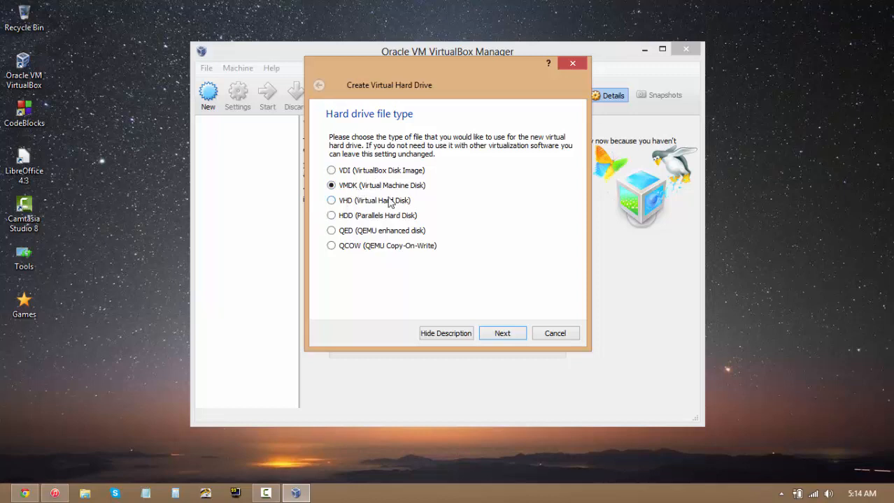
mouse_move(378, 201)
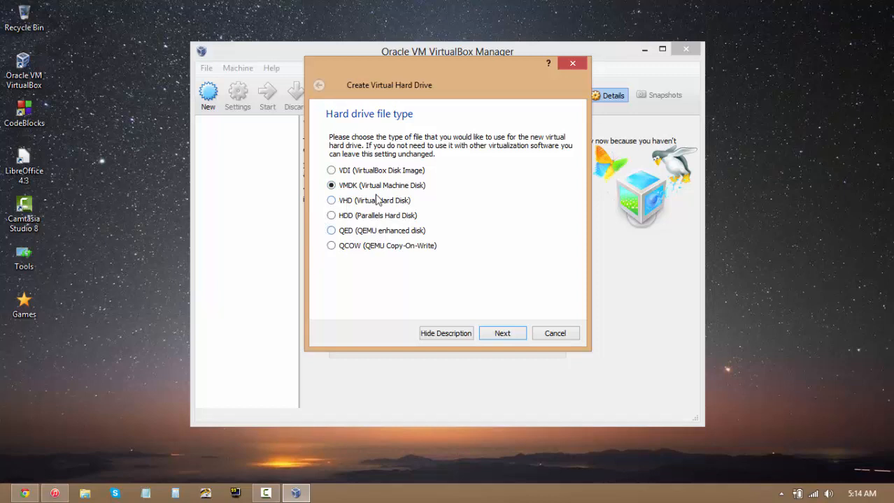
click(330, 215)
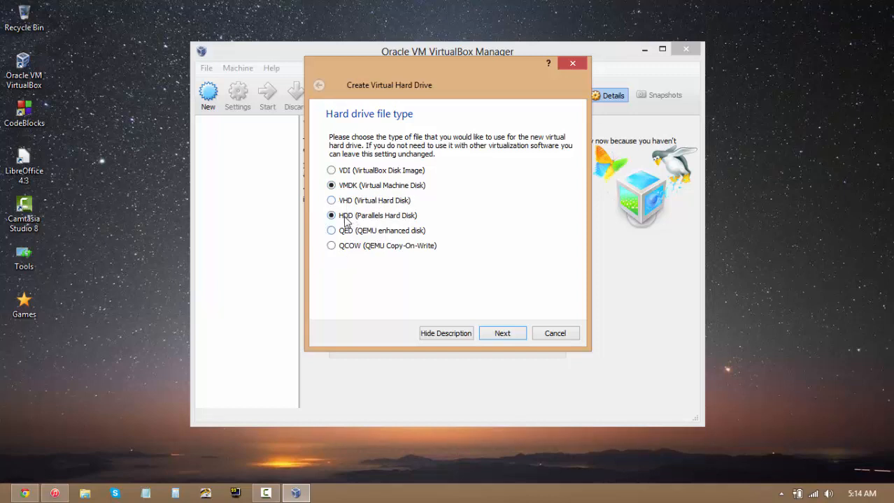
click(330, 215)
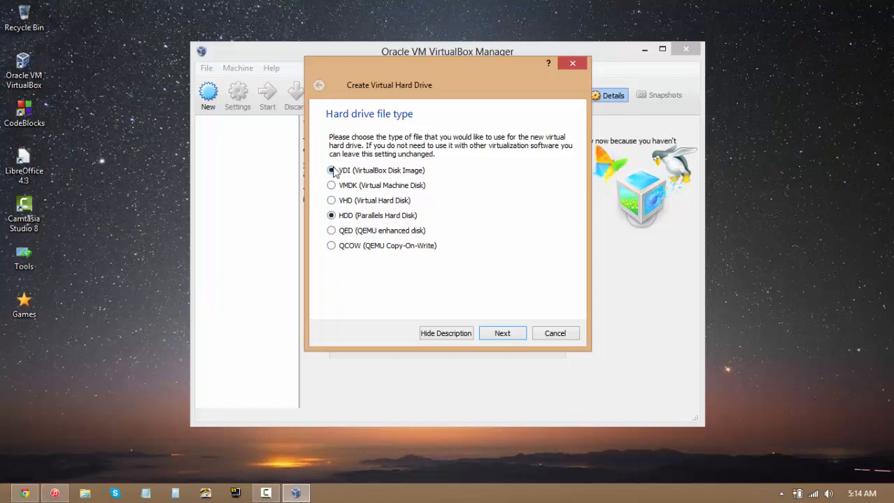
click(332, 170)
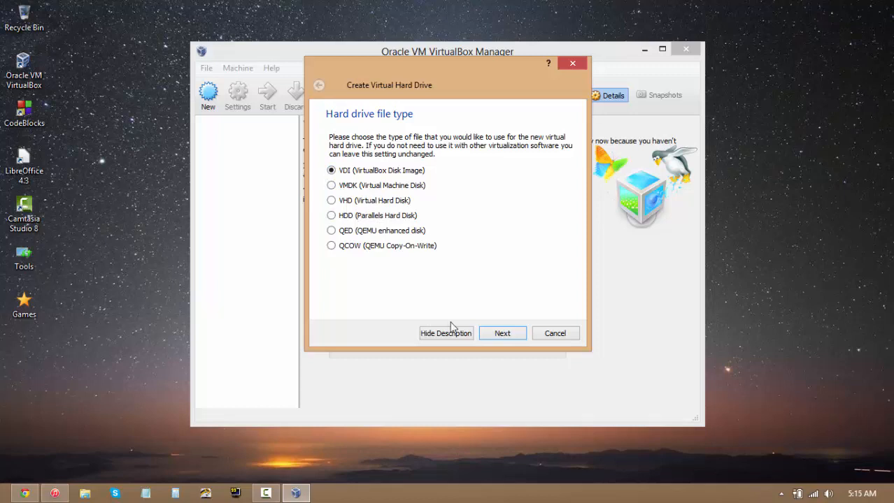
- Toggle between fixed size and dynamic, ending with Dynamically allocated storage
click(502, 333)
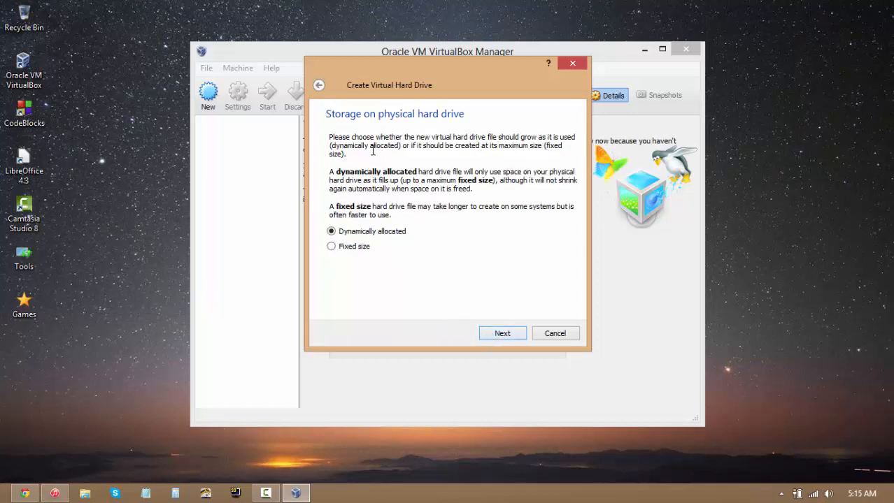
mouse_move(344, 264)
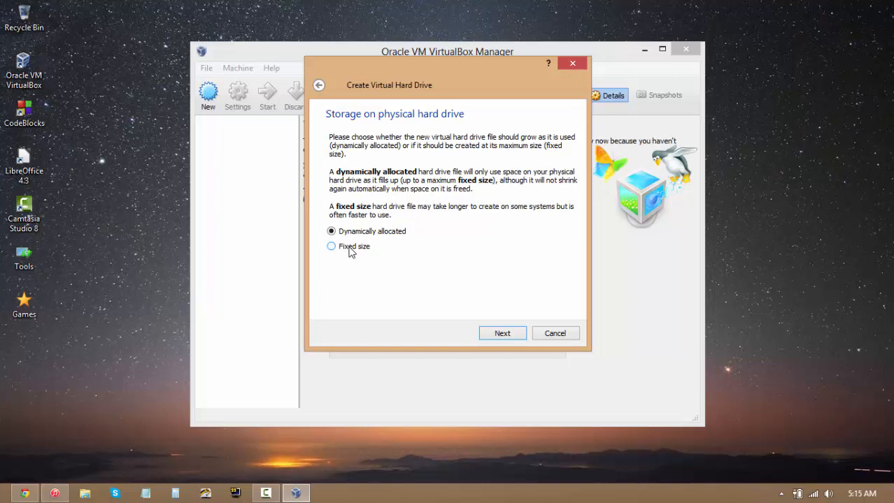
click(330, 246)
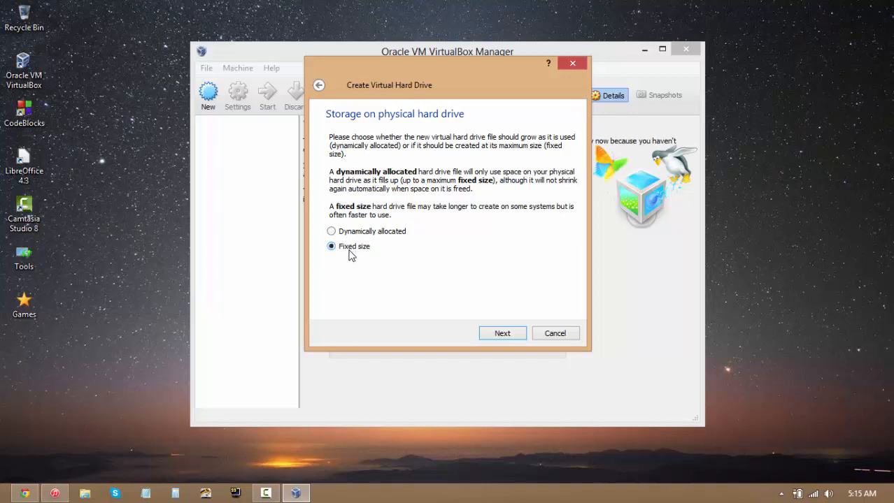
mouse_move(313, 273)
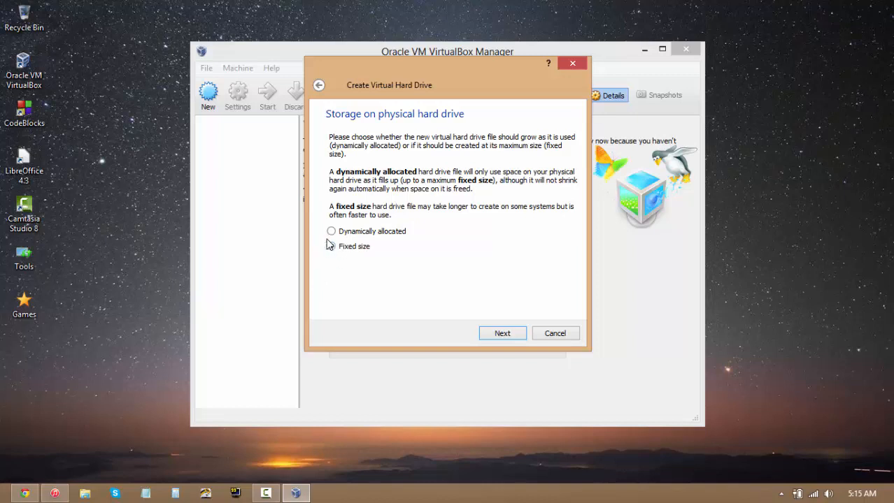
click(330, 247)
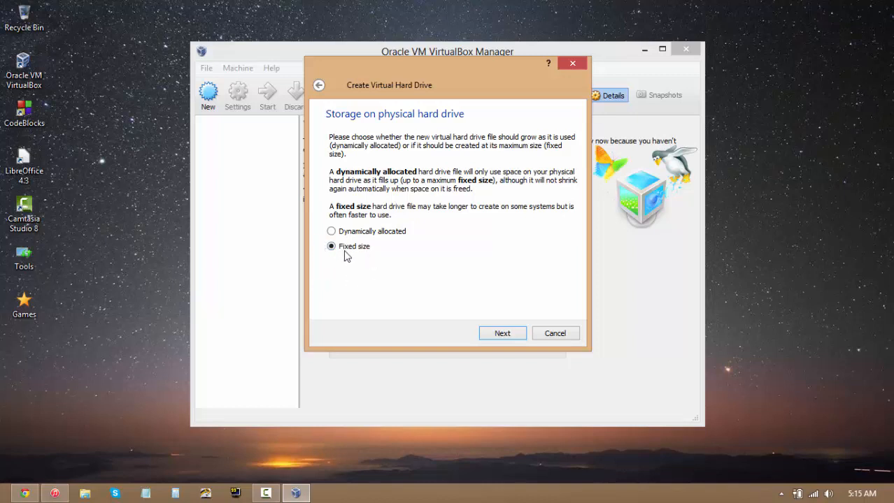
mouse_move(344, 275)
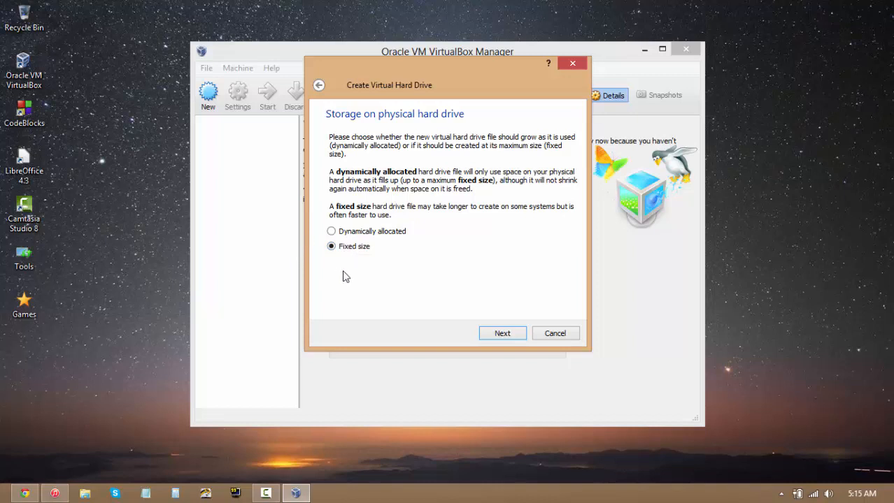
click(330, 232)
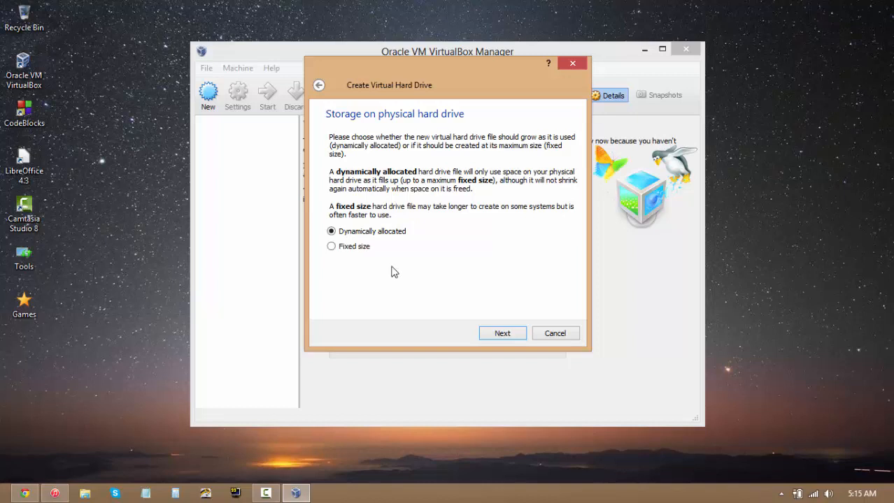
mouse_move(418, 238)
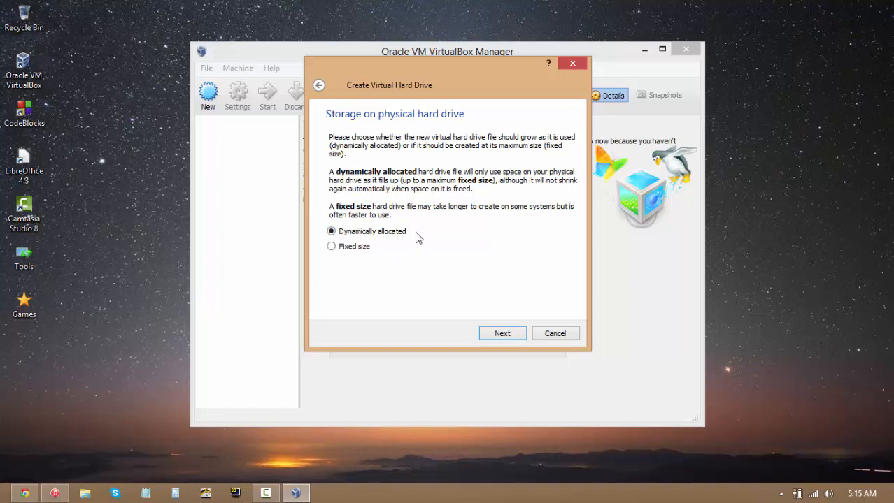
mouse_move(406, 247)
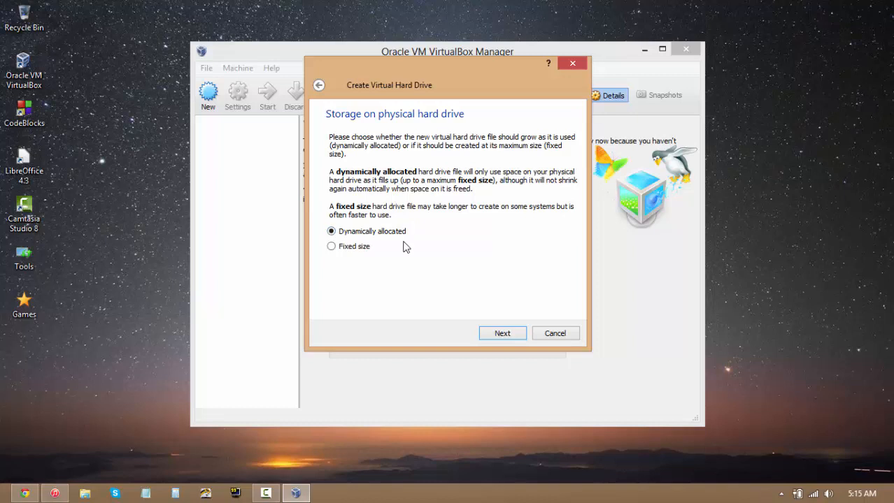
mouse_move(420, 246)
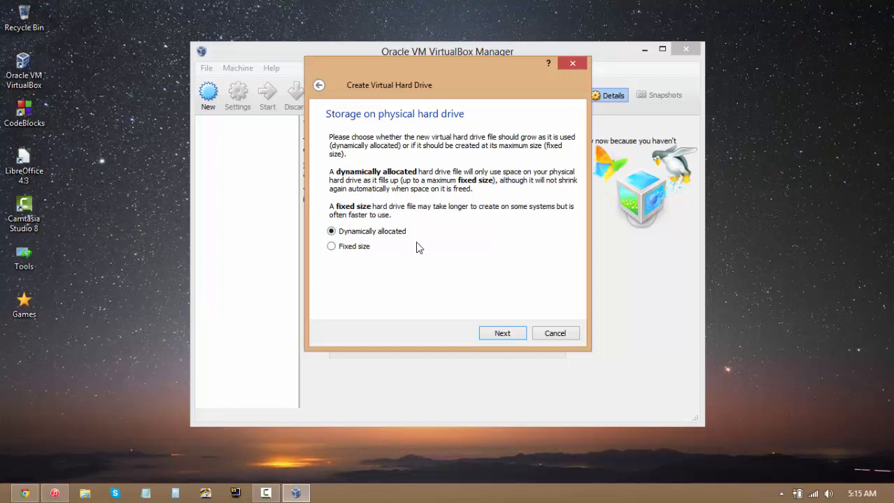
mouse_move(330, 241)
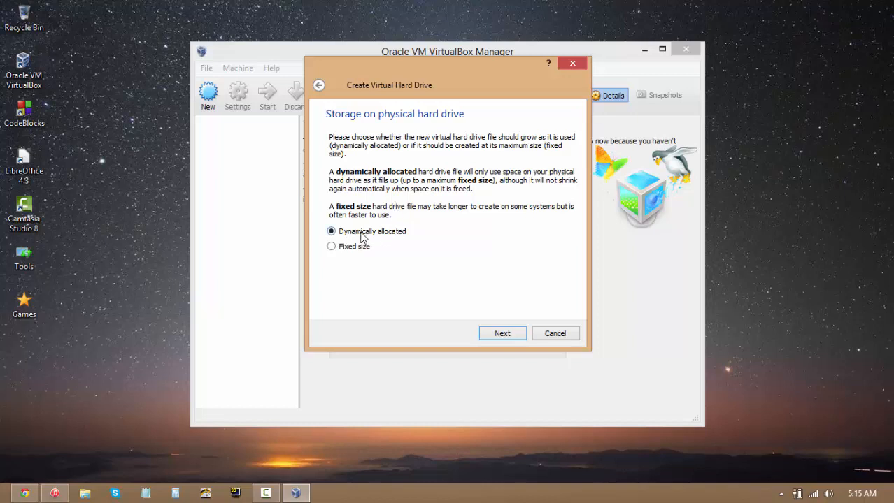
mouse_move(403, 238)
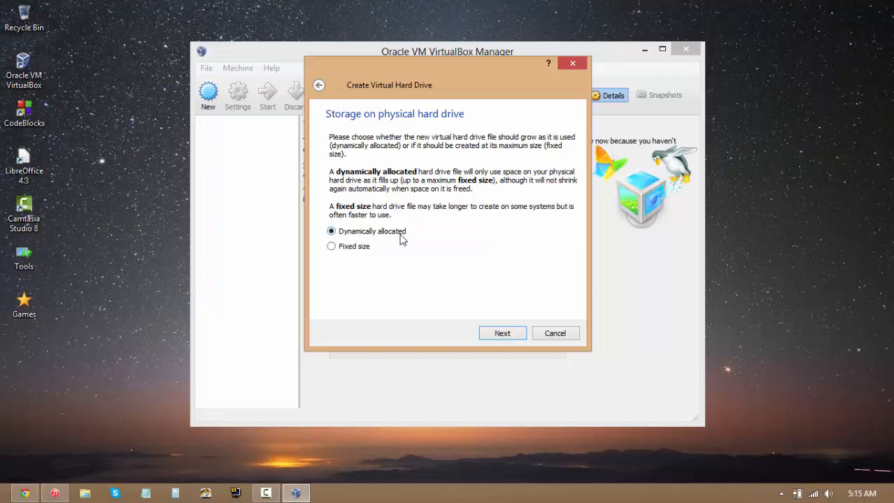
mouse_move(343, 247)
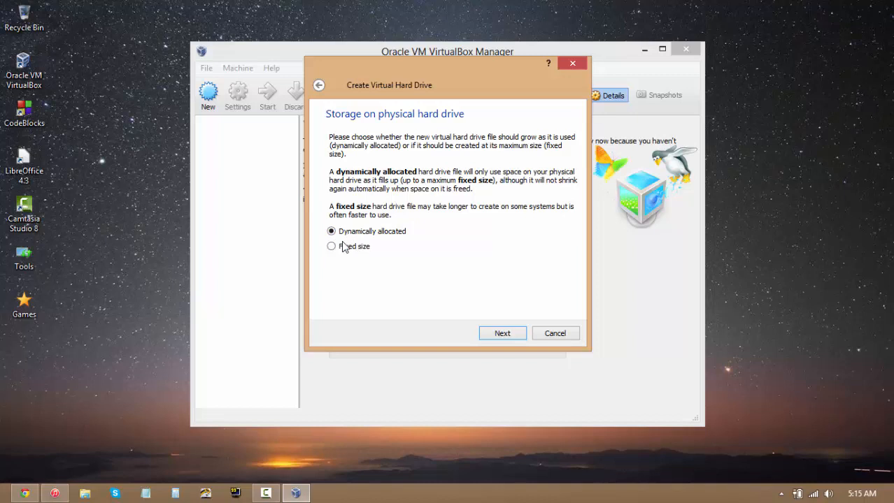
click(331, 246)
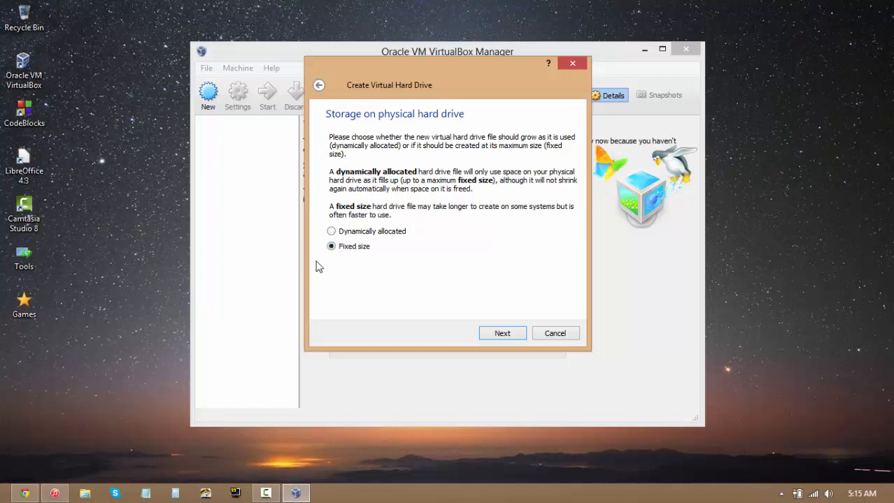
mouse_move(338, 263)
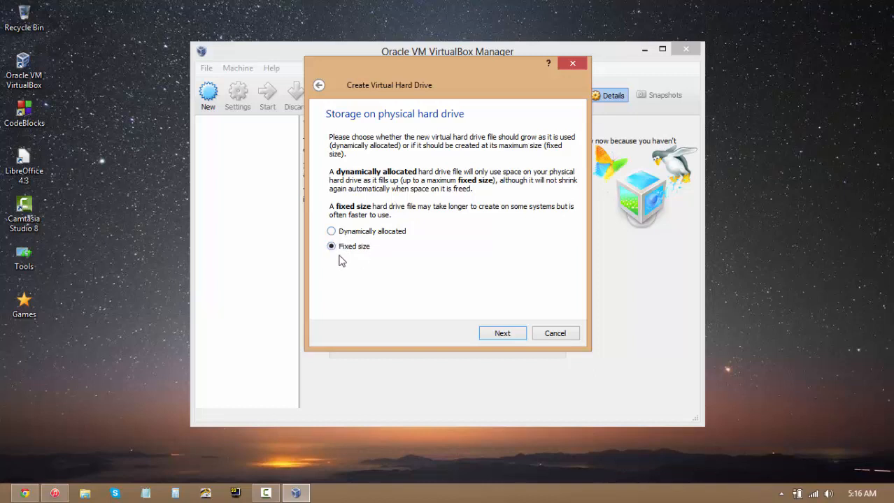
mouse_move(375, 253)
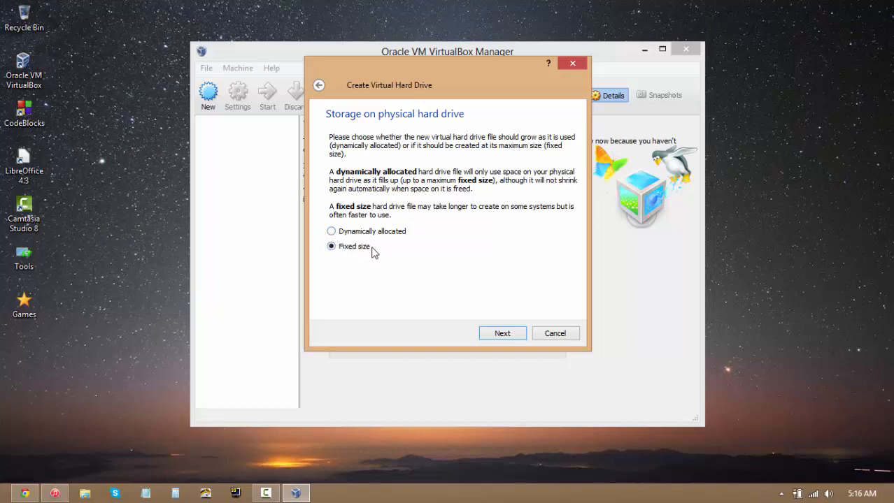
mouse_move(349, 231)
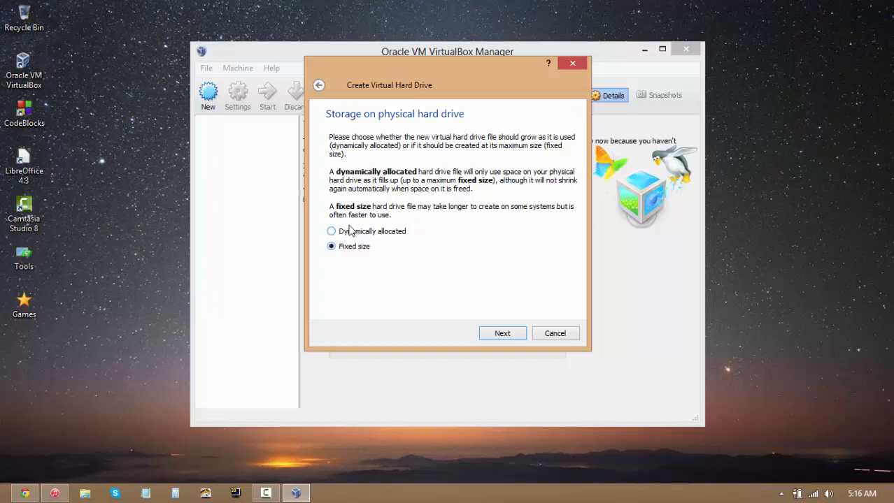
mouse_move(327, 223)
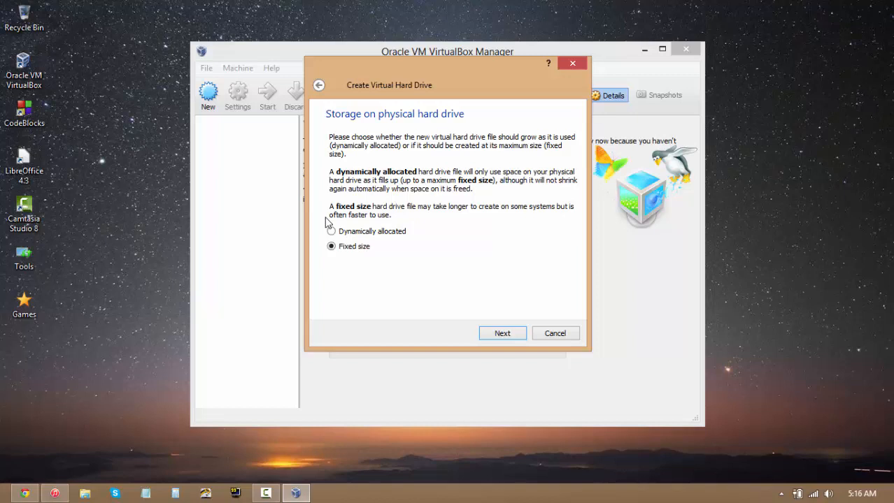
mouse_move(314, 193)
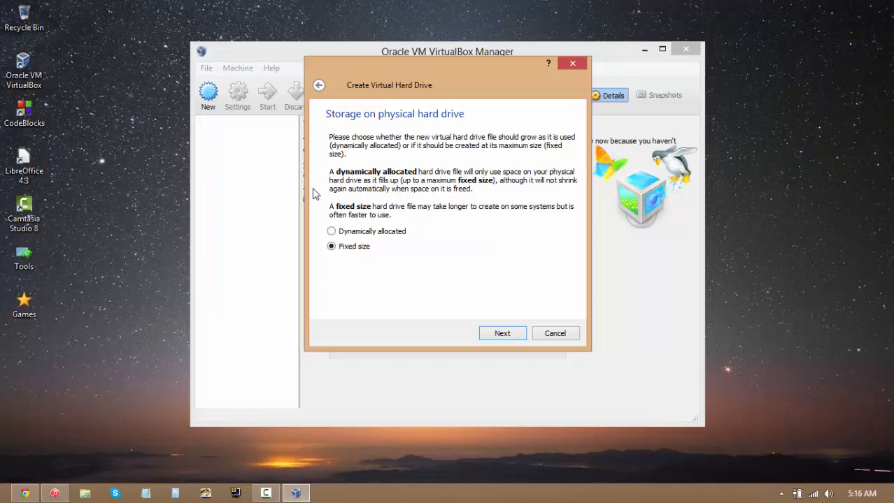
mouse_move(349, 235)
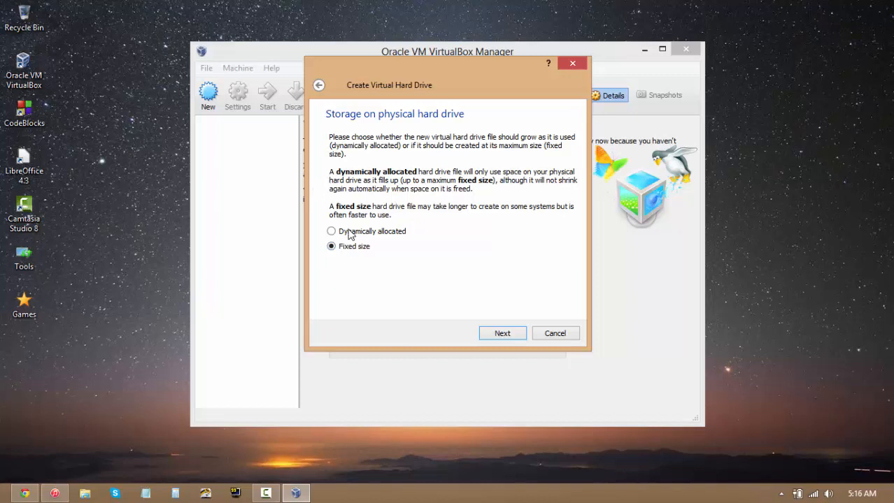
click(332, 233)
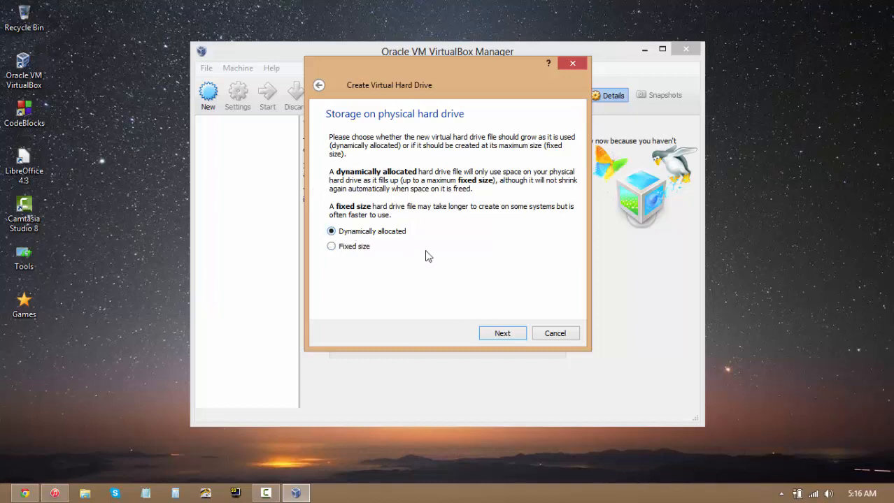
- Advance to the file location and size step for the LabRat disk
click(502, 332)
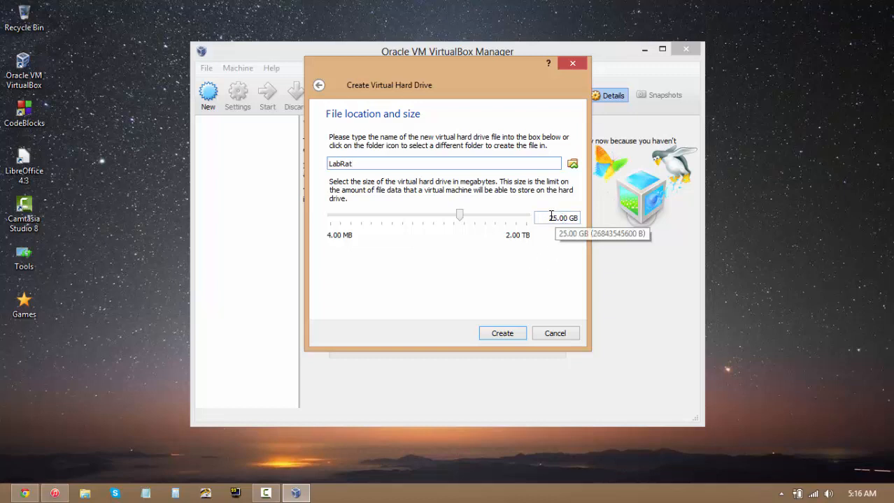
mouse_move(584, 216)
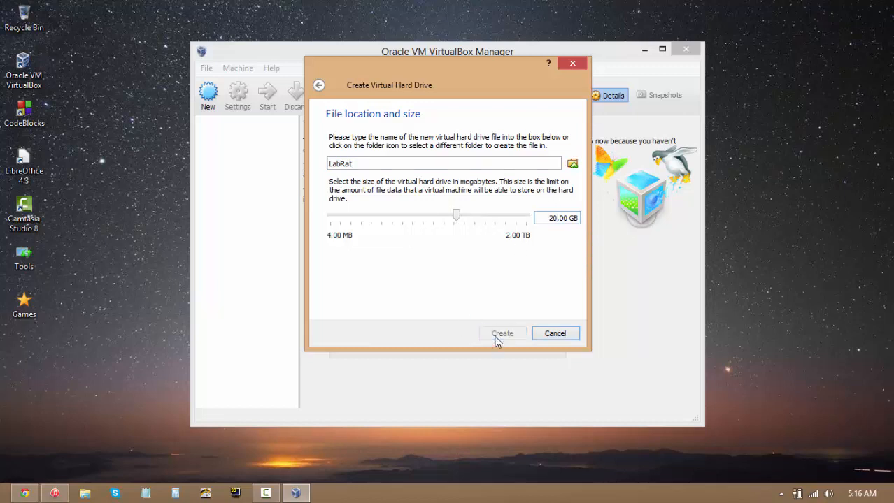
- Create the 20 GB LabRat.vdi disk, finishing the new machine wizard
click(502, 333)
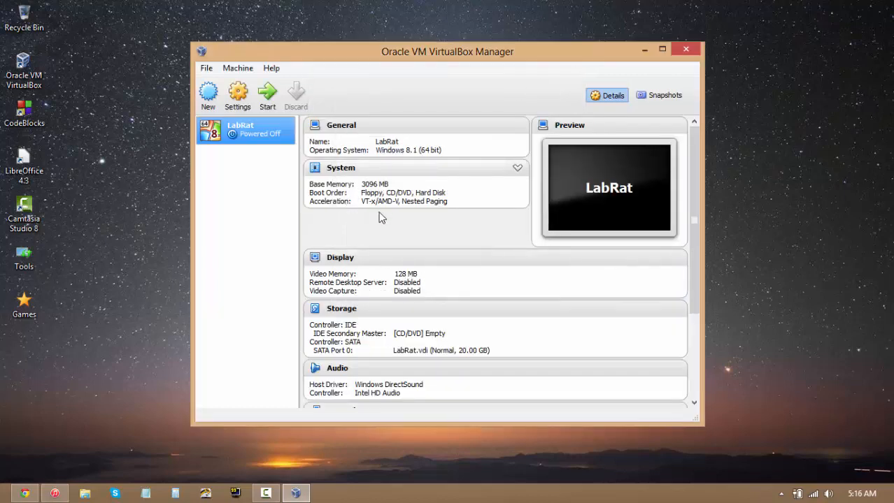
mouse_move(221, 256)
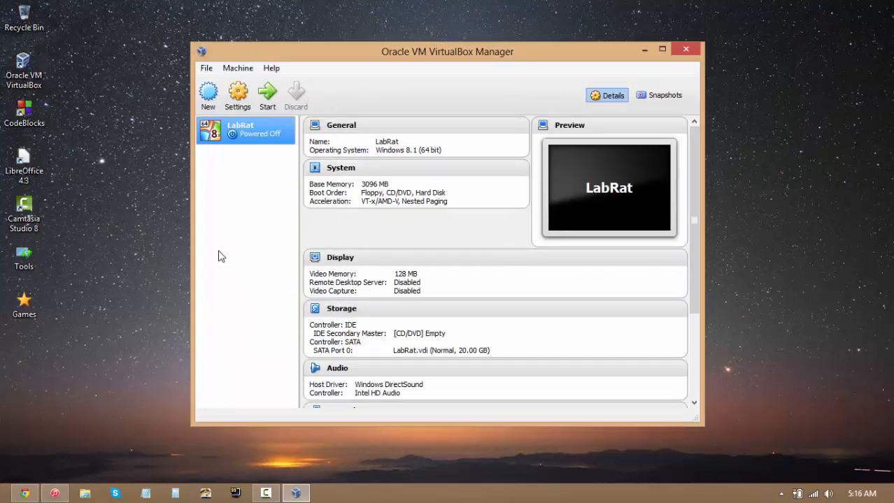
mouse_move(238, 96)
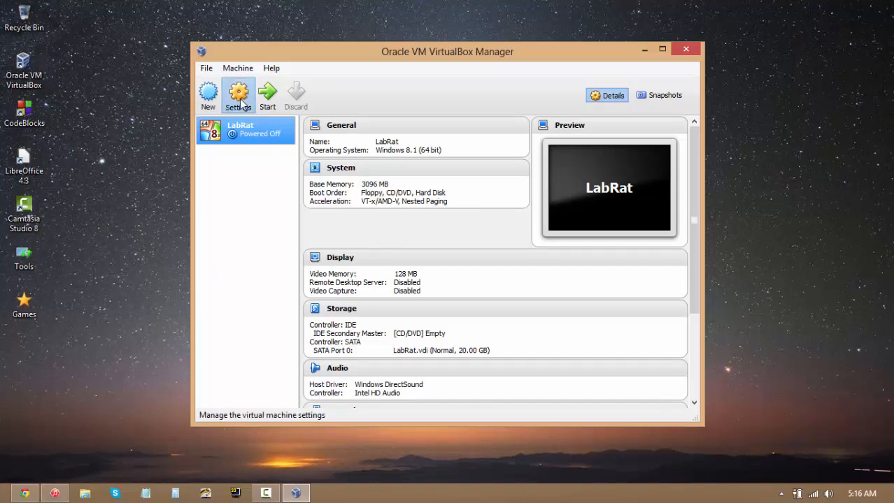
- In LabRat's General > Advanced settings, set Shared Clipboard to Bidirectional
click(238, 95)
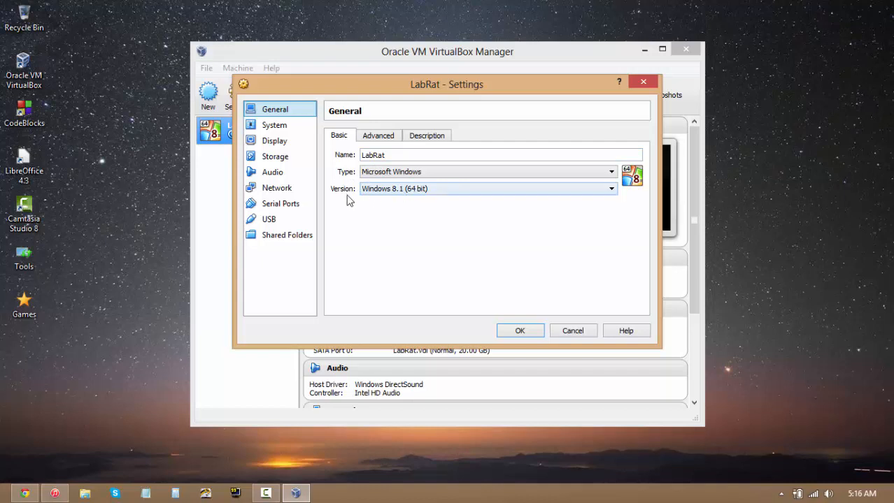
click(377, 134)
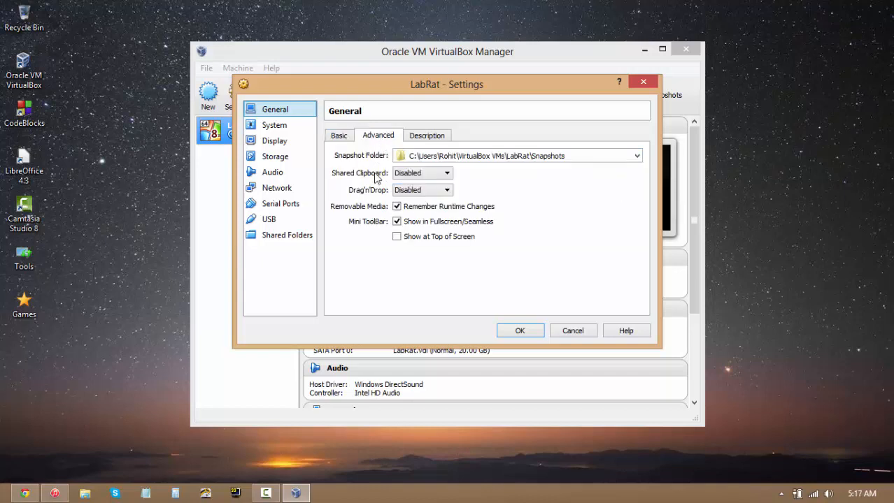
mouse_move(372, 184)
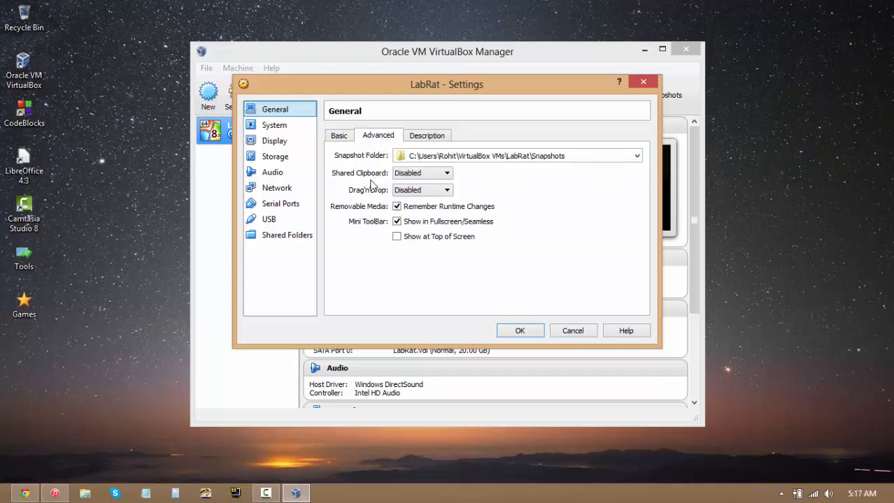
mouse_move(362, 184)
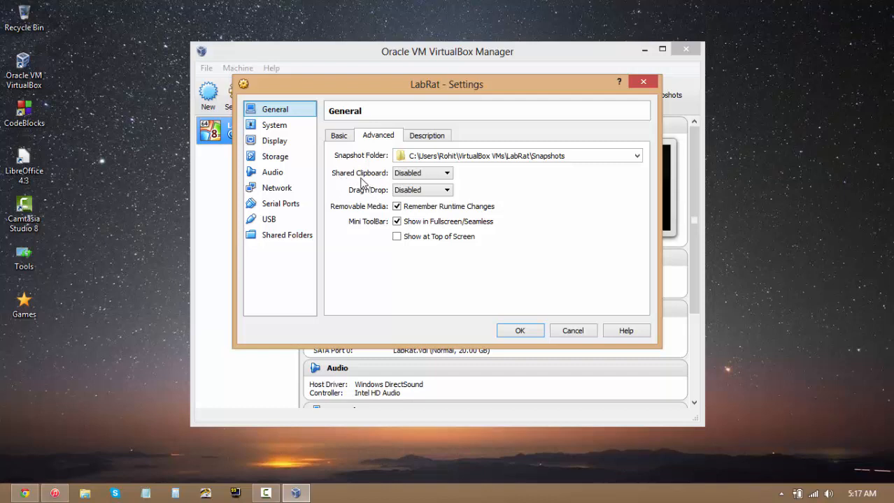
mouse_move(386, 187)
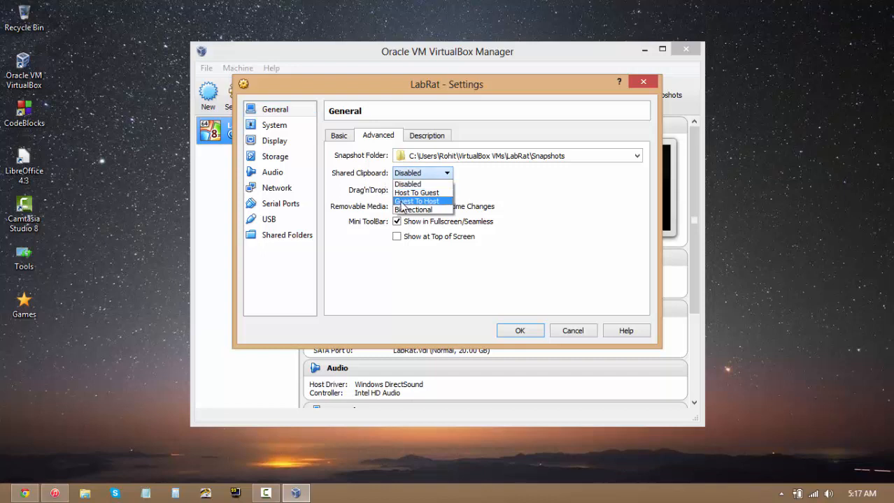
click(414, 210)
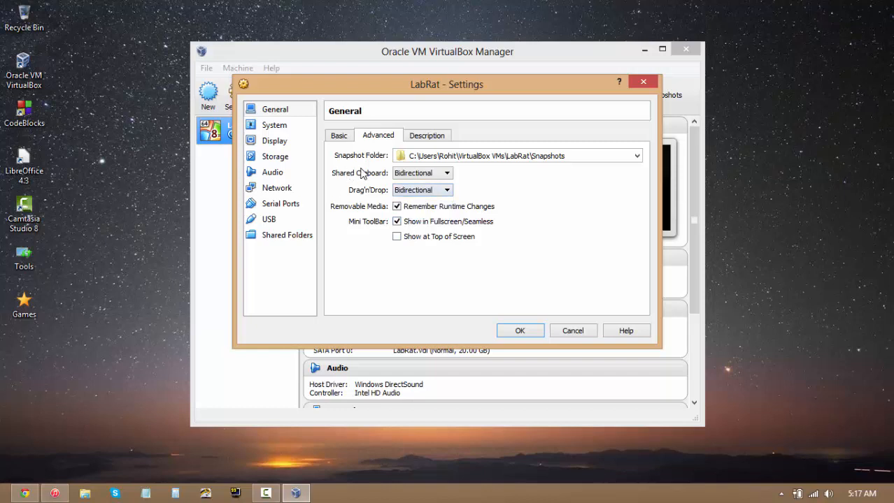
mouse_move(356, 185)
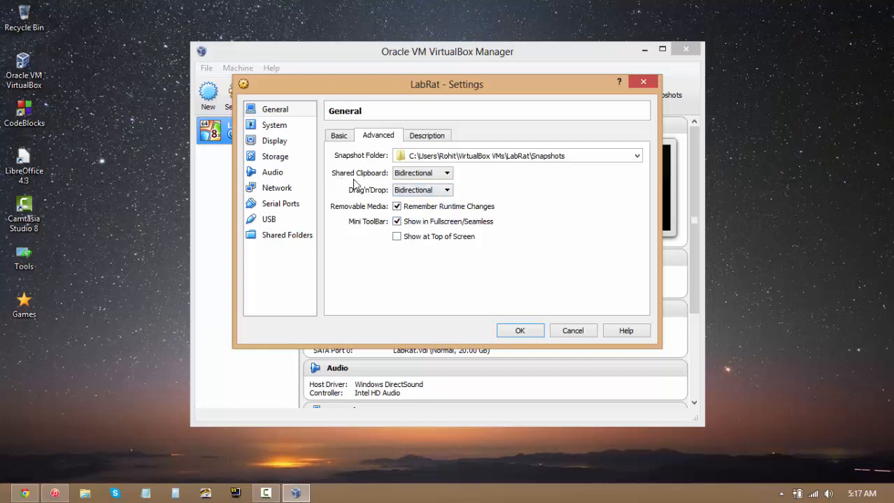
mouse_move(217, 253)
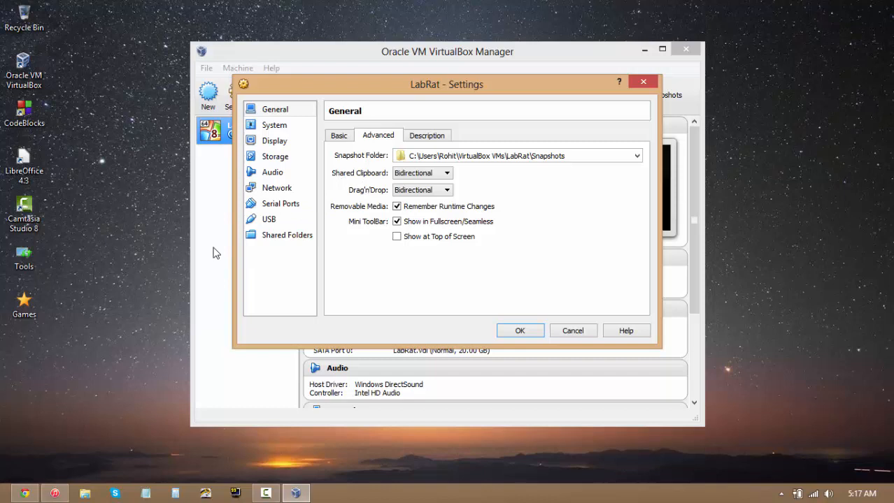
mouse_move(358, 219)
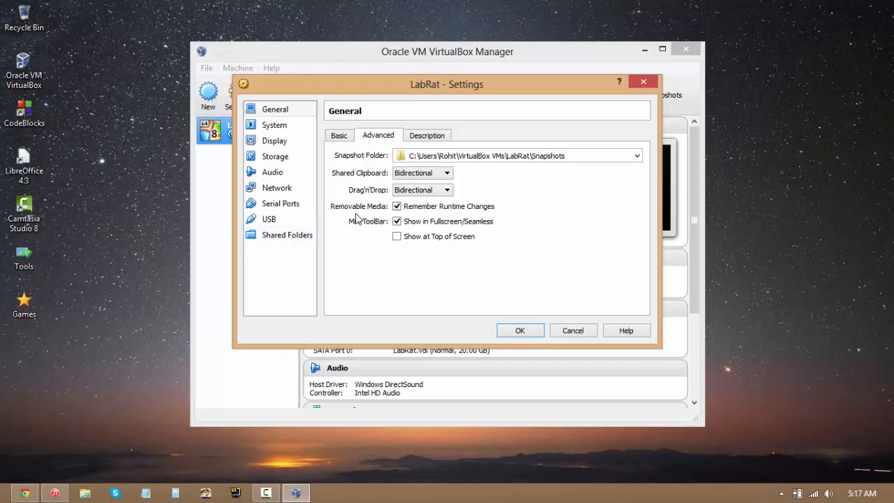
click(446, 174)
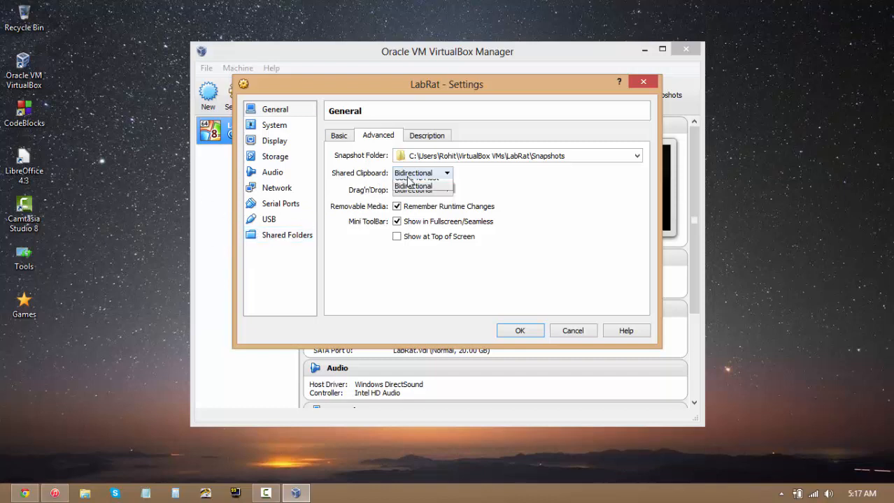
click(445, 190)
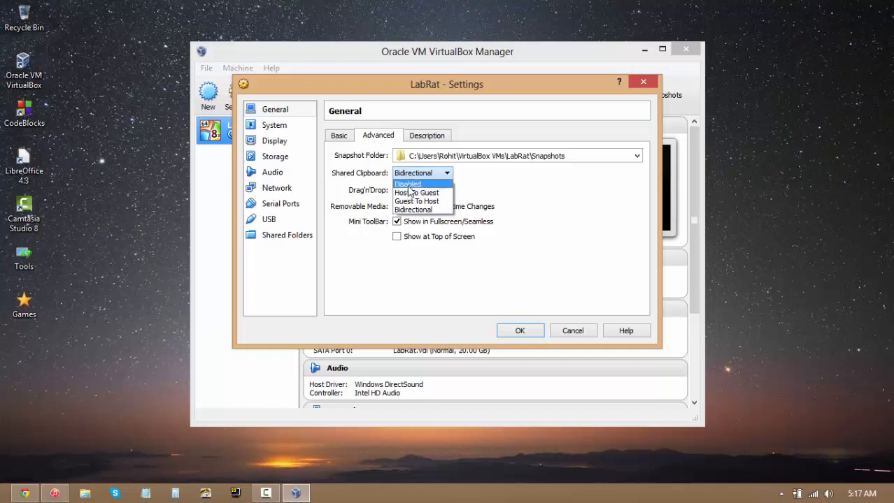
mouse_move(420, 193)
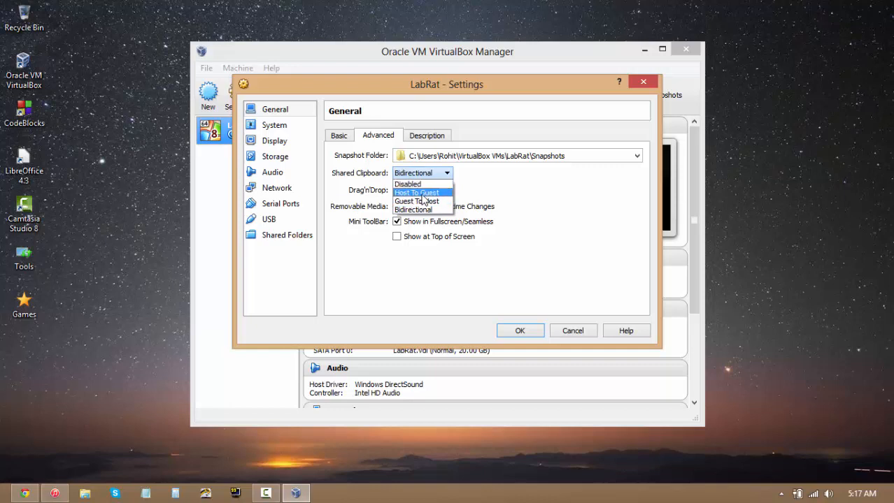
mouse_move(416, 202)
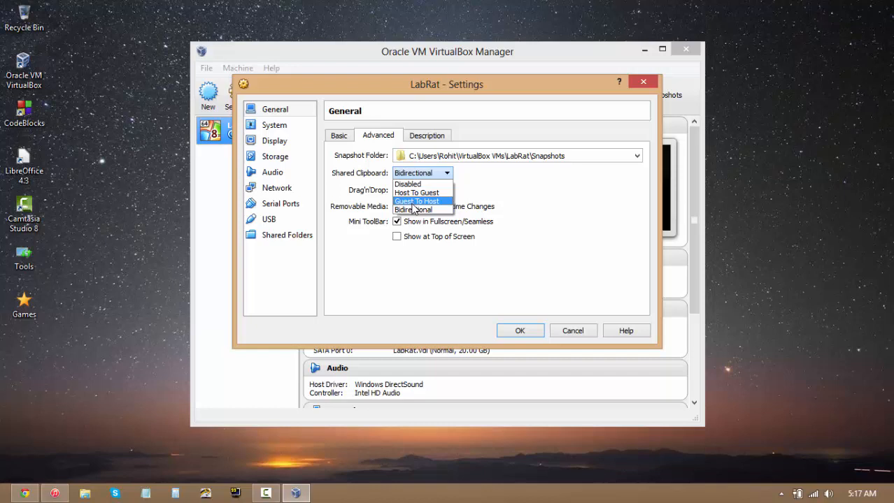
mouse_move(417, 193)
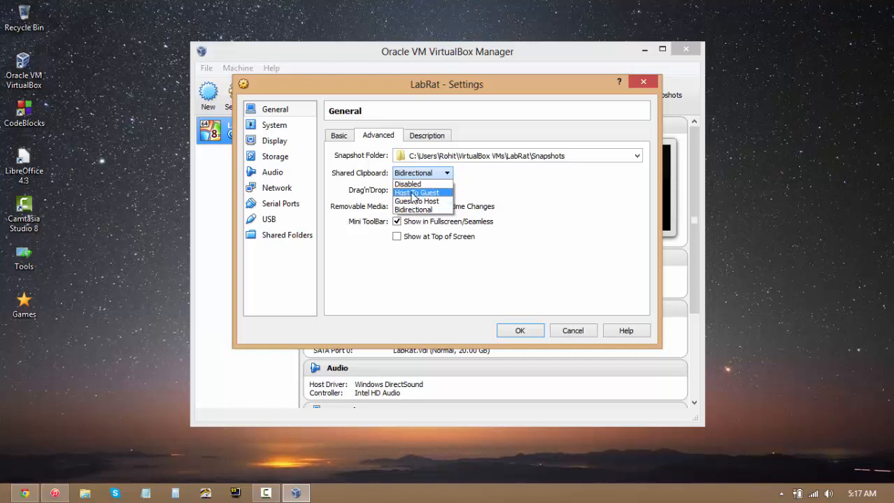
mouse_move(417, 201)
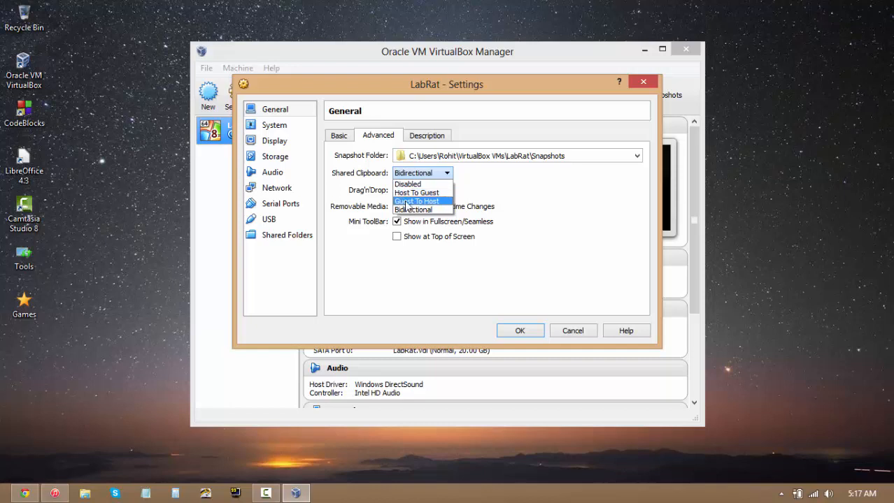
click(413, 210)
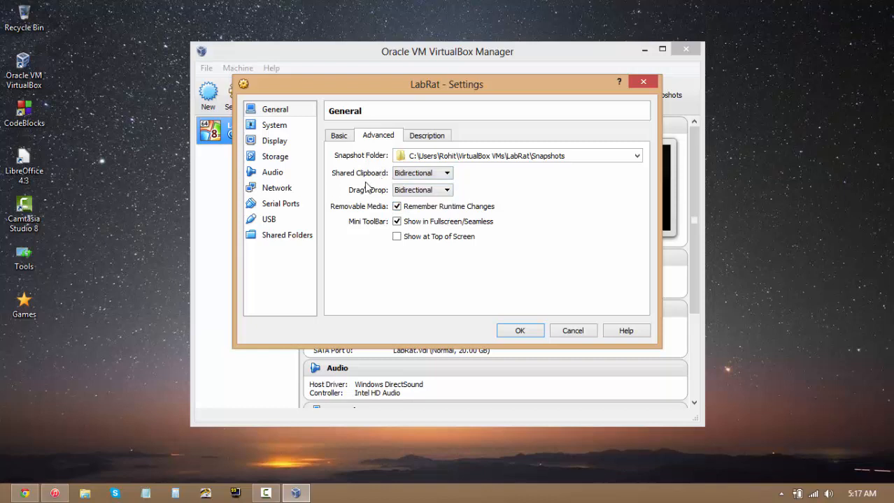
mouse_move(324, 201)
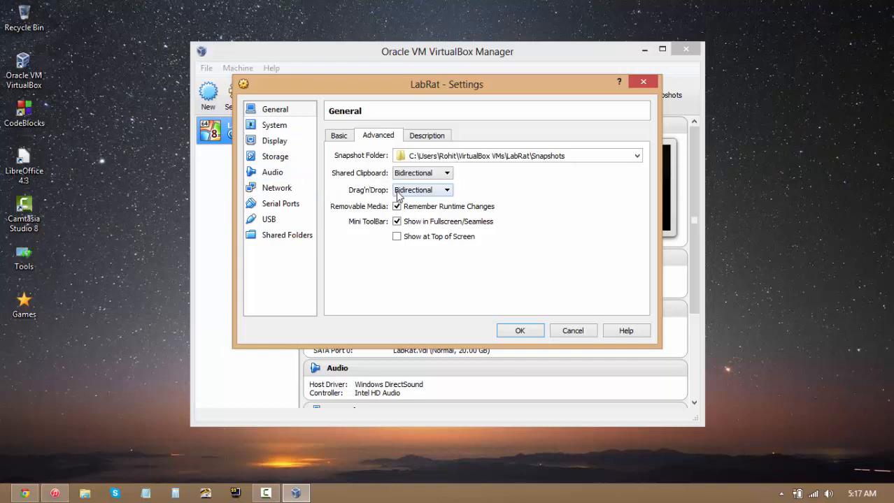
- Set Drag'n'Drop to Bidirectional as well
click(445, 190)
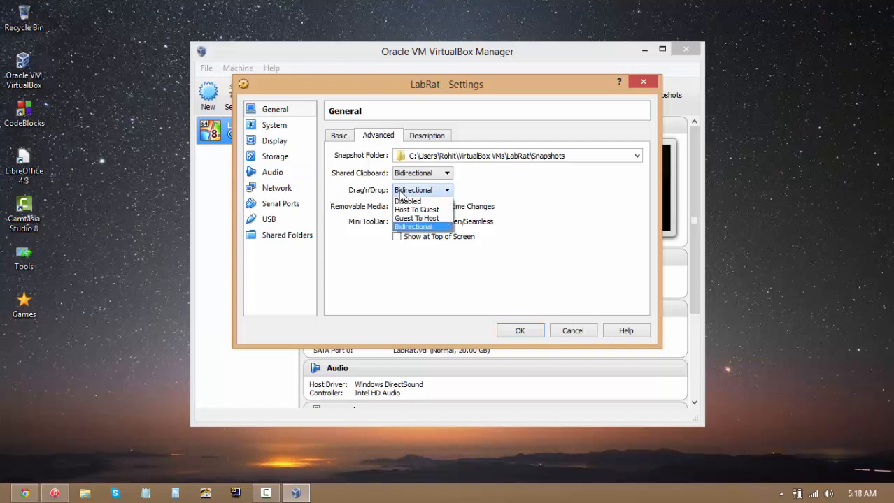
click(412, 227)
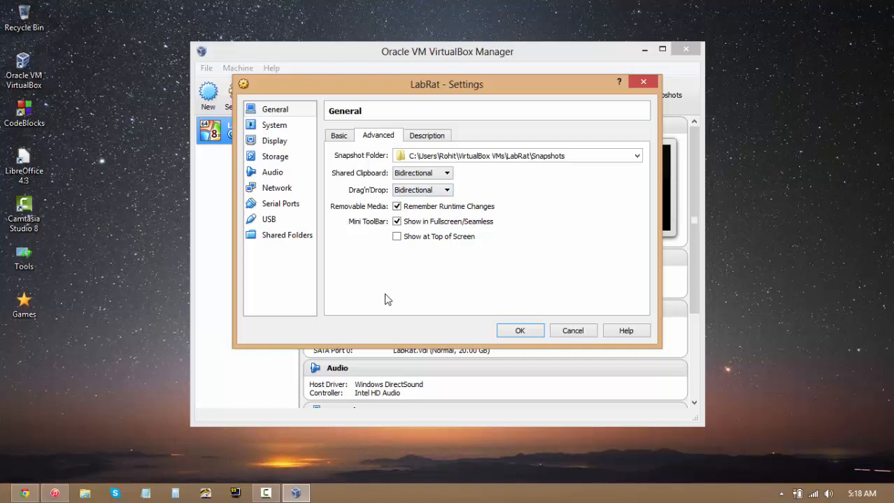
mouse_move(352, 221)
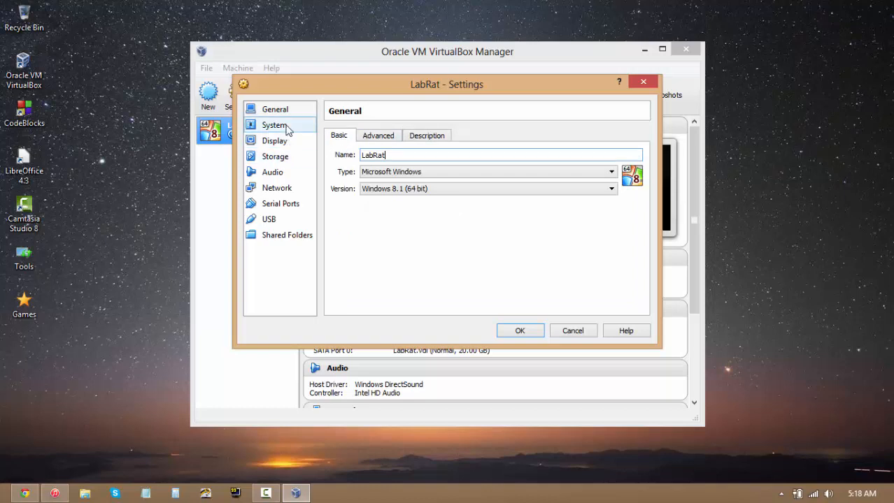
- Show LabRat's System processor settings, currently 1 CPU at a 100% execution cap
click(274, 126)
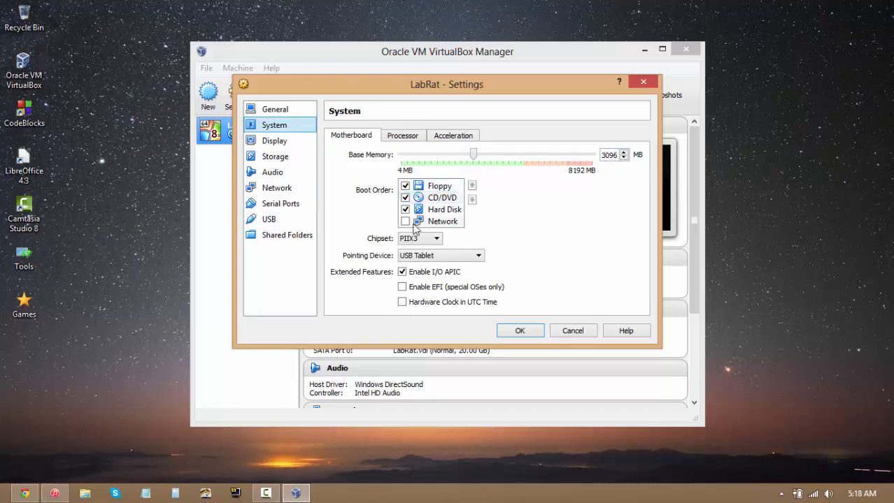
click(403, 134)
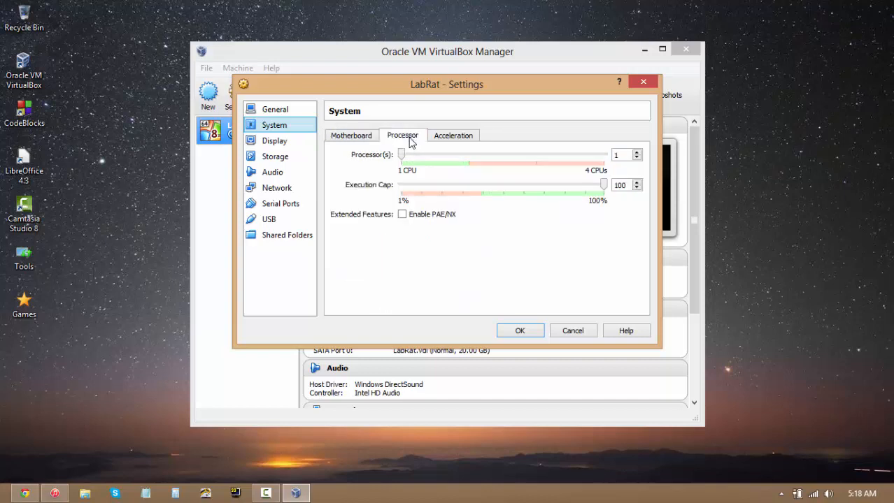
mouse_move(392, 159)
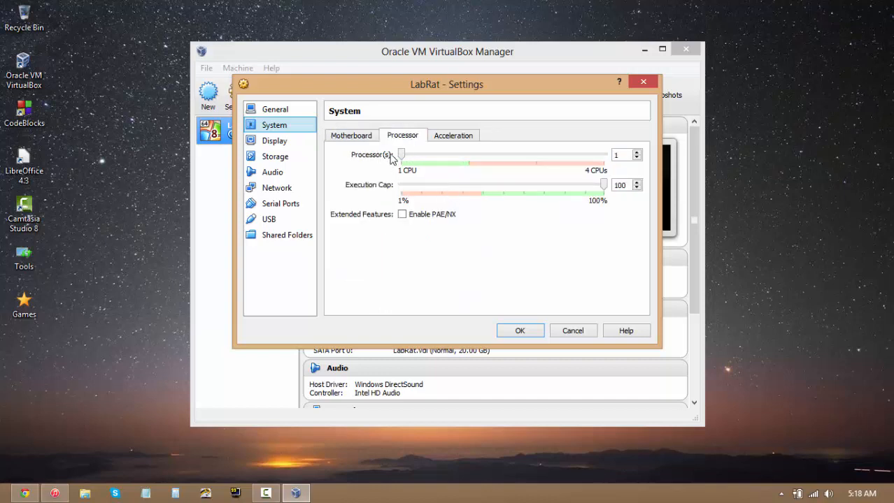
mouse_move(432, 169)
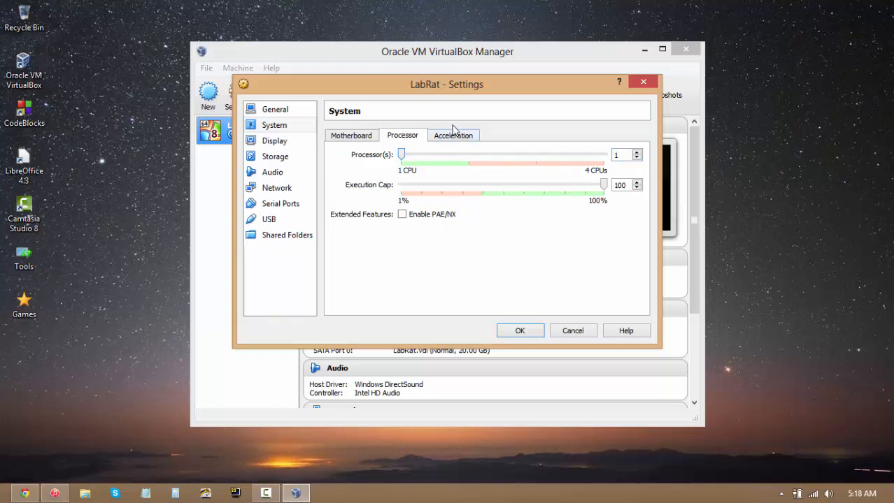
mouse_move(434, 161)
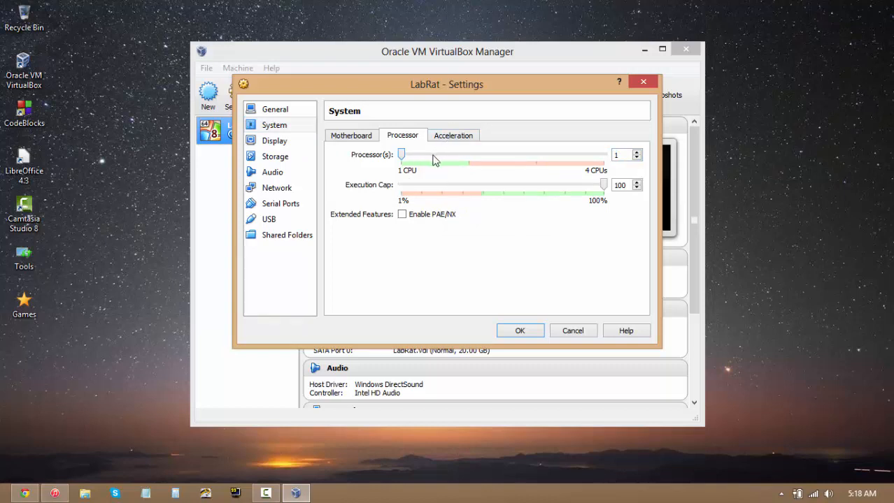
mouse_move(408, 181)
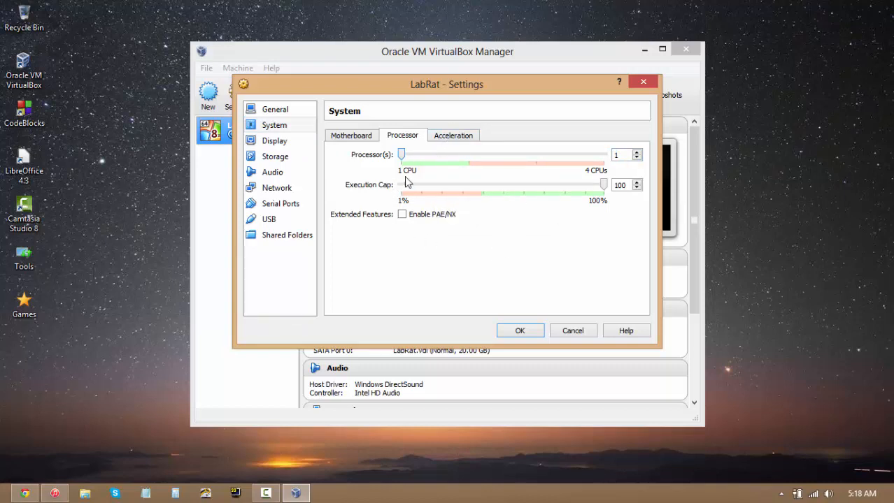
mouse_move(349, 244)
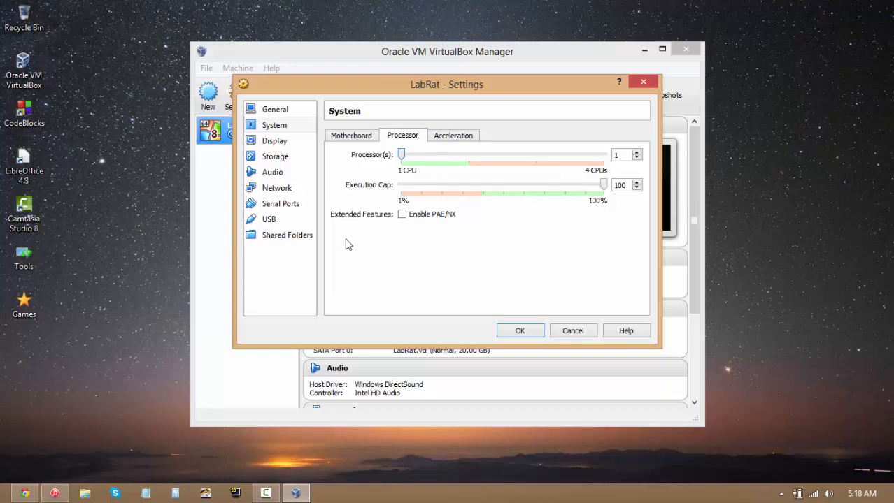
mouse_move(421, 160)
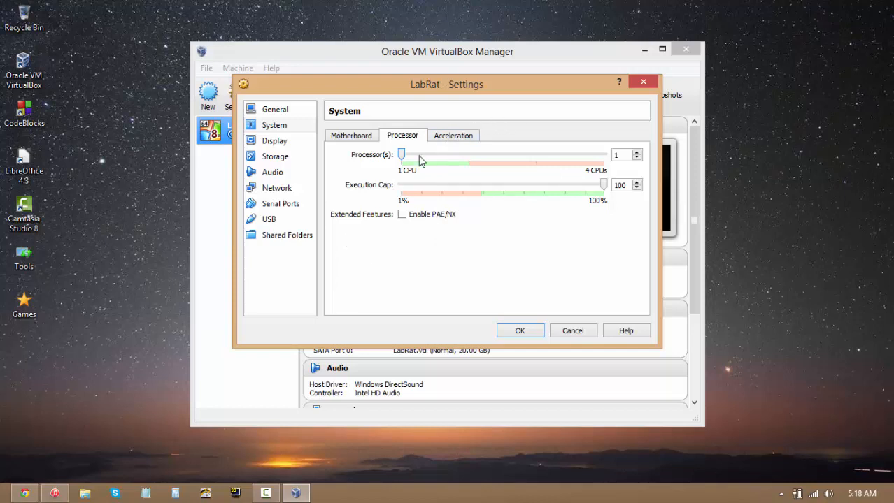
- Raise LabRat's processor count to 2 CPUs, keeping the 100% execution cap
drag(400, 154, 468, 154)
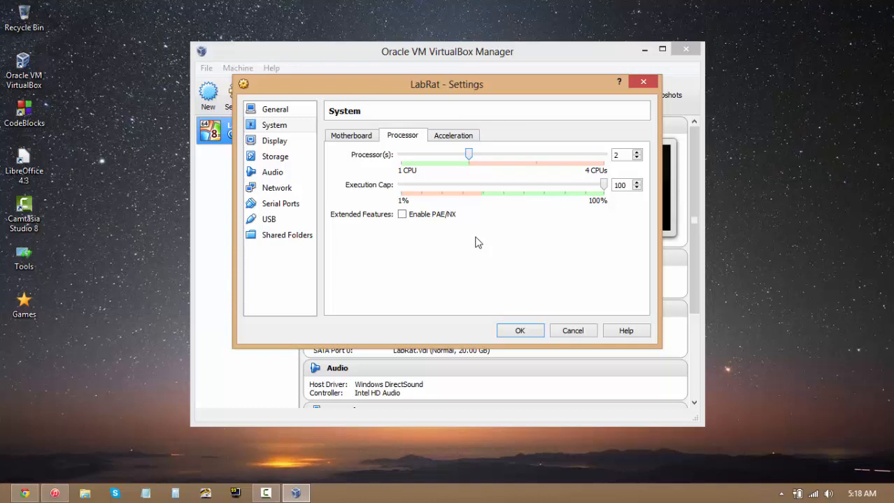
mouse_move(548, 179)
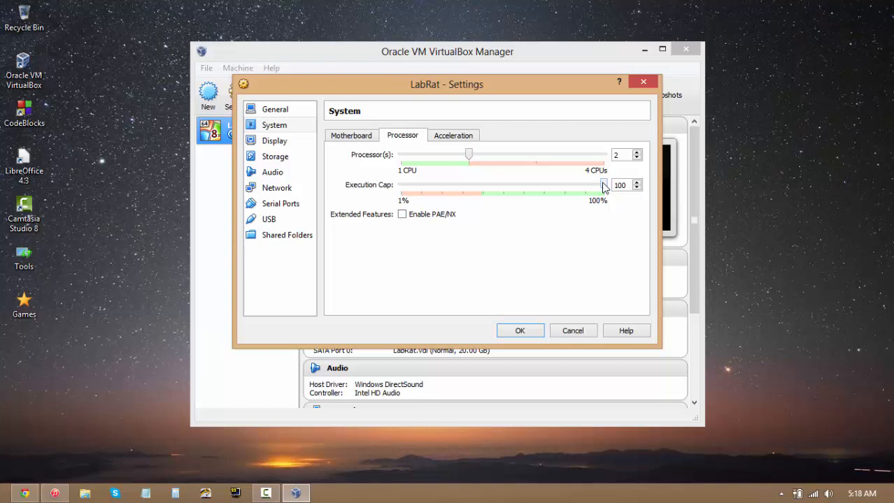
mouse_move(599, 231)
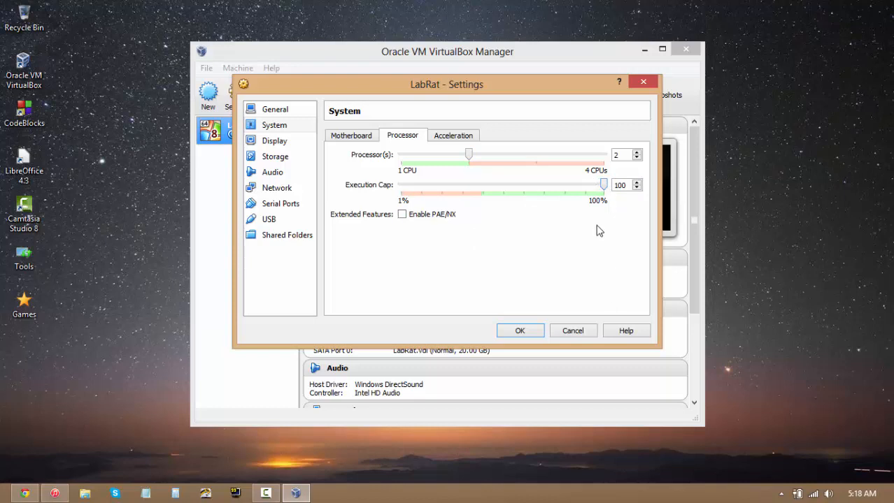
mouse_move(556, 185)
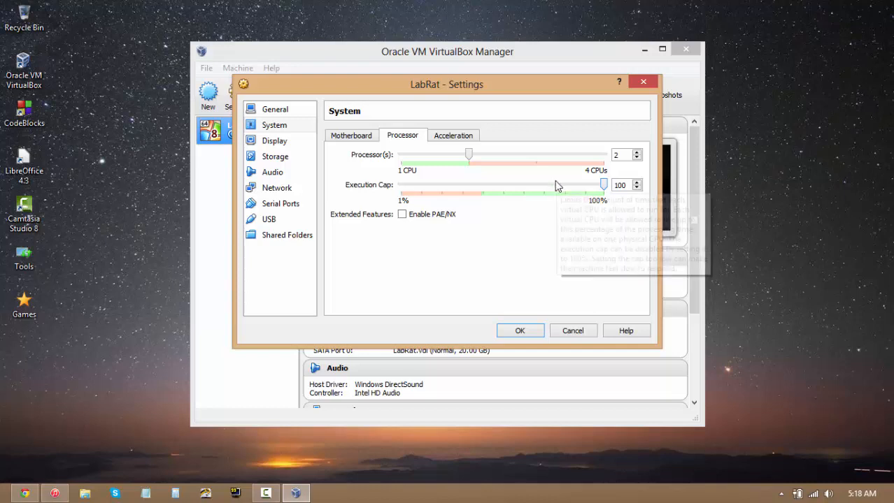
mouse_move(615, 200)
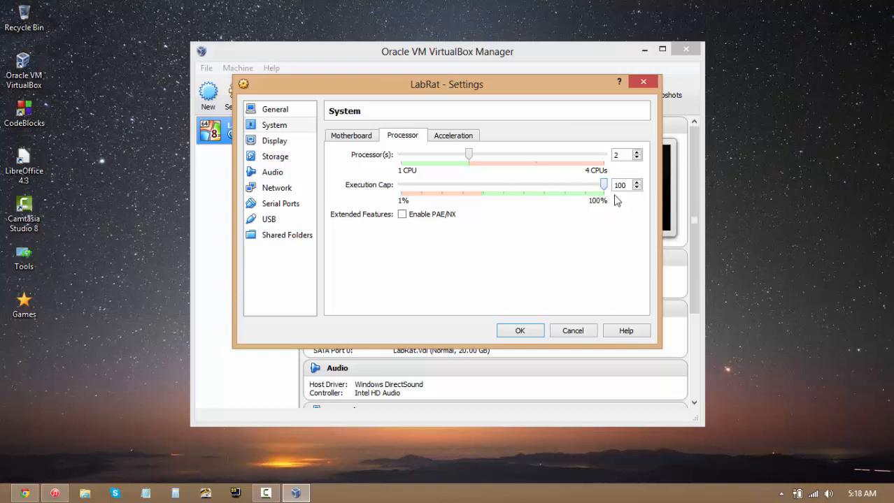
mouse_move(605, 189)
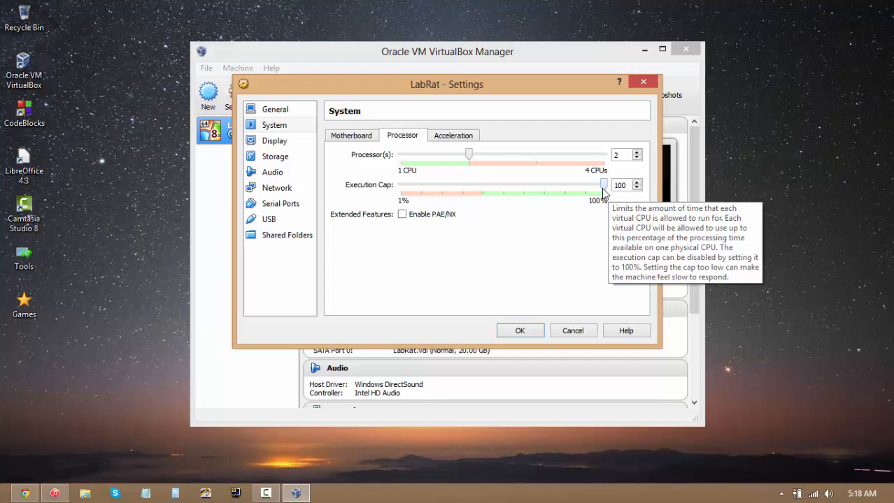
click(635, 187)
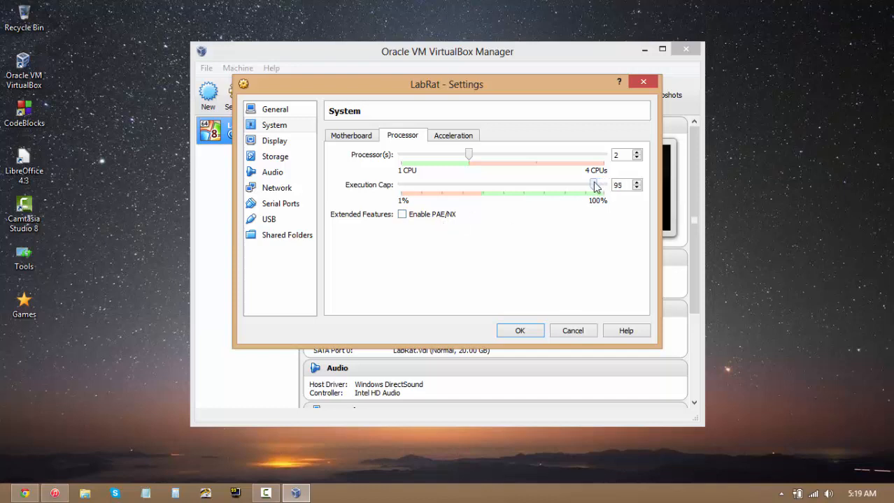
drag(594, 184, 562, 185)
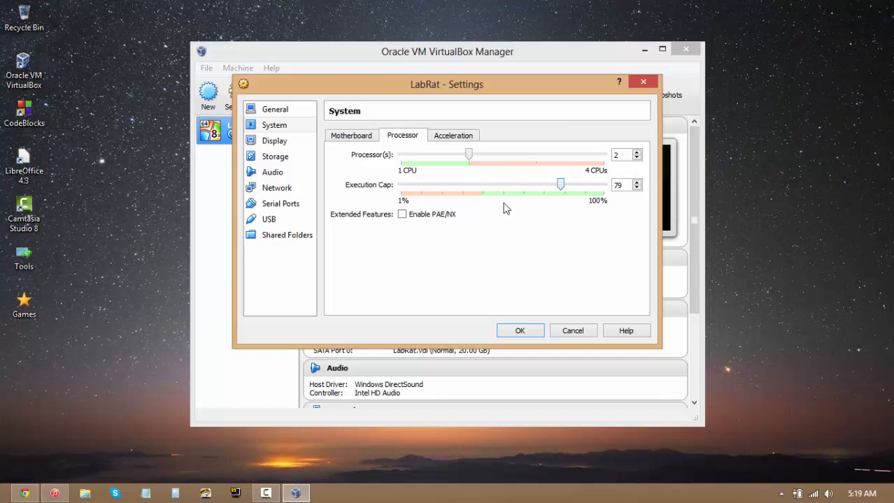
click(618, 184)
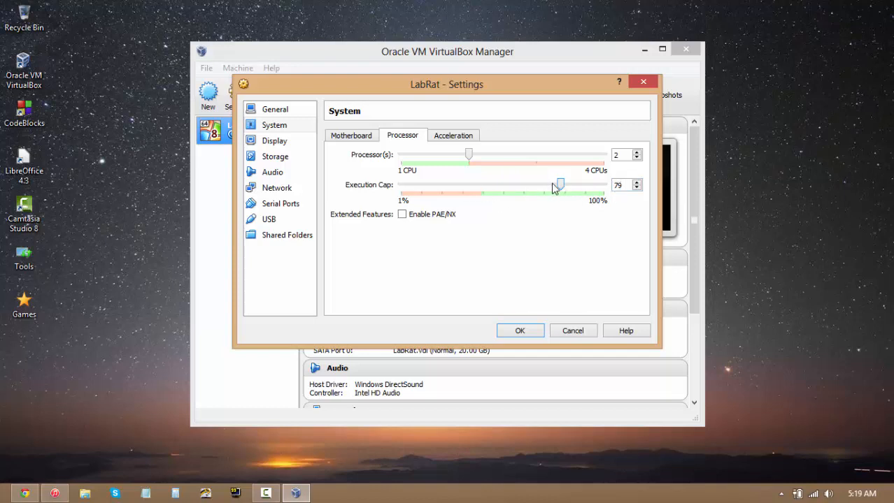
mouse_move(559, 185)
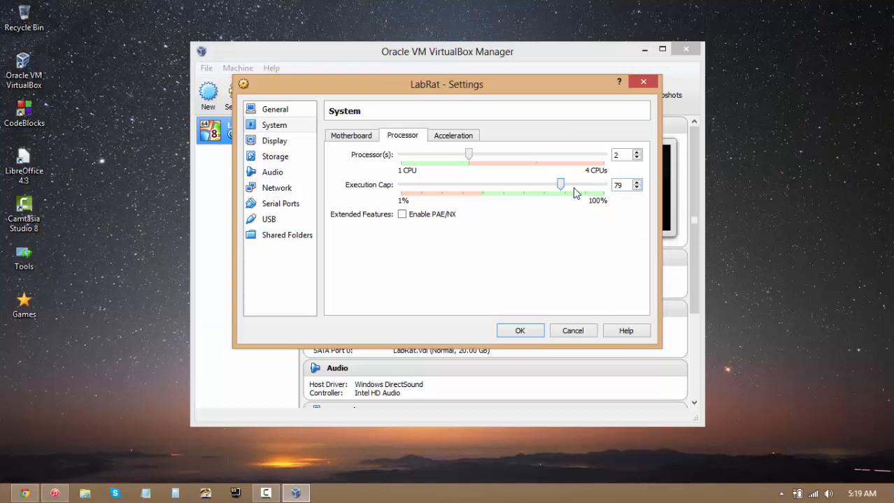
mouse_move(502, 287)
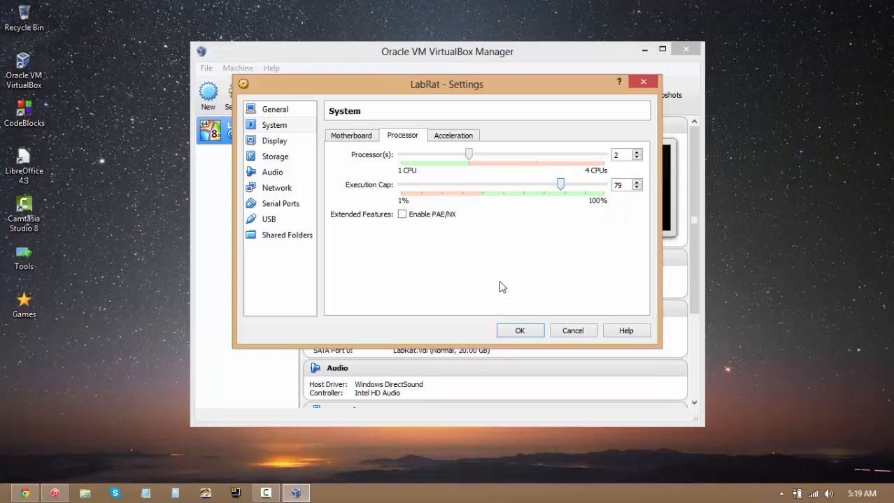
click(618, 185)
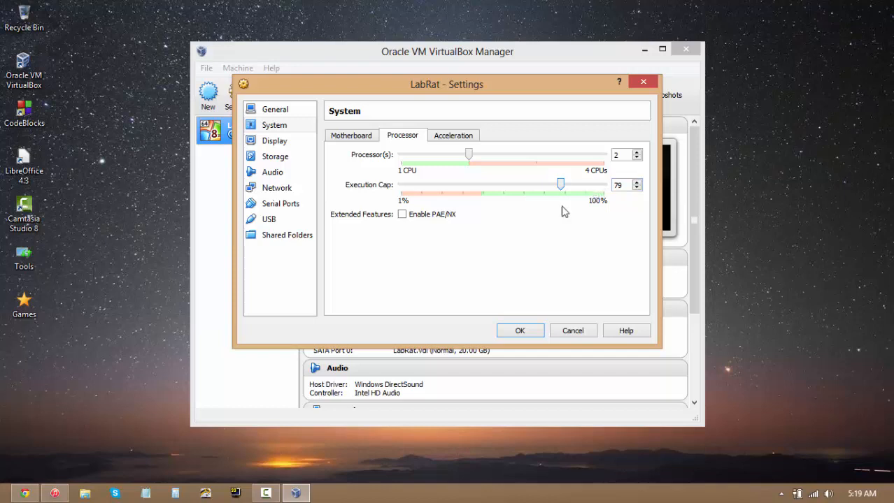
mouse_move(478, 240)
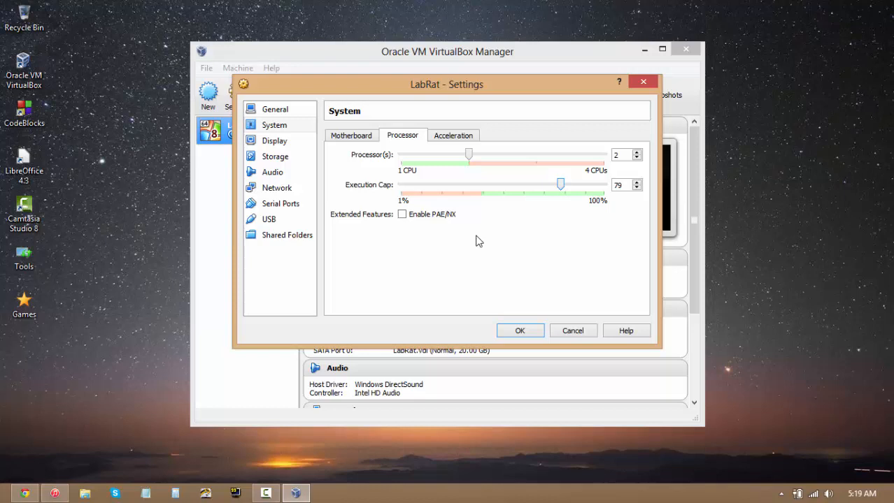
mouse_move(590, 187)
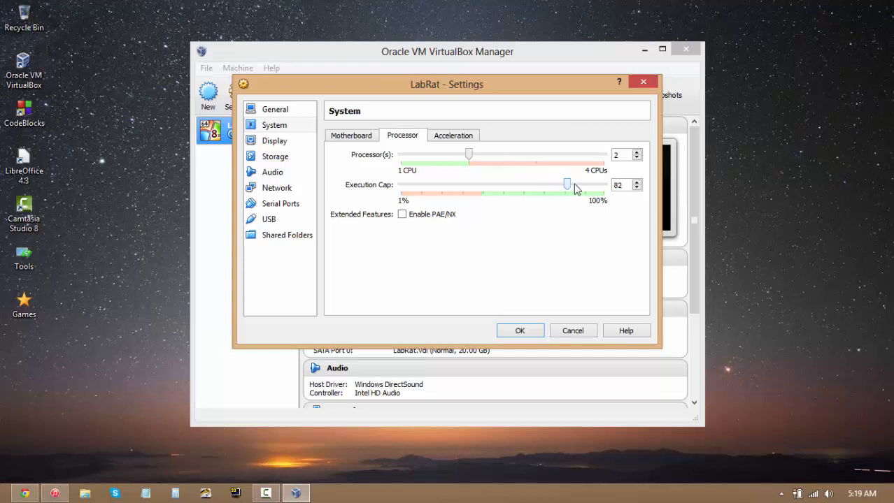
drag(566, 184, 602, 184)
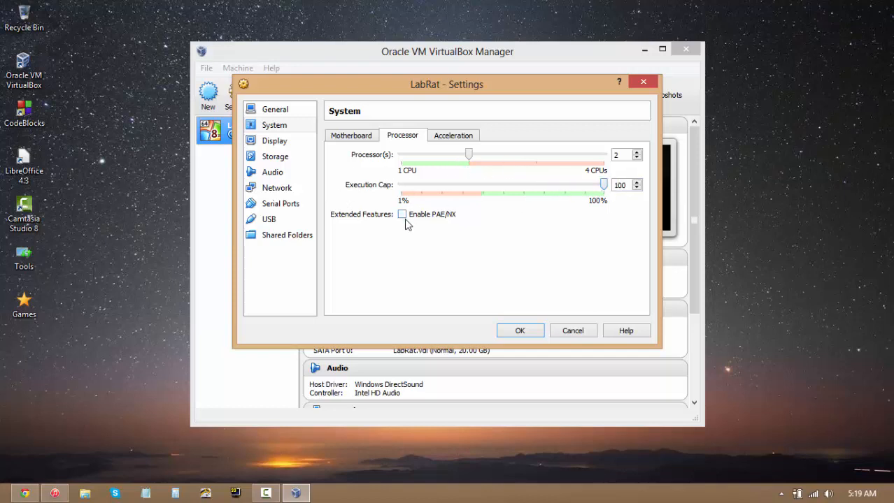
click(454, 135)
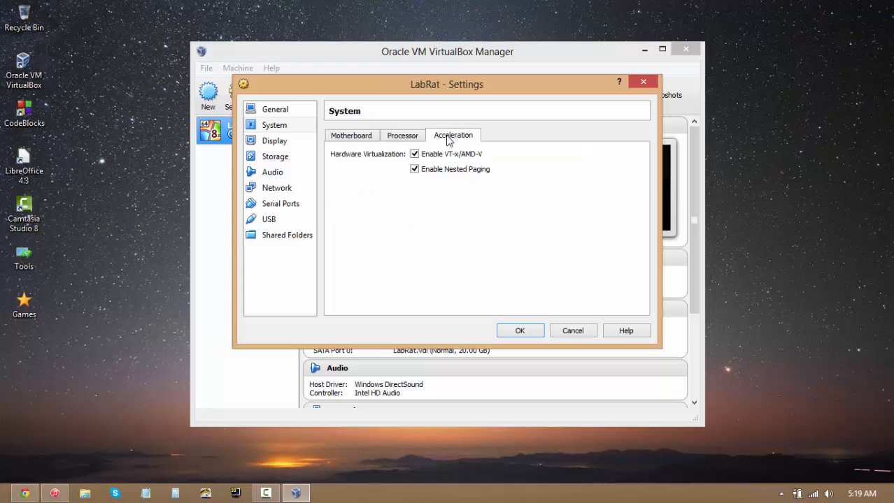
mouse_move(397, 168)
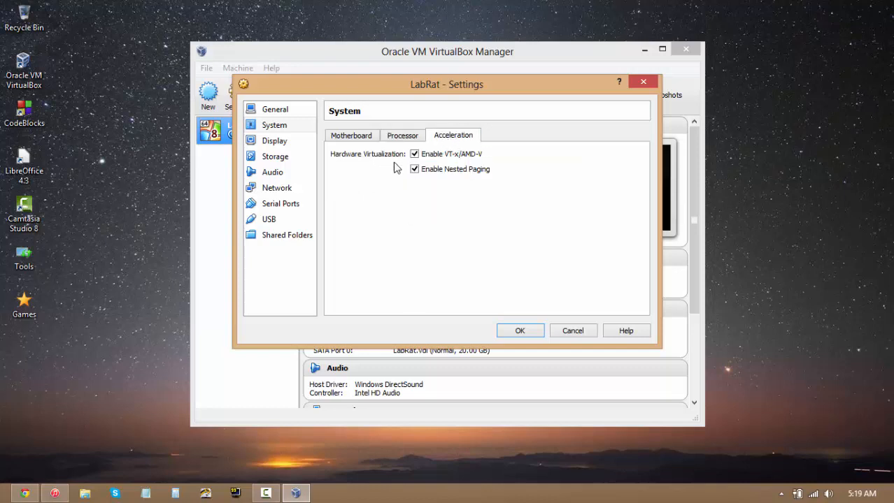
mouse_move(428, 210)
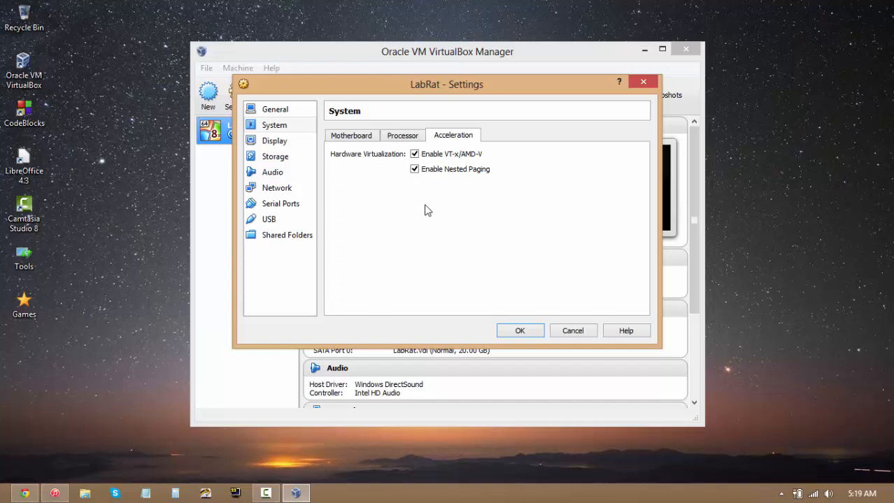
click(403, 135)
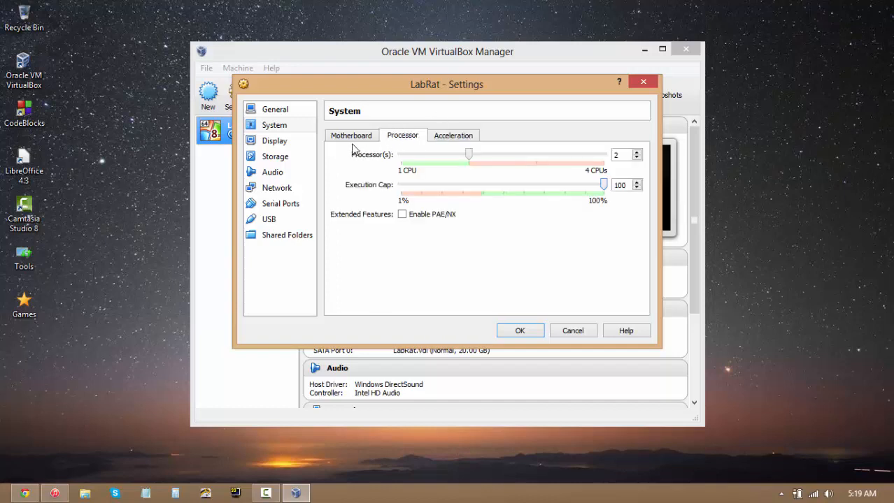
mouse_move(347, 129)
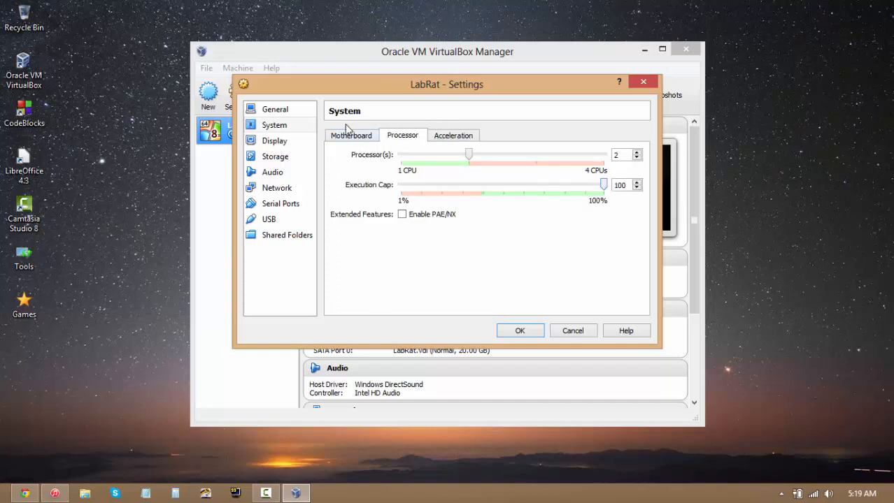
mouse_move(351, 157)
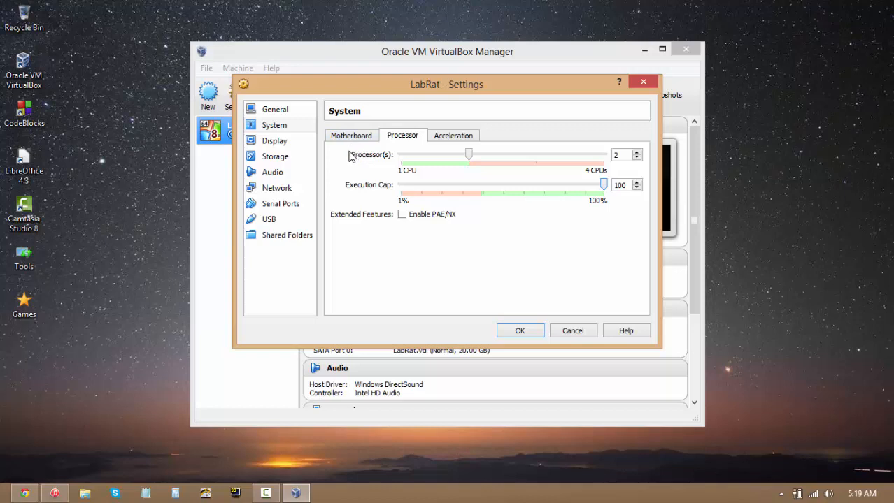
mouse_move(350, 165)
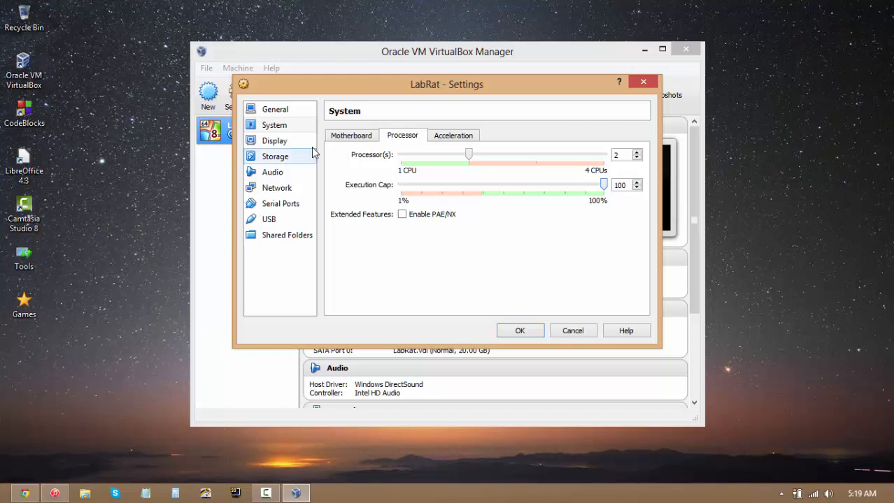
- Enable 3D and 2D video acceleration and set video memory to 256 MB
click(274, 140)
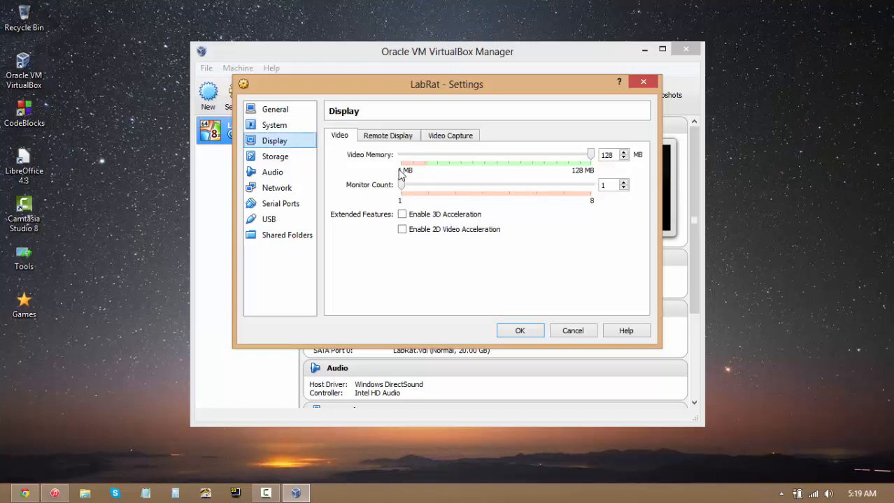
mouse_move(402, 185)
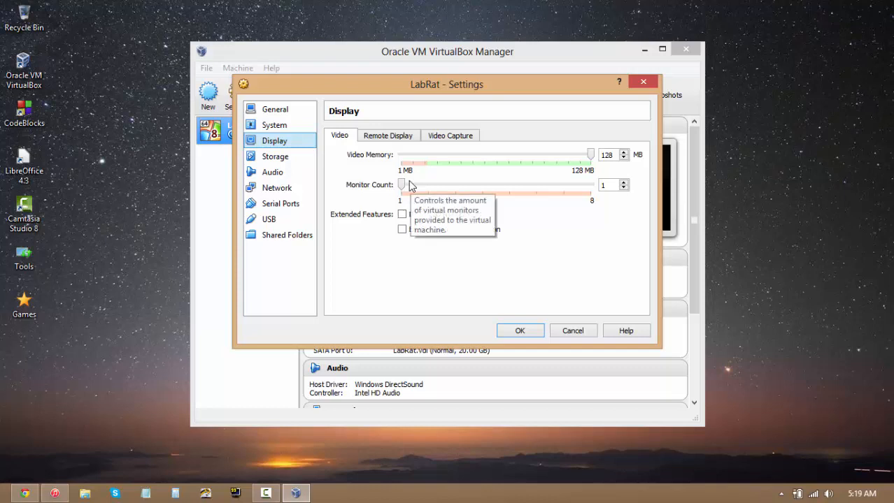
mouse_move(413, 247)
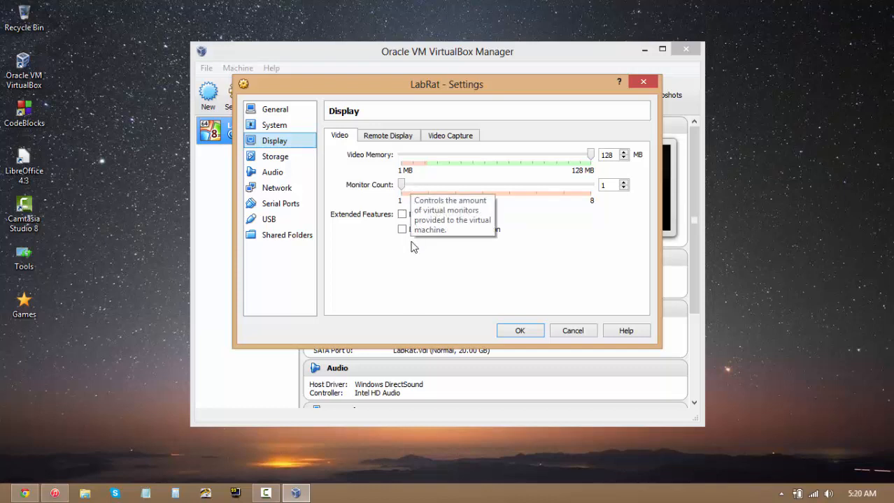
mouse_move(410, 314)
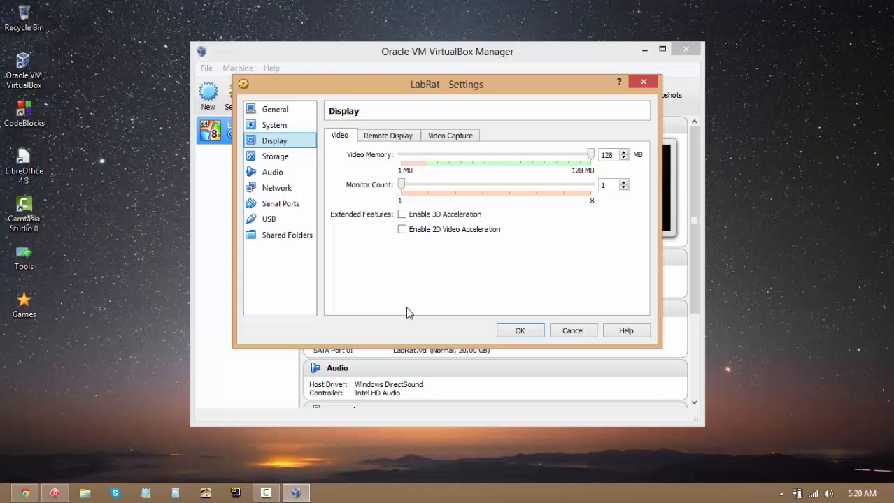
mouse_move(343, 163)
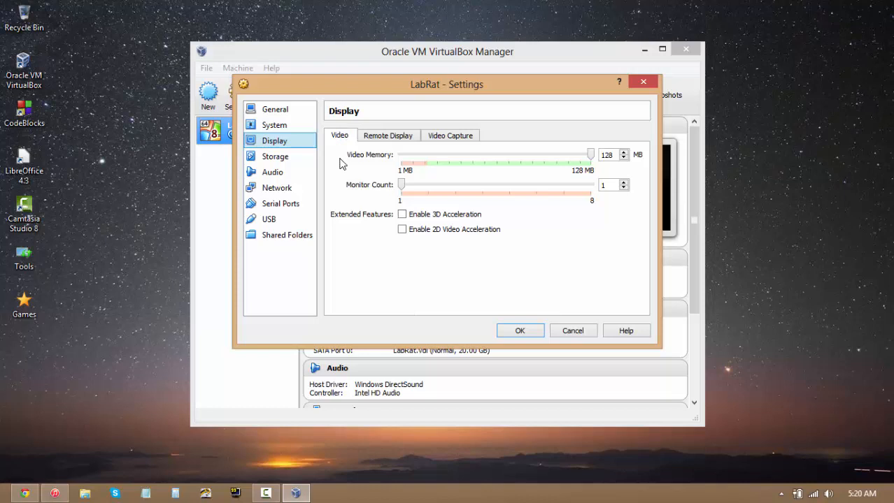
mouse_move(408, 190)
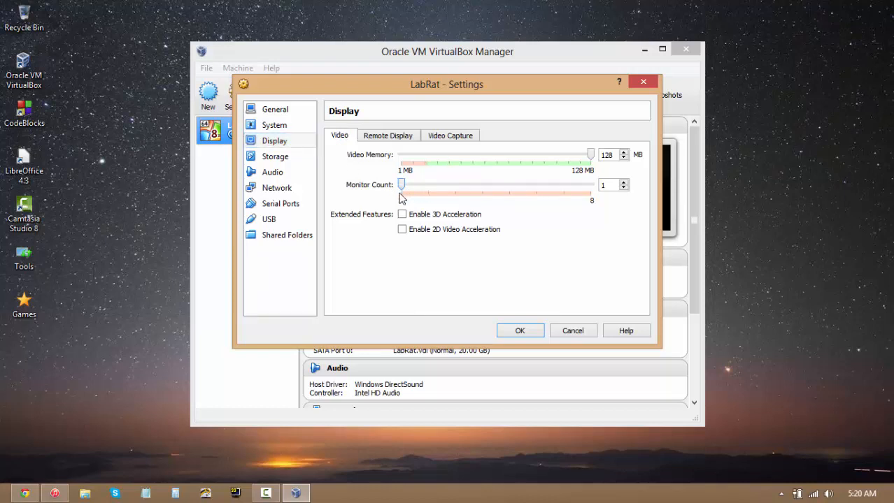
mouse_move(585, 211)
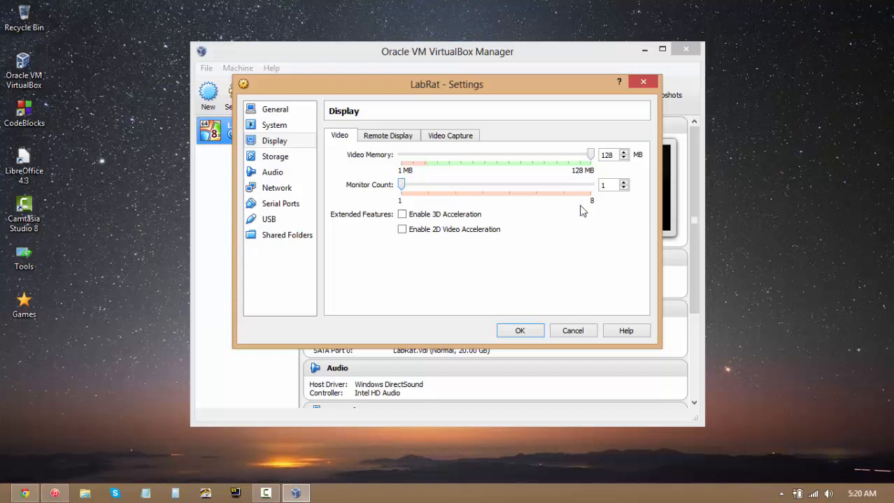
mouse_move(430, 205)
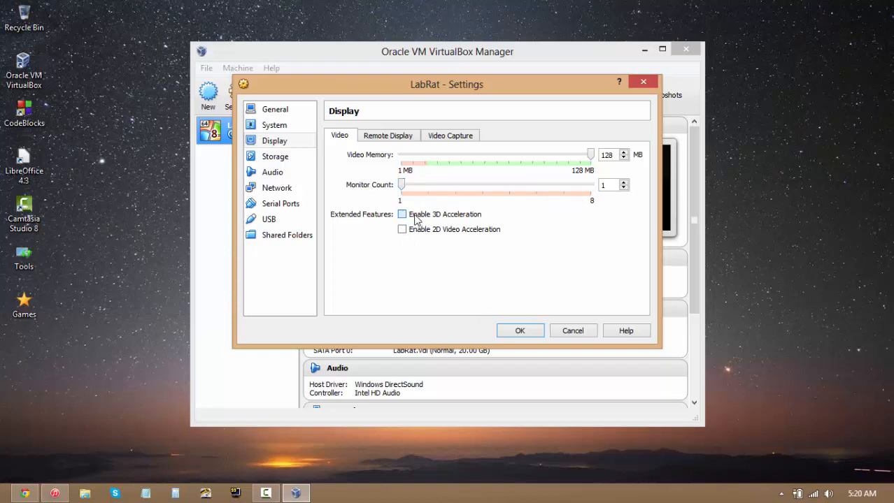
click(403, 216)
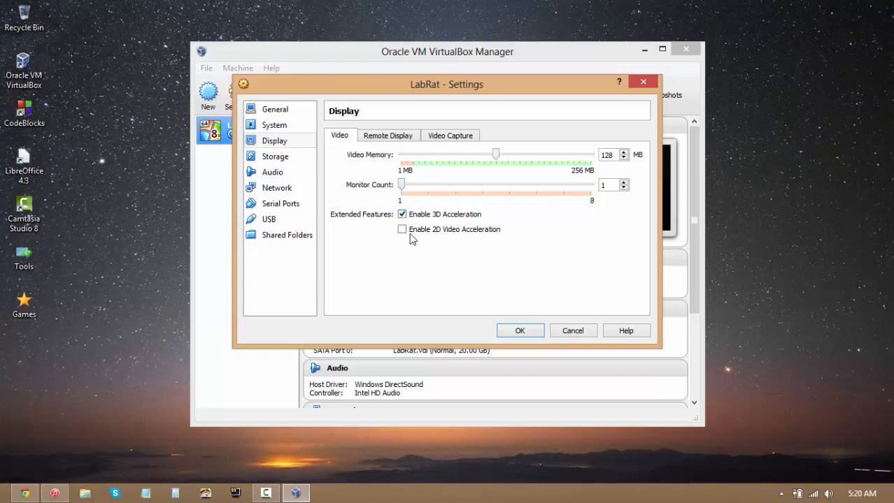
click(402, 229)
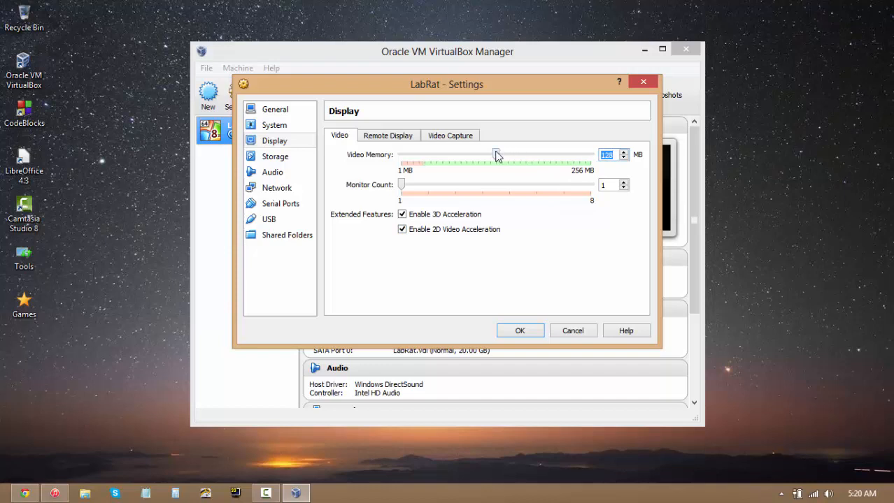
drag(496, 154, 590, 154)
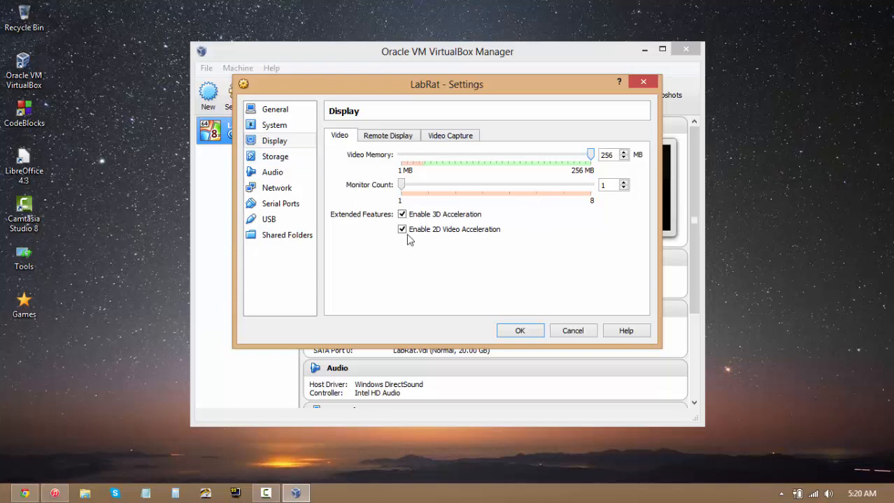
mouse_move(456, 144)
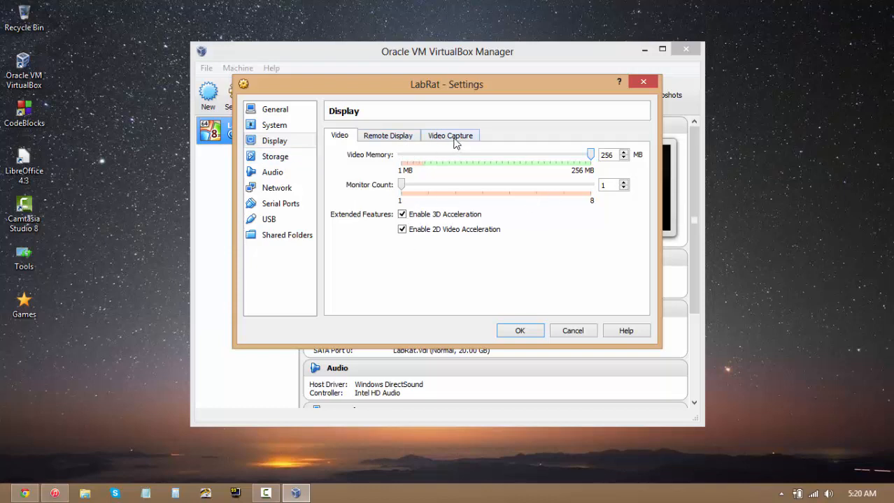
mouse_move(274, 157)
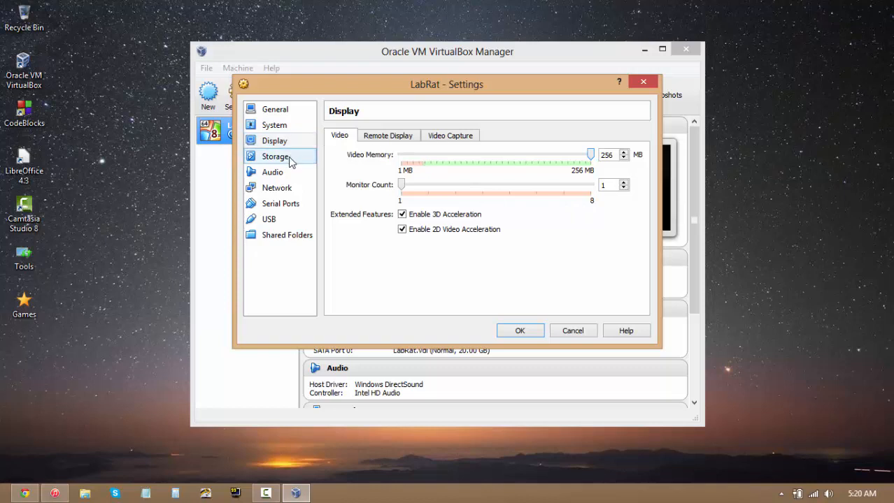
- Review LabRat's storage: the empty IDE optical drive and the 20 GB LabRat.vdi on SATA
click(275, 157)
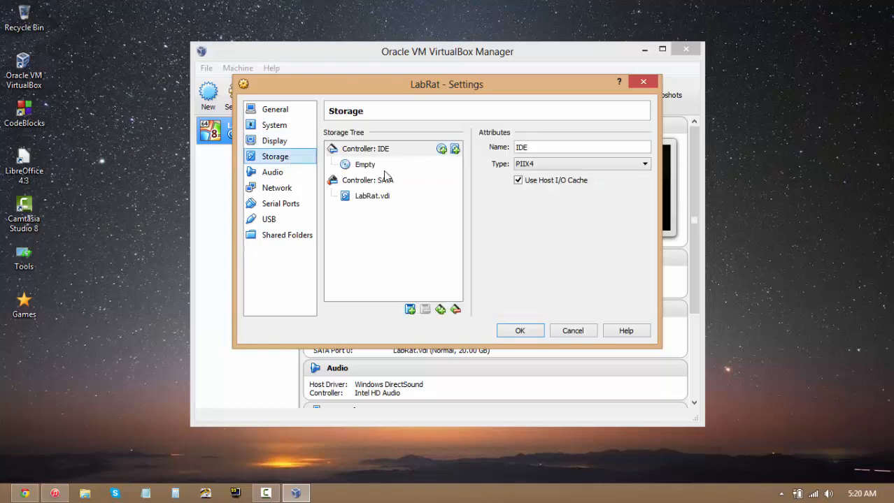
mouse_move(372, 196)
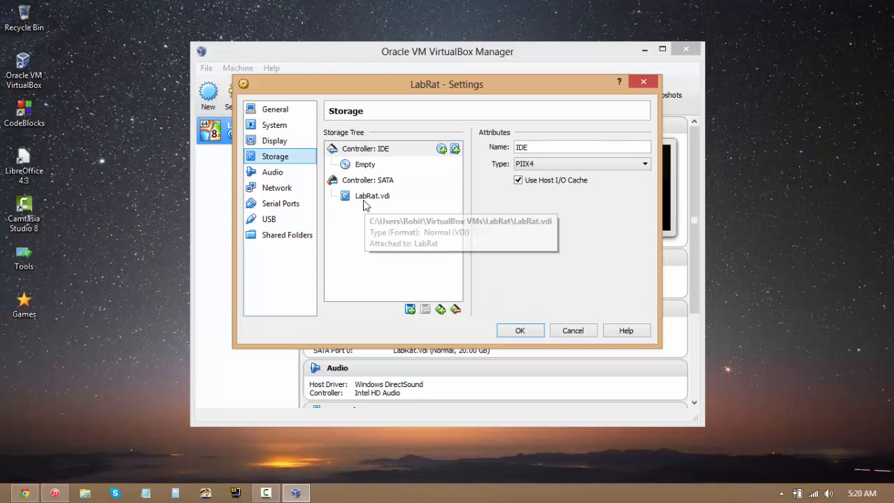
click(372, 195)
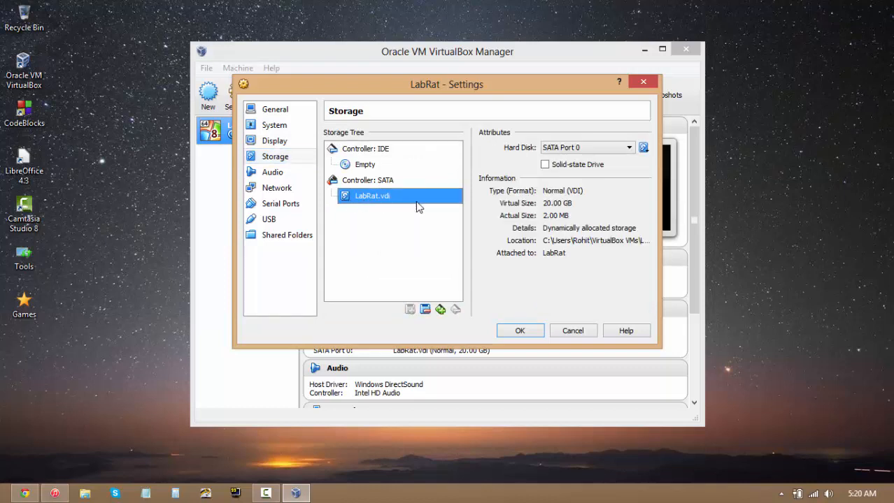
click(364, 165)
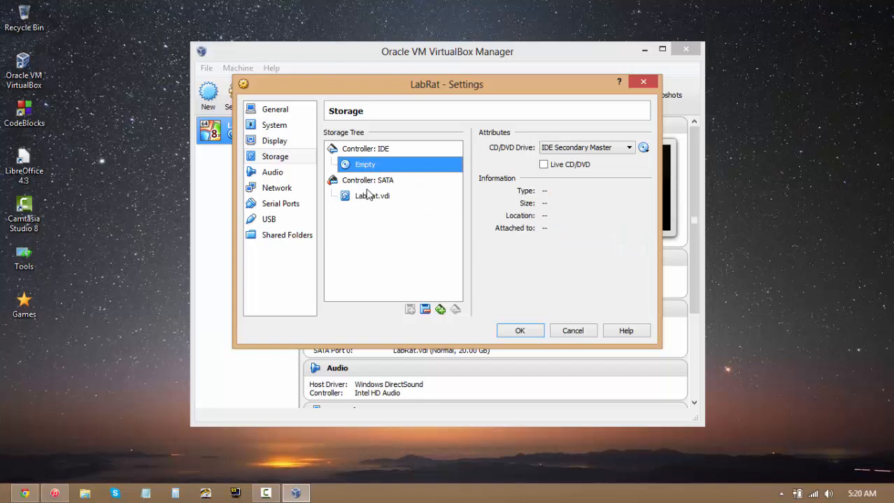
mouse_move(436, 294)
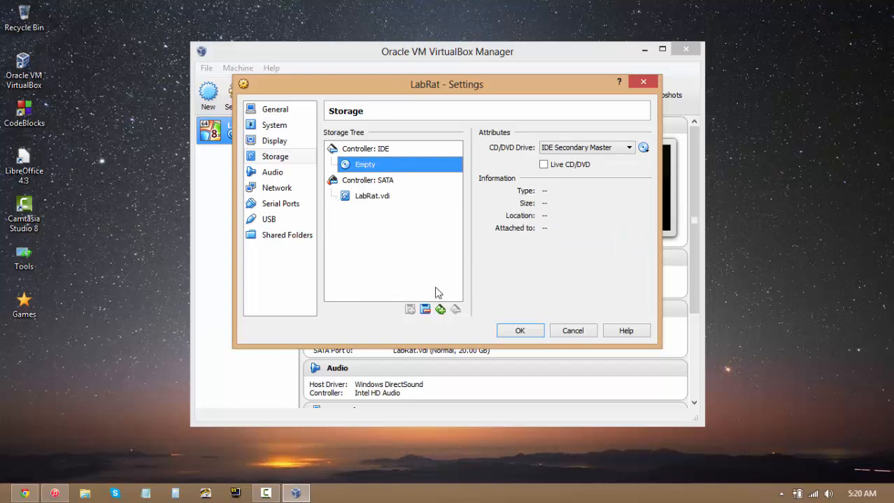
mouse_move(384, 207)
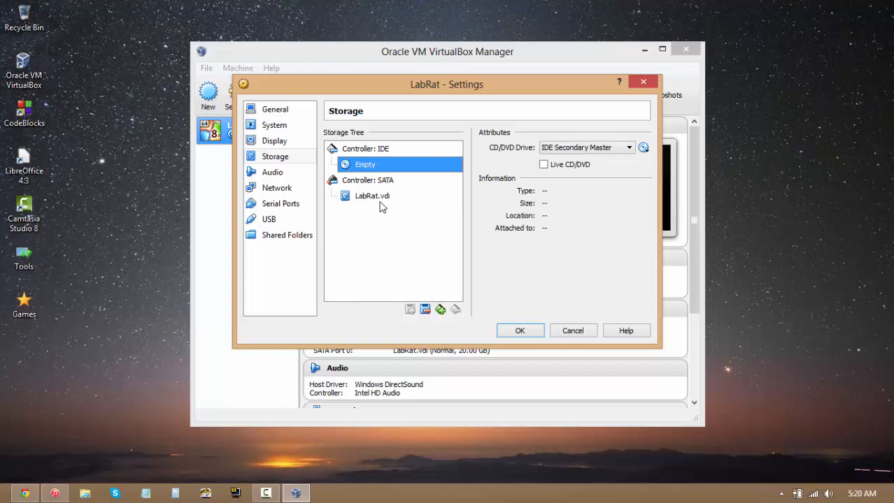
click(372, 196)
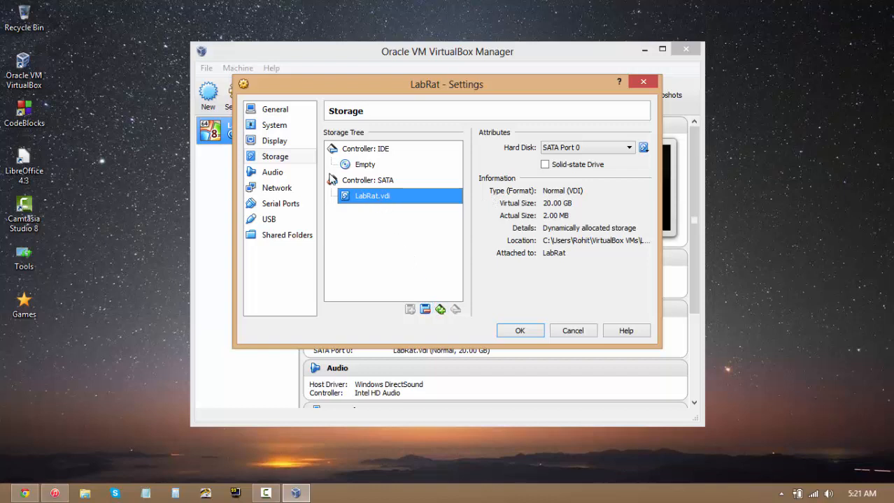
mouse_move(272, 173)
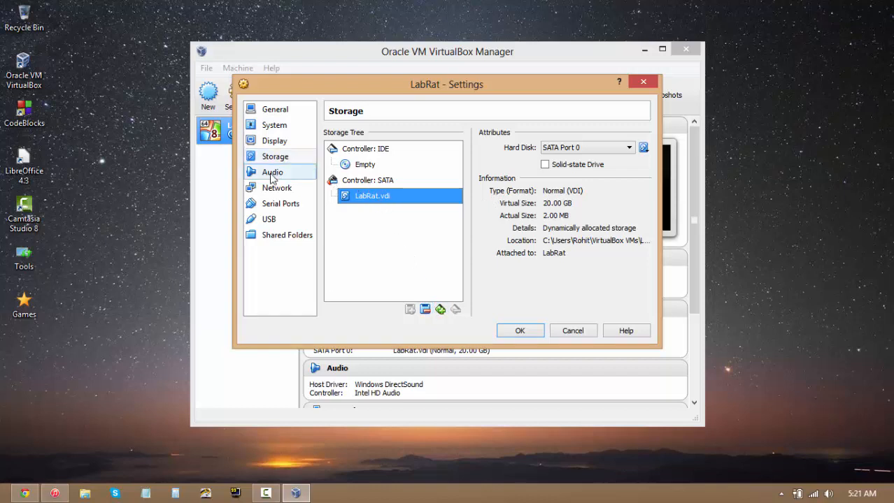
- Review Audio, then check Adapter 1 is enabled with its attachment set to NAT
click(273, 172)
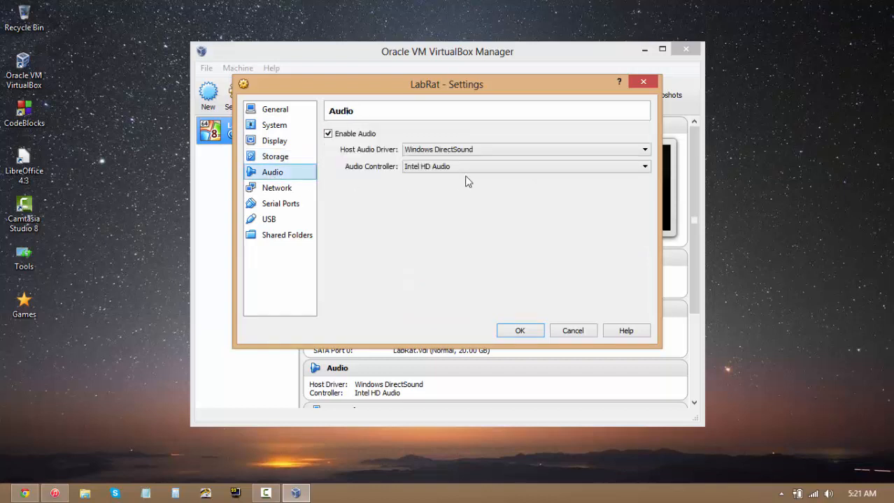
click(277, 188)
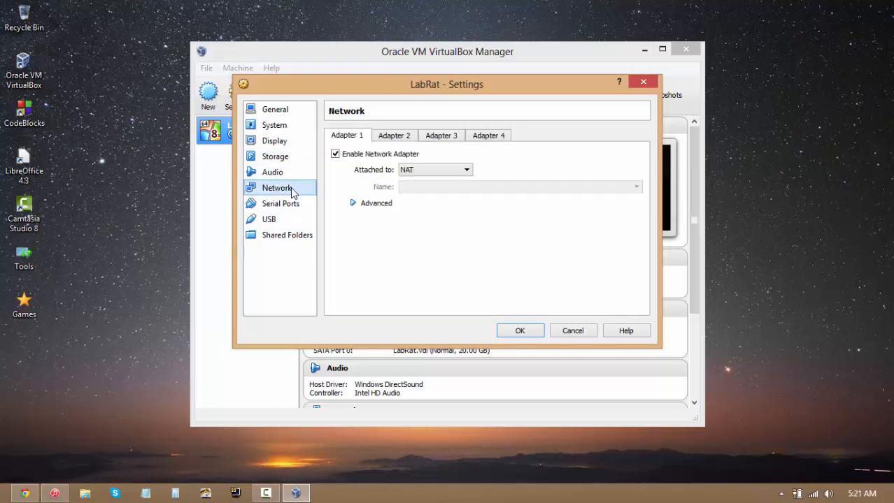
mouse_move(439, 180)
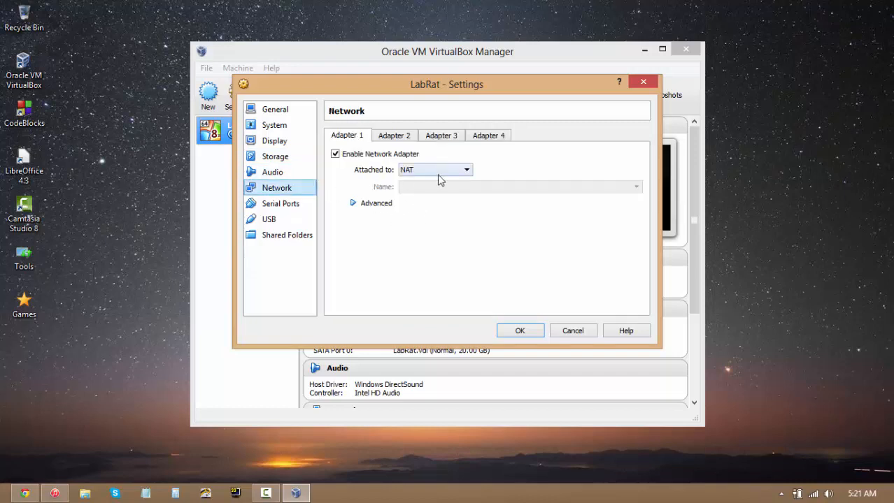
click(465, 169)
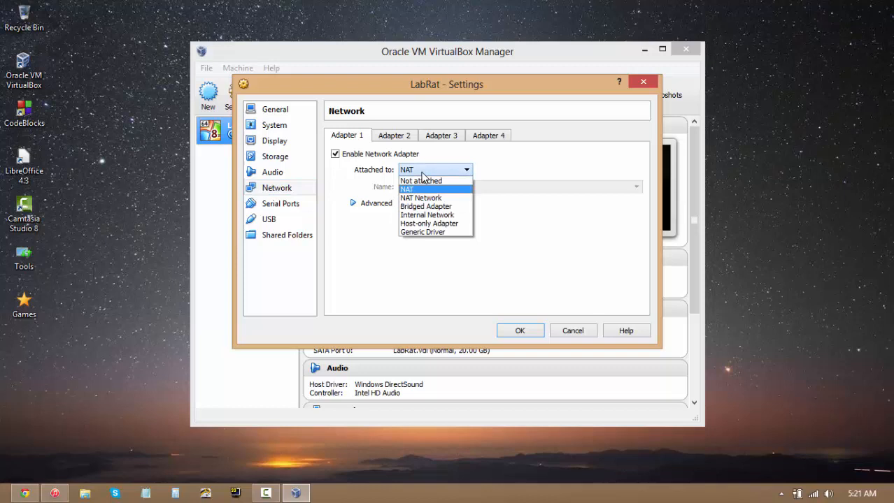
mouse_move(419, 181)
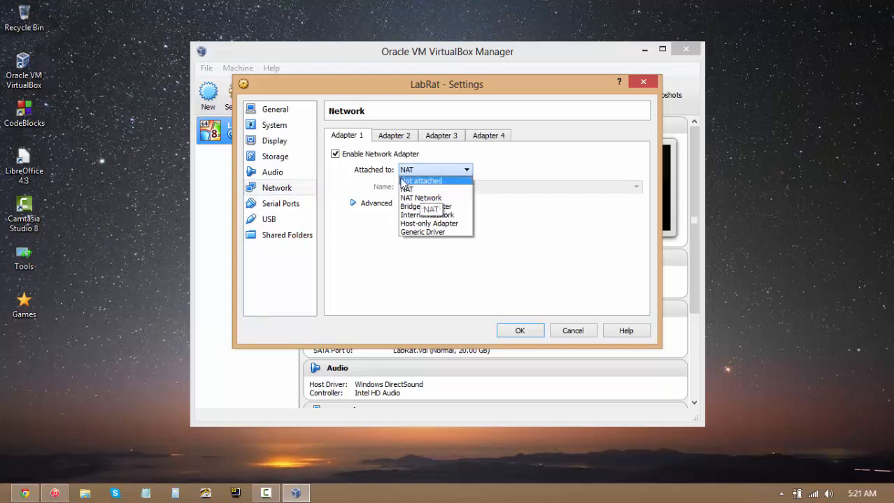
mouse_move(412, 190)
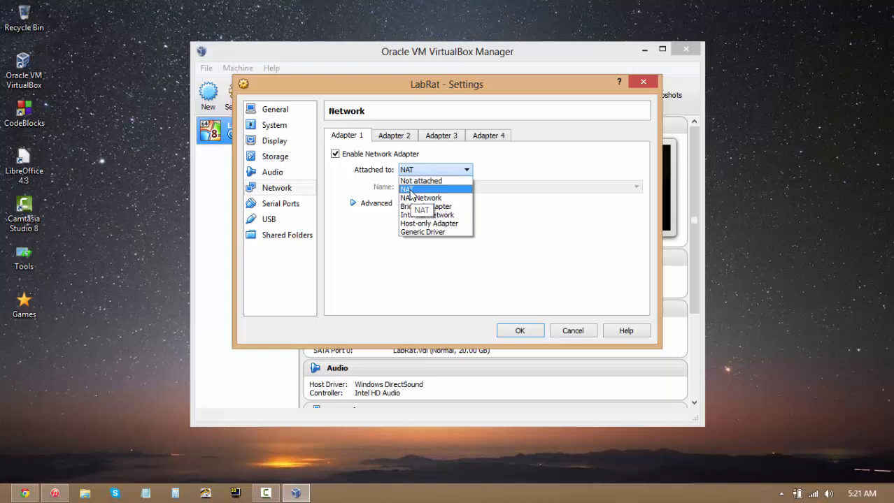
mouse_move(425, 207)
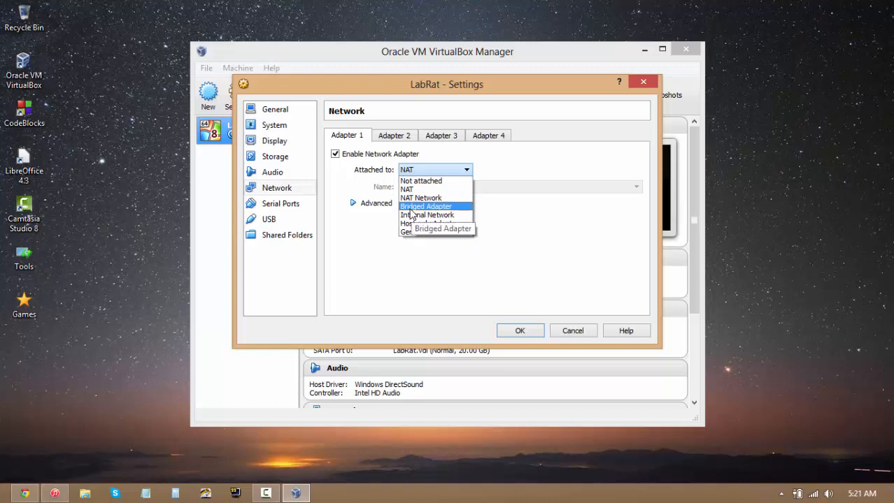
mouse_move(357, 204)
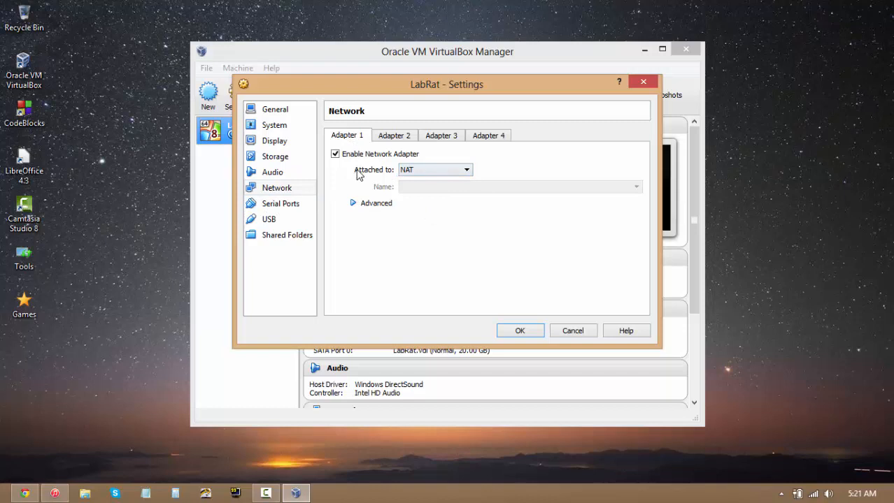
mouse_move(378, 187)
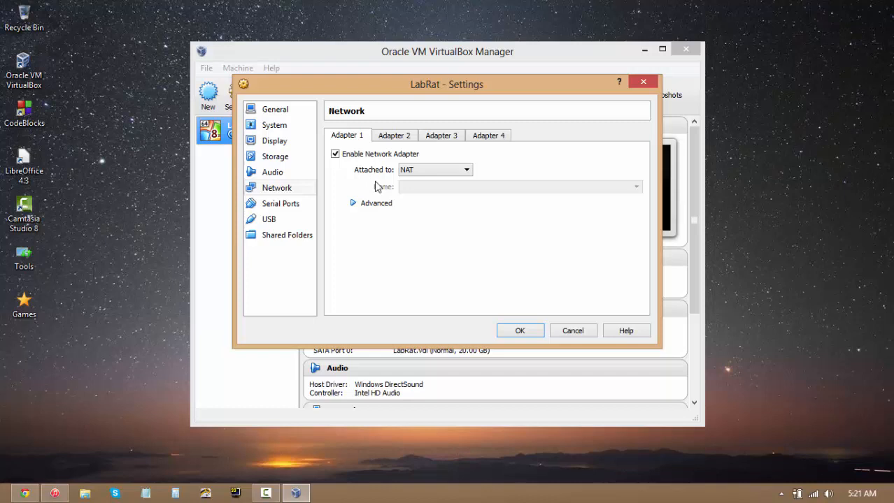
- Step through Serial Ports and USB to reach the empty Shared Folders list
click(279, 204)
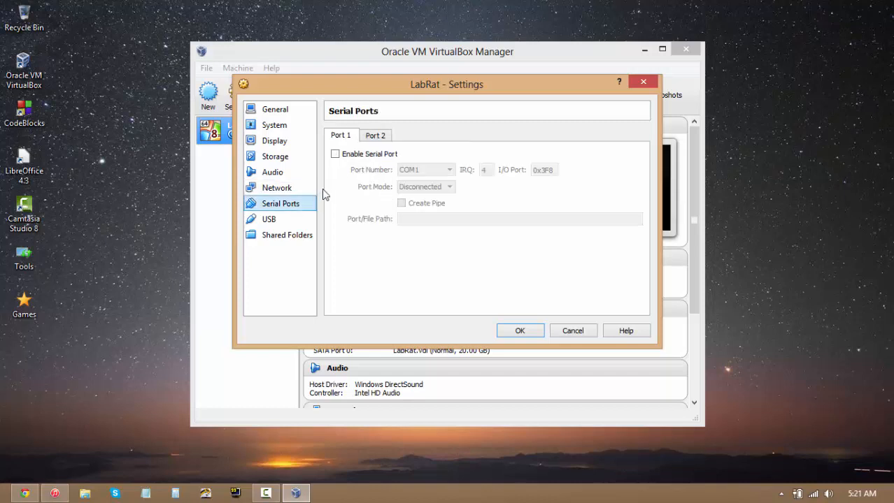
click(268, 218)
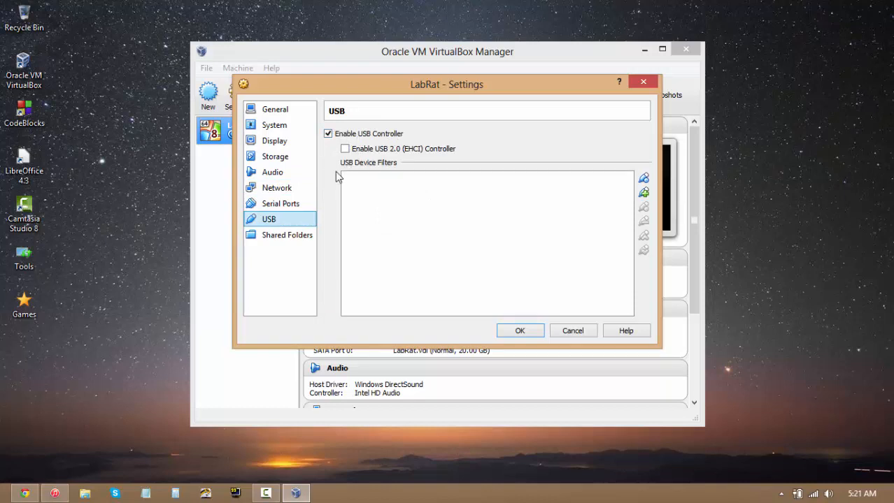
click(287, 235)
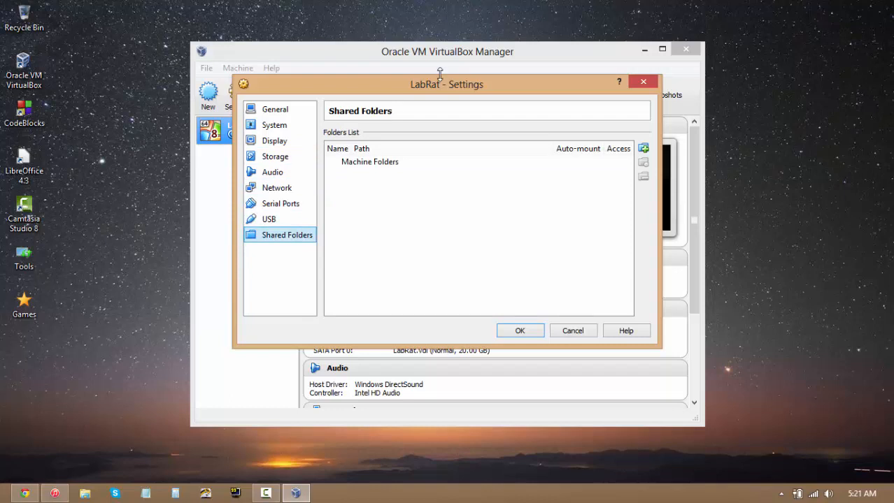
- Move the Settings window aside and return focus to the empty Shared Folders list
drag(446, 84, 514, 109)
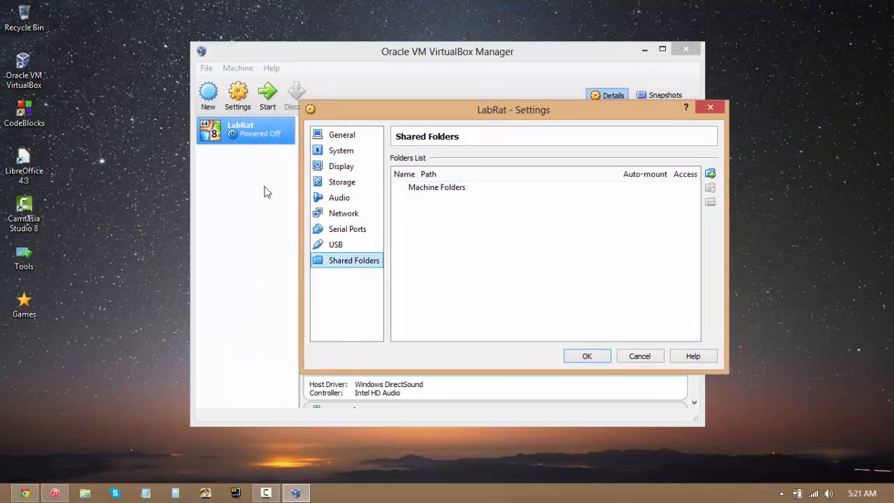
mouse_move(342, 182)
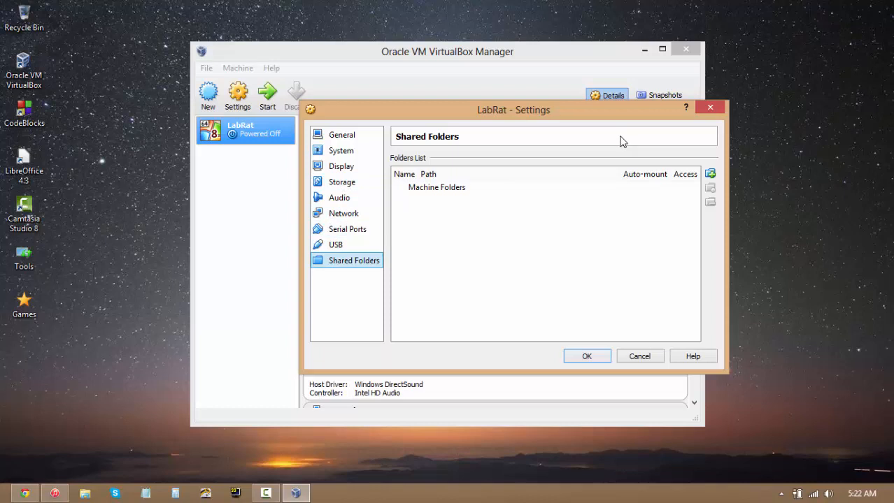
click(436, 187)
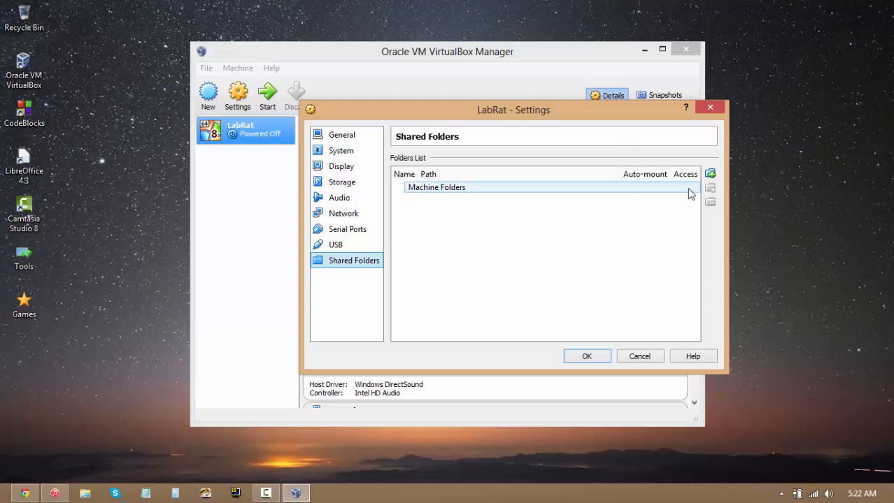
mouse_move(509, 235)
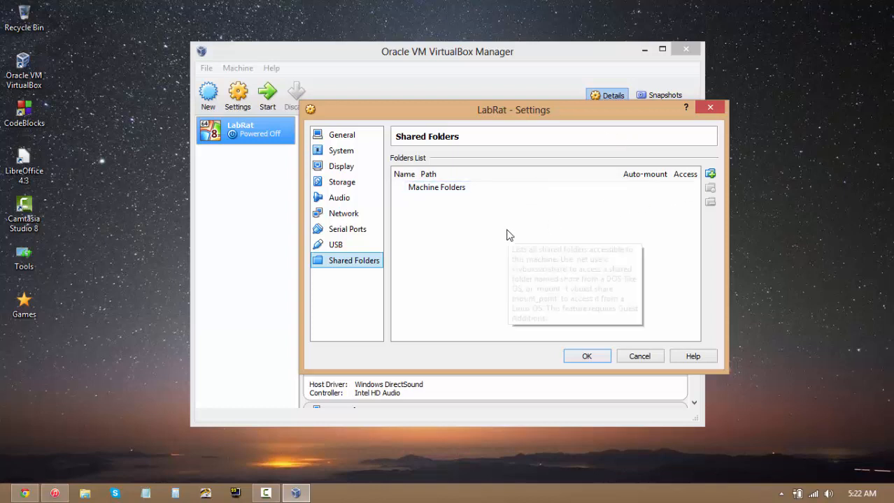
mouse_move(509, 235)
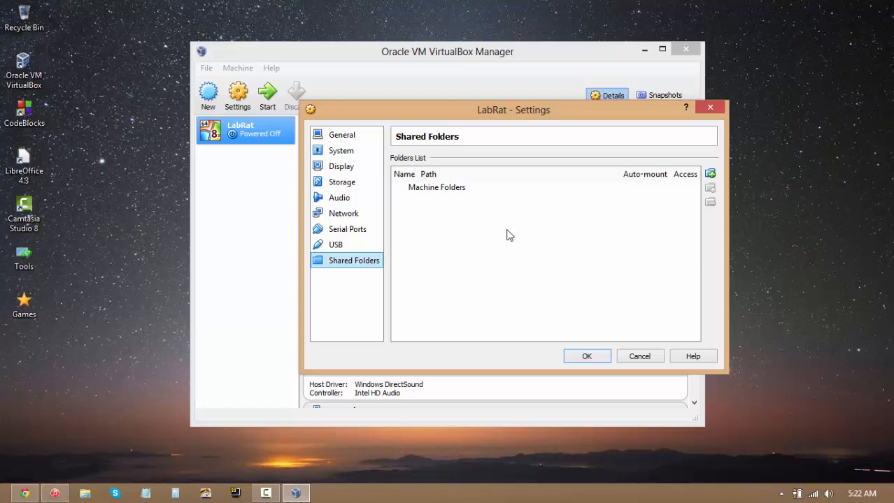
mouse_move(516, 210)
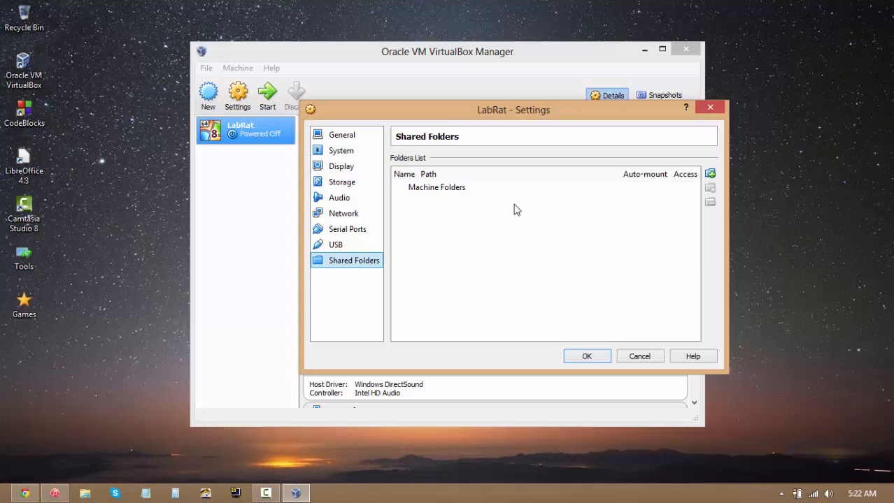
mouse_move(515, 208)
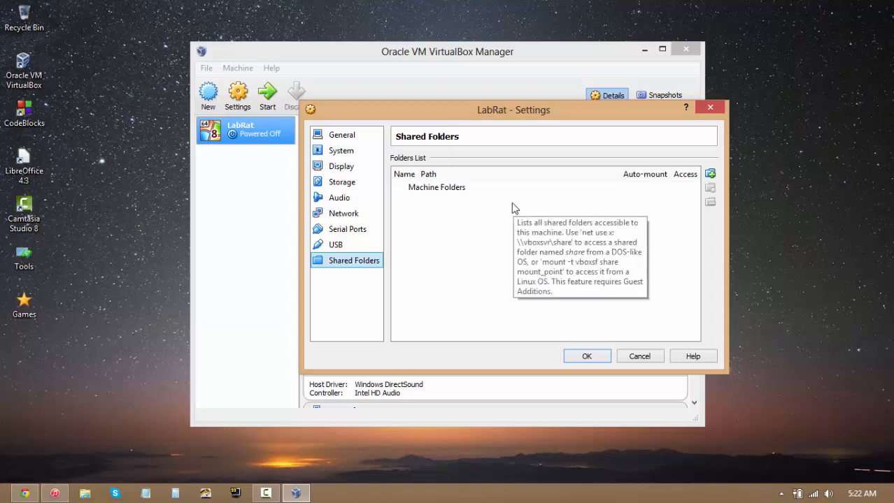
mouse_move(710, 174)
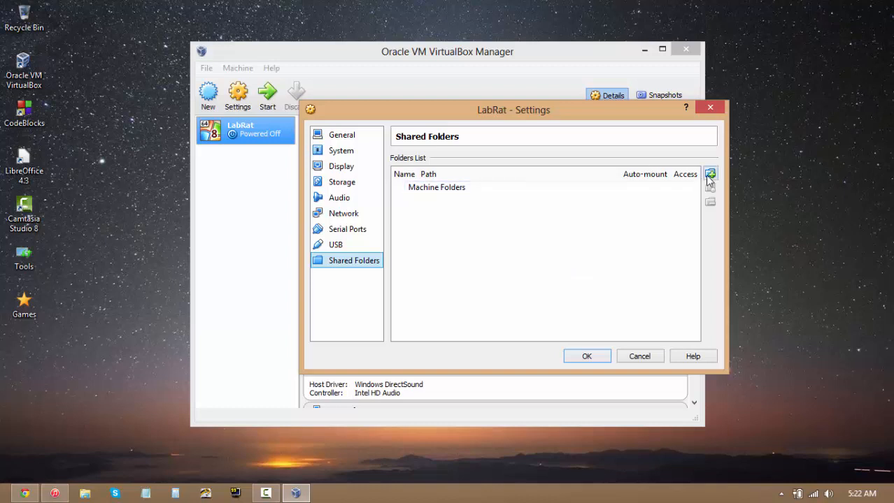
- Add a share and browse to F:\Tools, filling folder name Tools
click(711, 173)
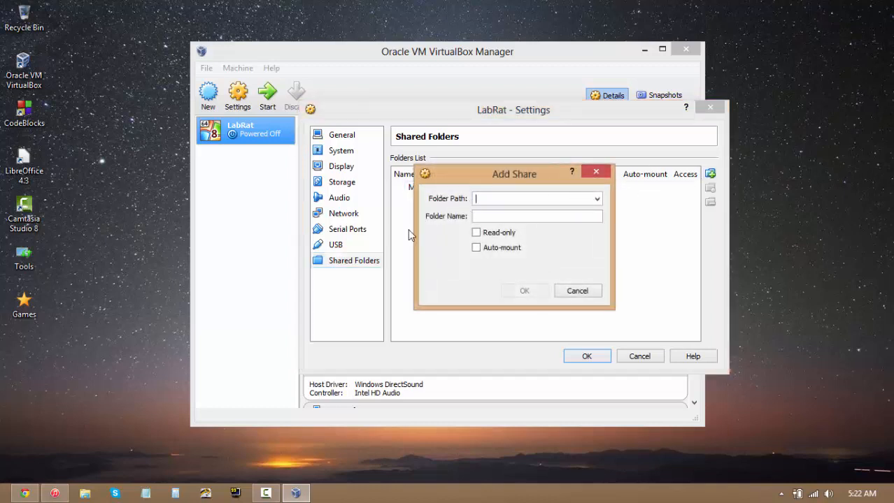
mouse_move(524, 177)
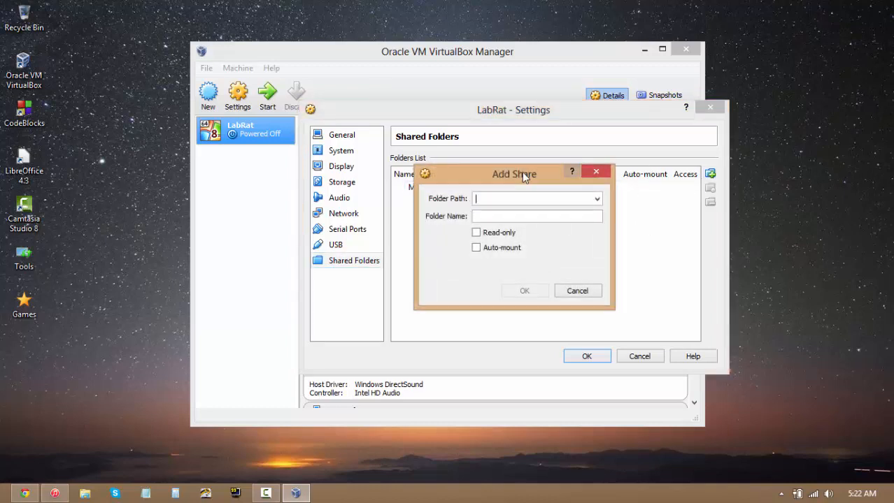
click(595, 199)
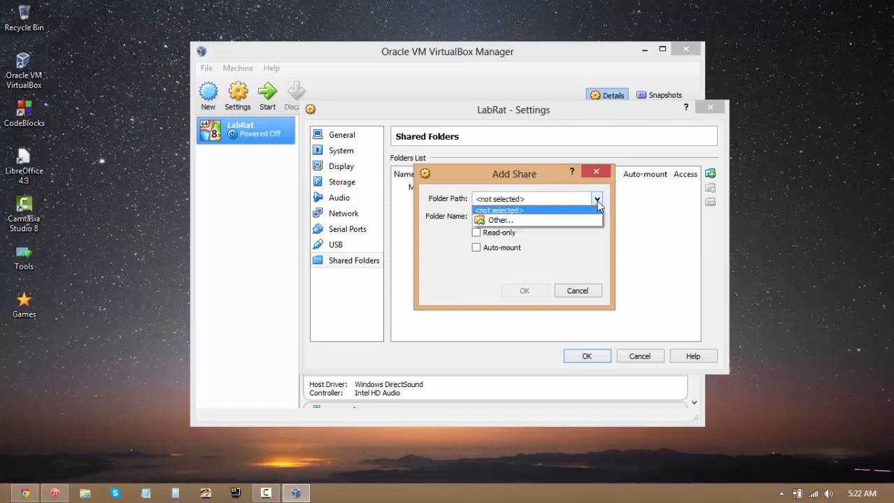
click(501, 219)
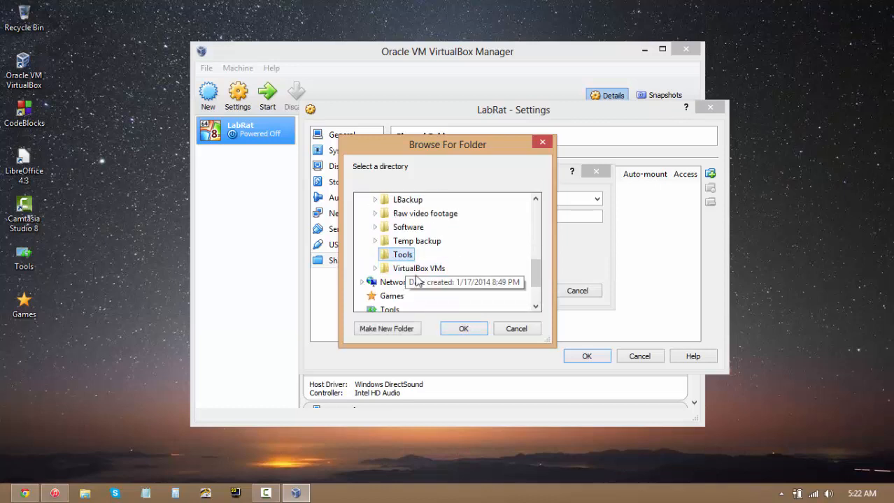
click(462, 329)
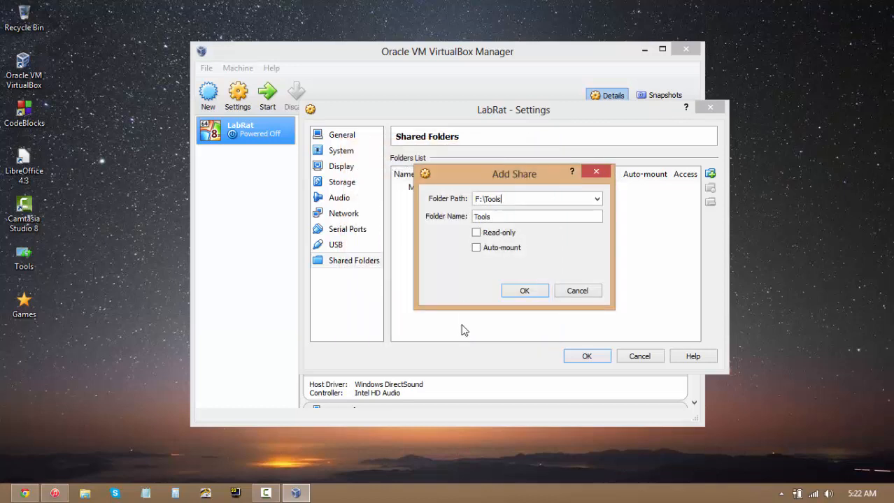
mouse_move(448, 140)
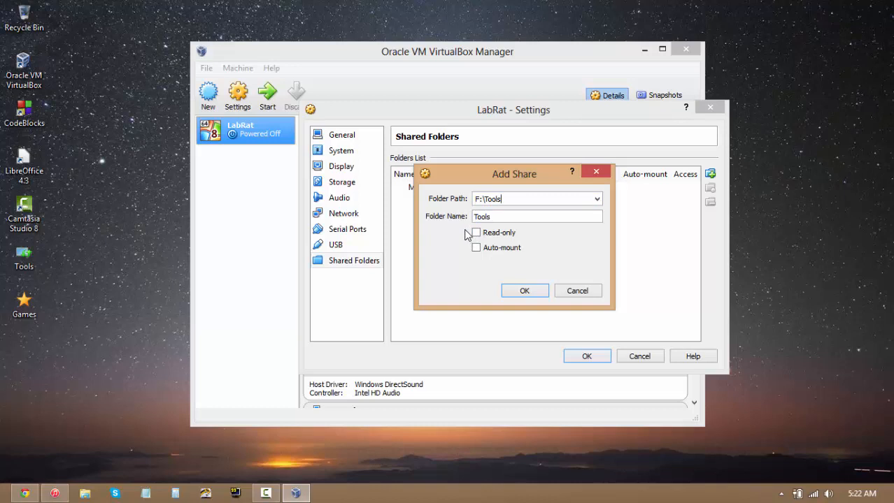
mouse_move(467, 248)
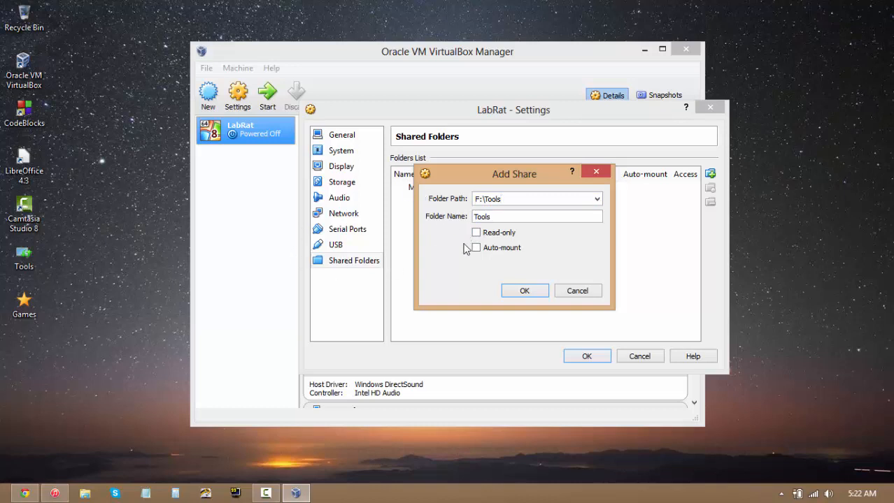
- Make the Tools share read-only and auto-mounted, confirm it and save LabRat's settings
triple_click(537, 215)
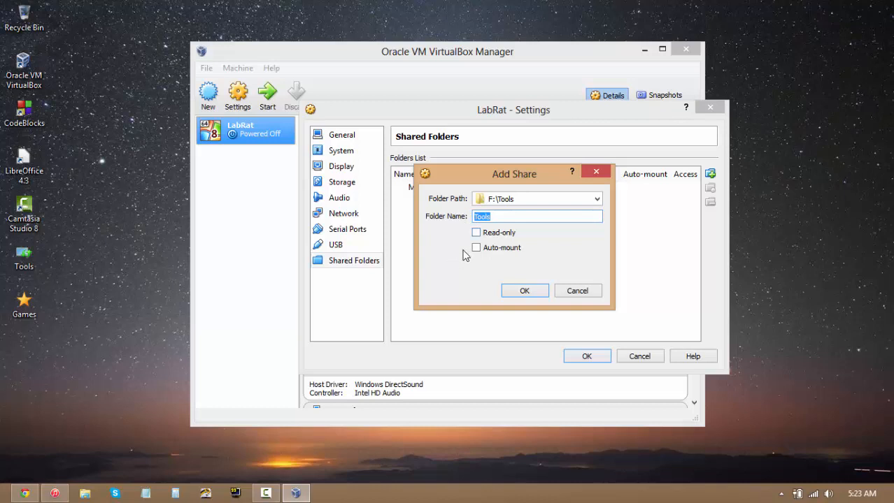
click(475, 232)
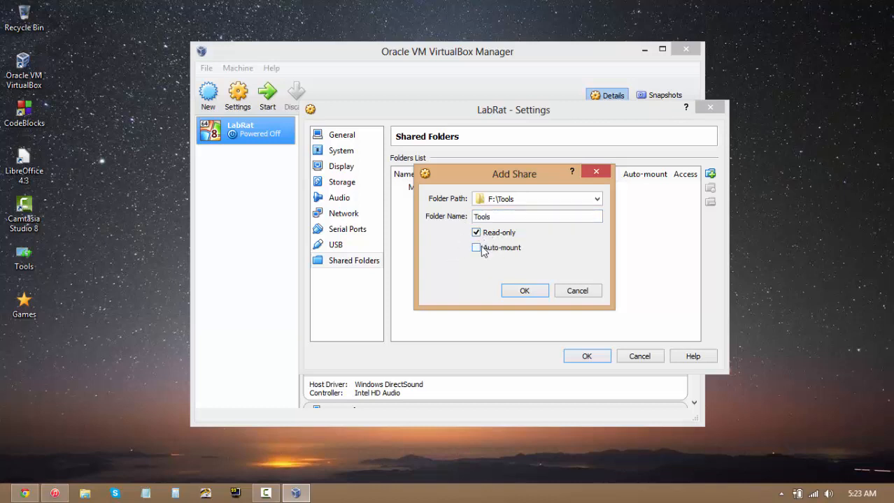
click(475, 248)
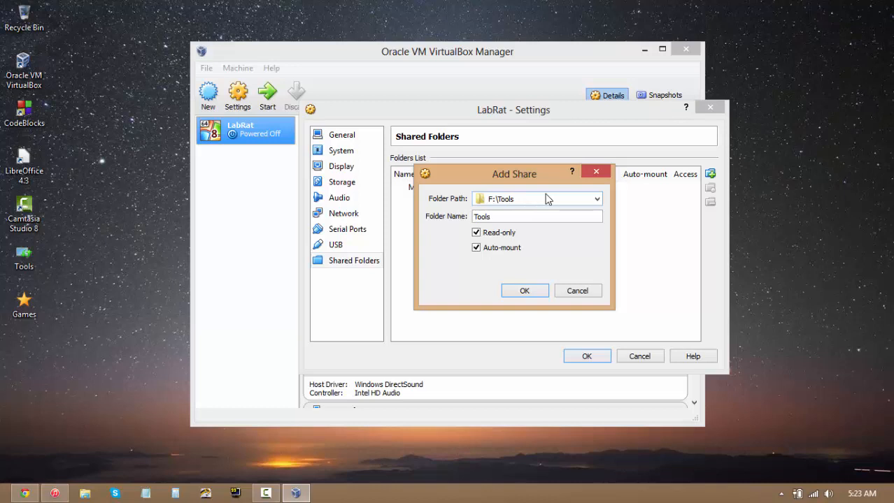
mouse_move(481, 241)
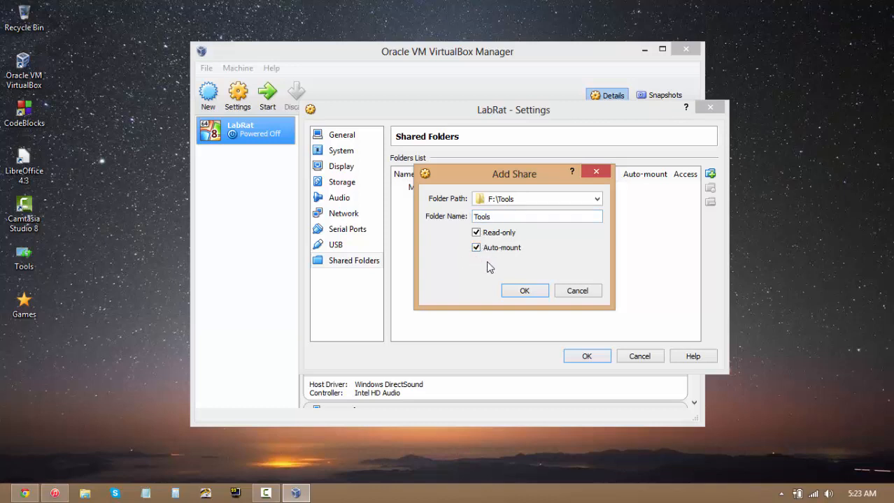
mouse_move(477, 267)
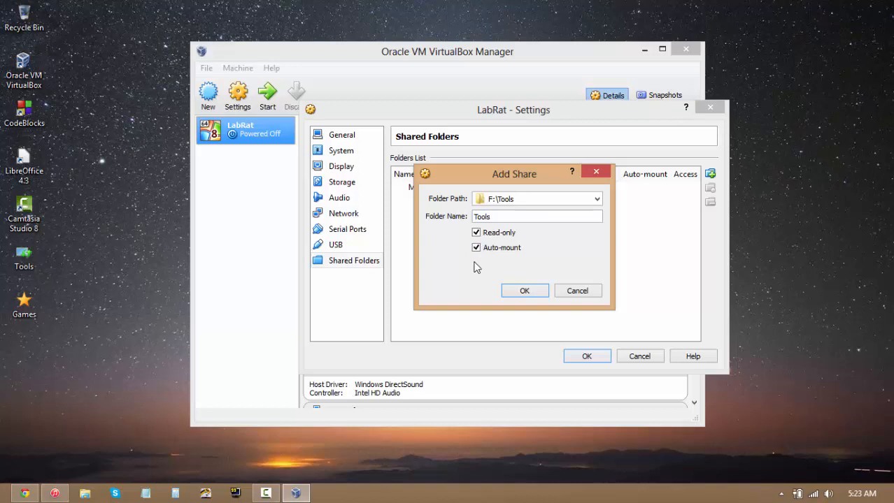
mouse_move(479, 267)
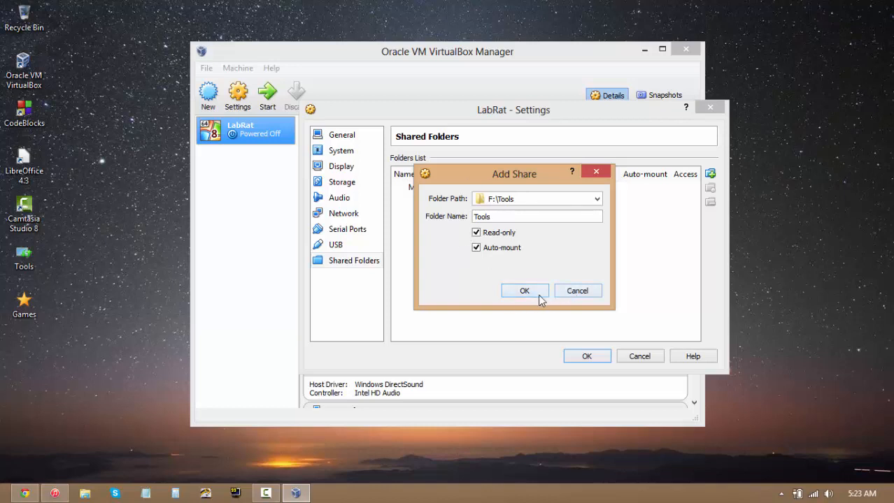
click(525, 291)
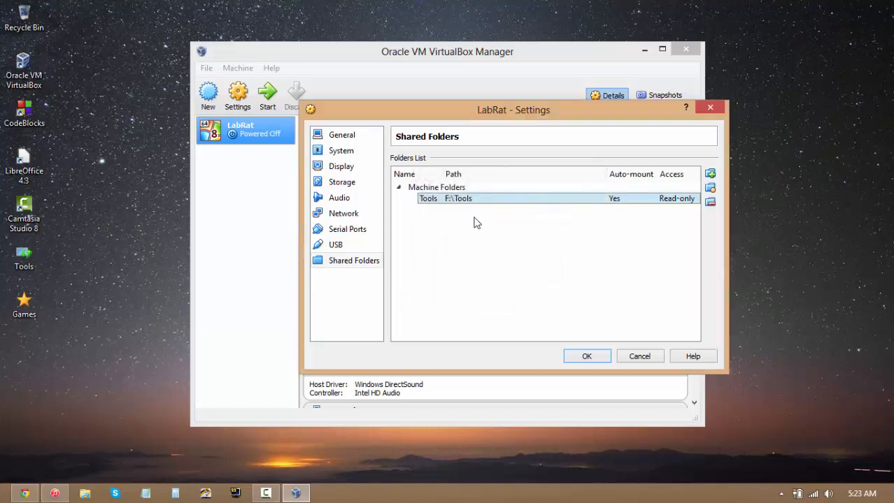
mouse_move(555, 341)
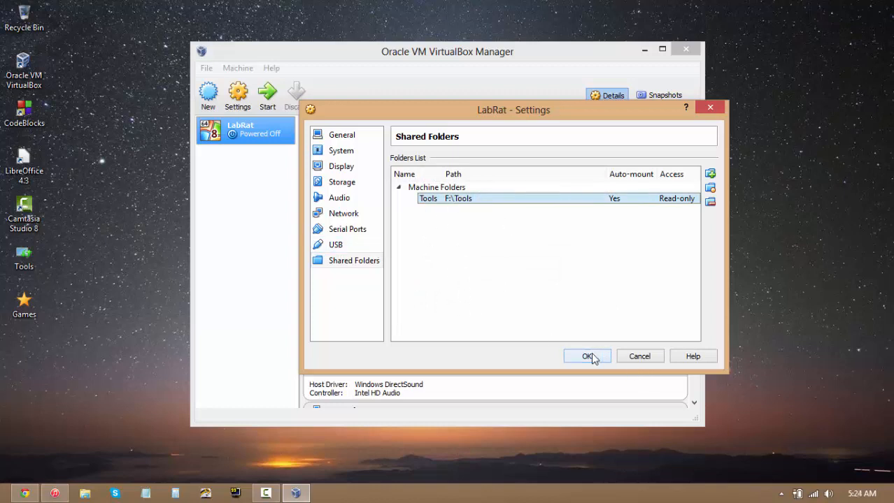
click(587, 356)
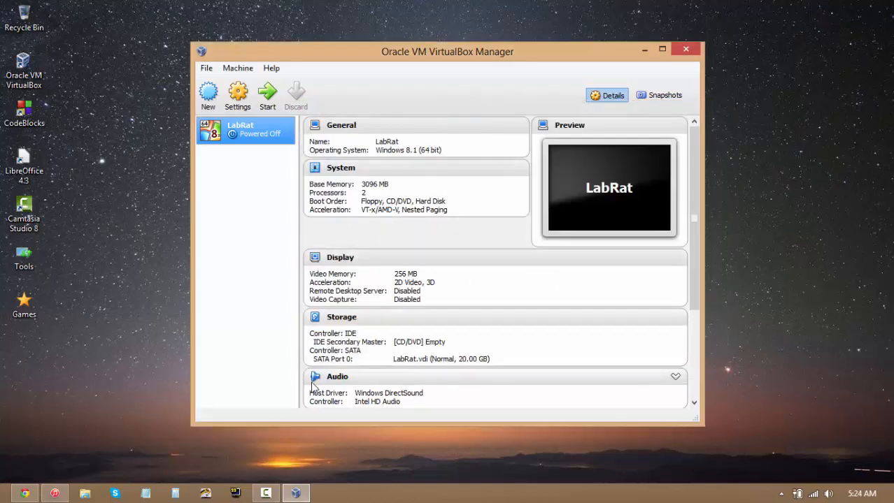
mouse_move(487, 299)
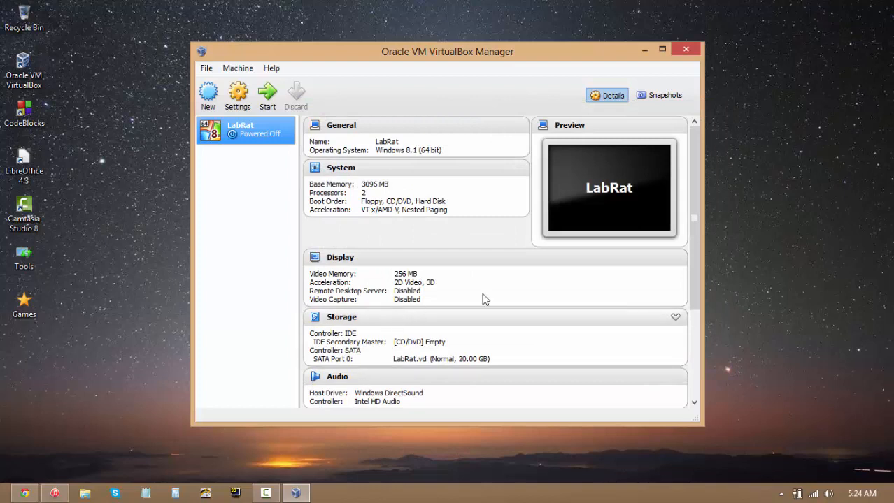
mouse_move(469, 262)
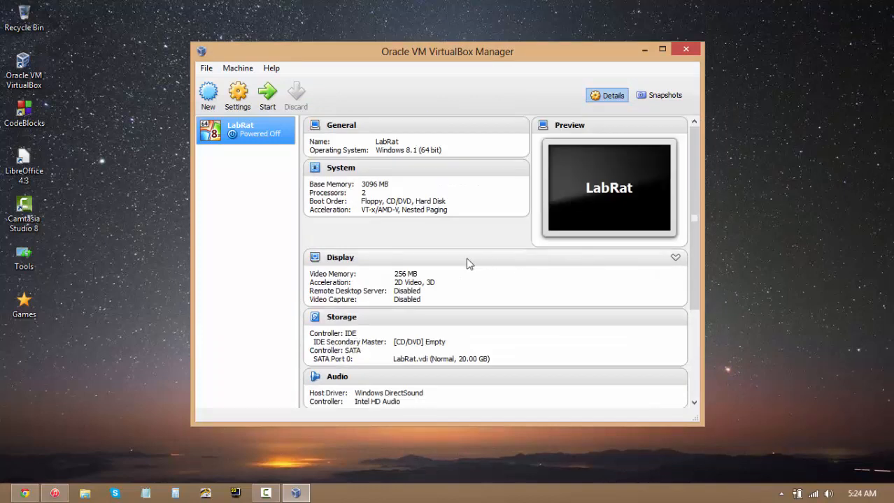
mouse_move(277, 187)
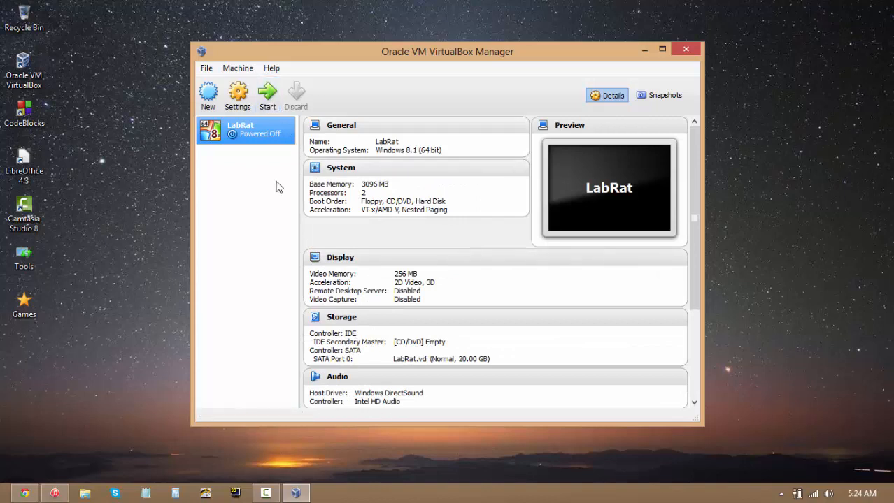
mouse_move(246, 228)
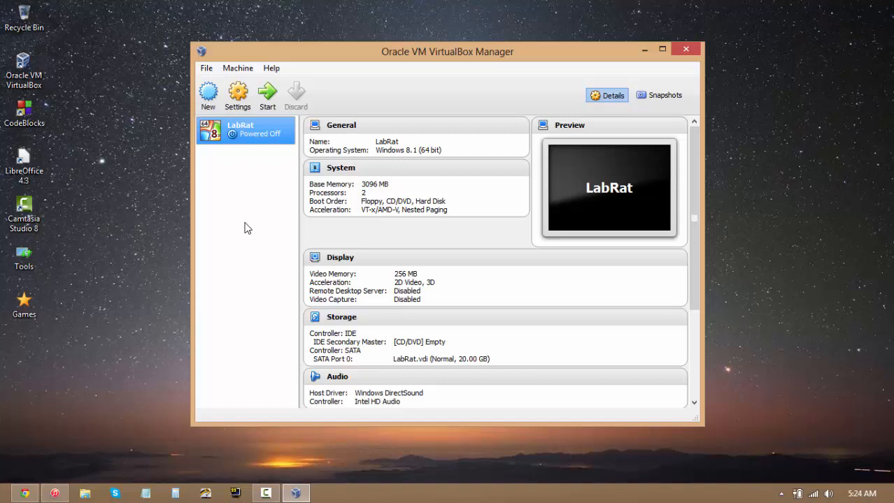
mouse_move(305, 133)
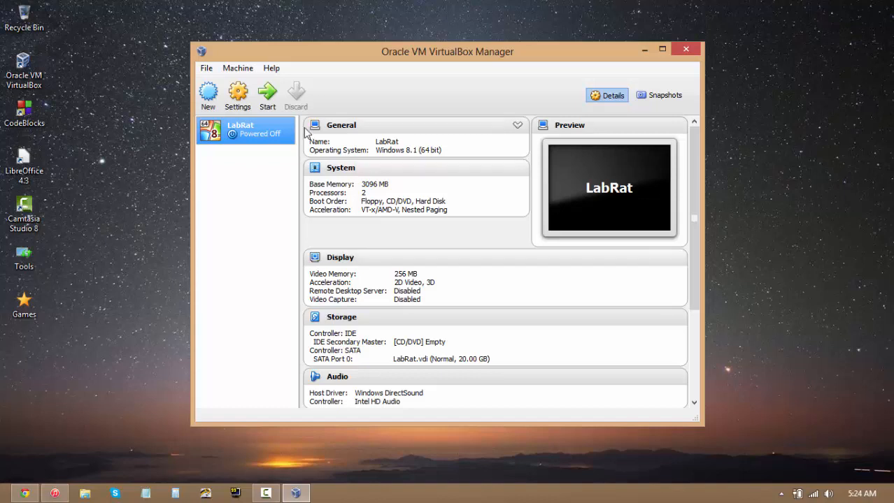
mouse_move(299, 148)
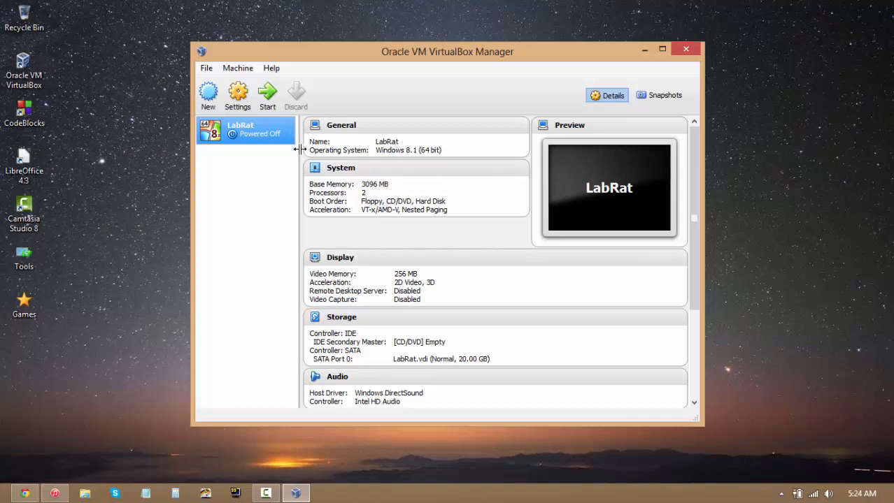
mouse_move(320, 160)
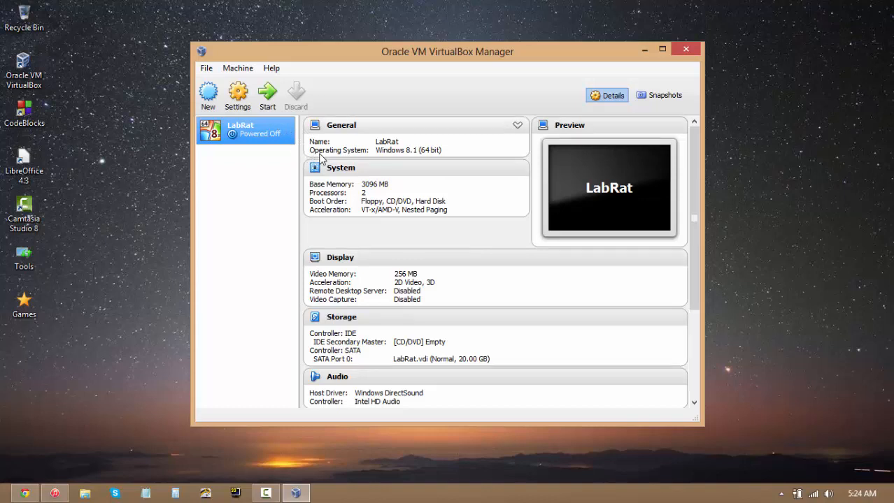